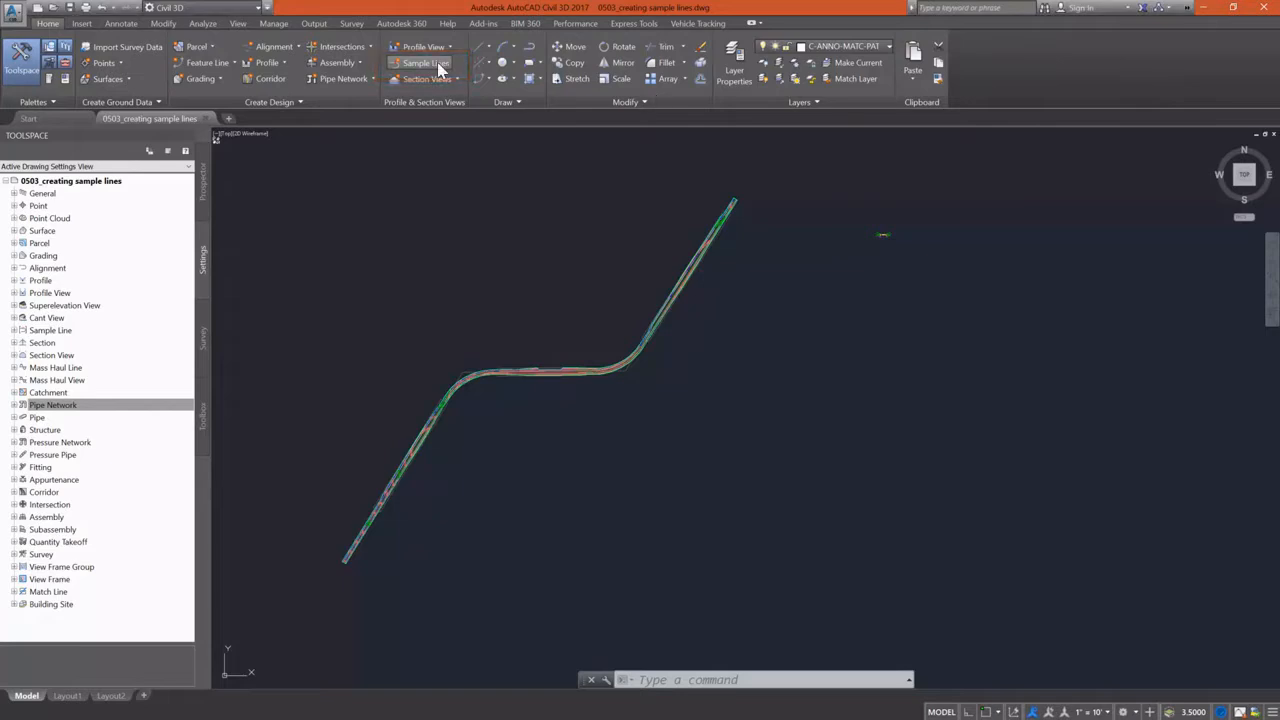
- Start the Sample Lines command and accept CL ALIGNMENT as the alignment to sample
left_click(426, 62)
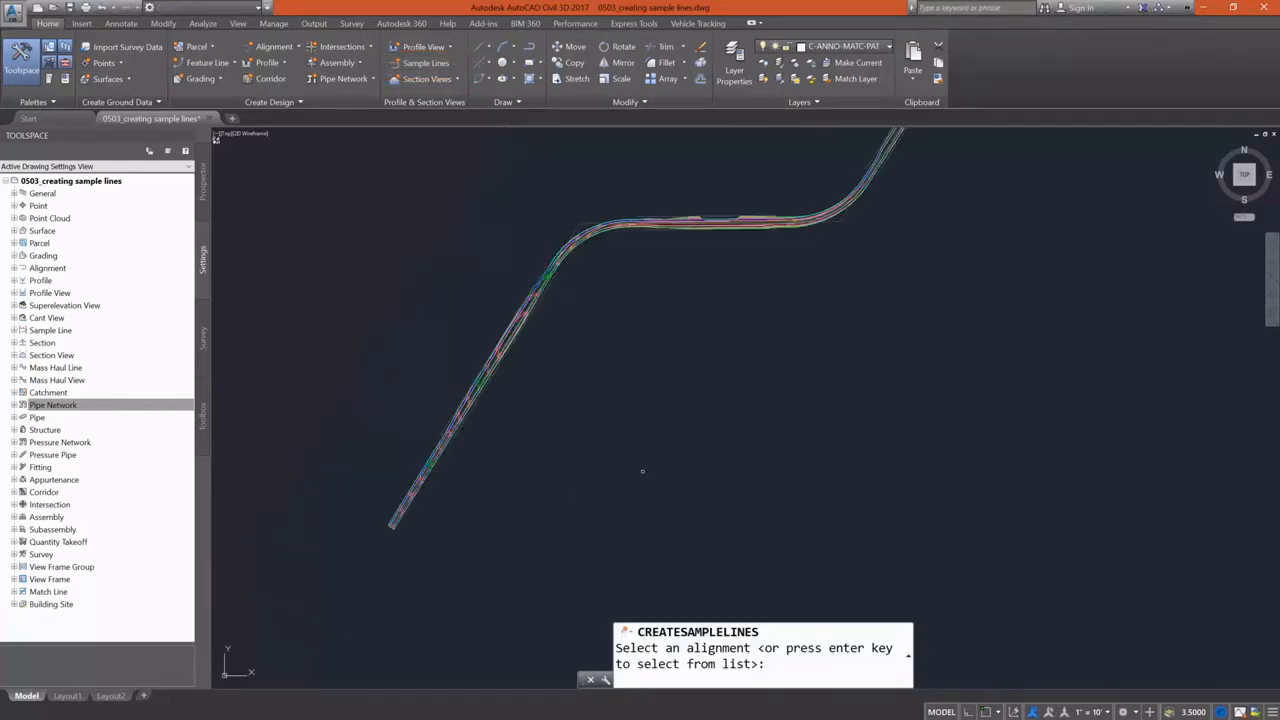
mouse_move(642, 472)
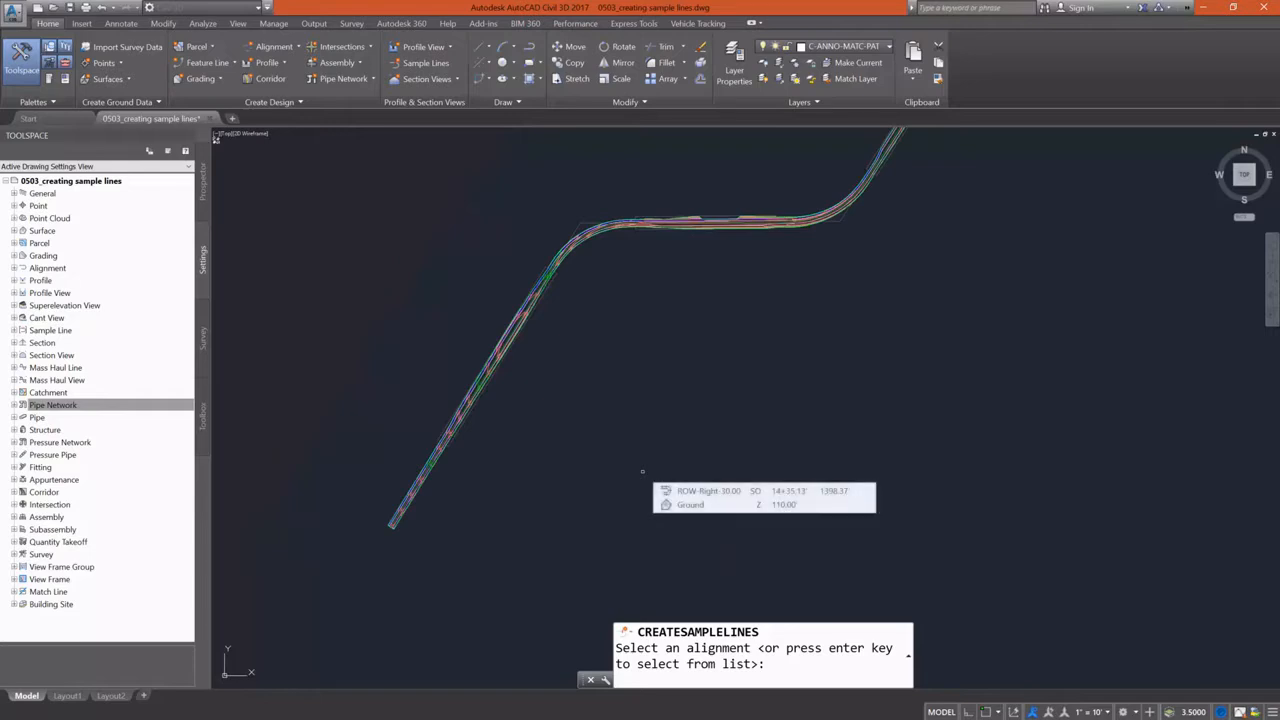
key("enter")
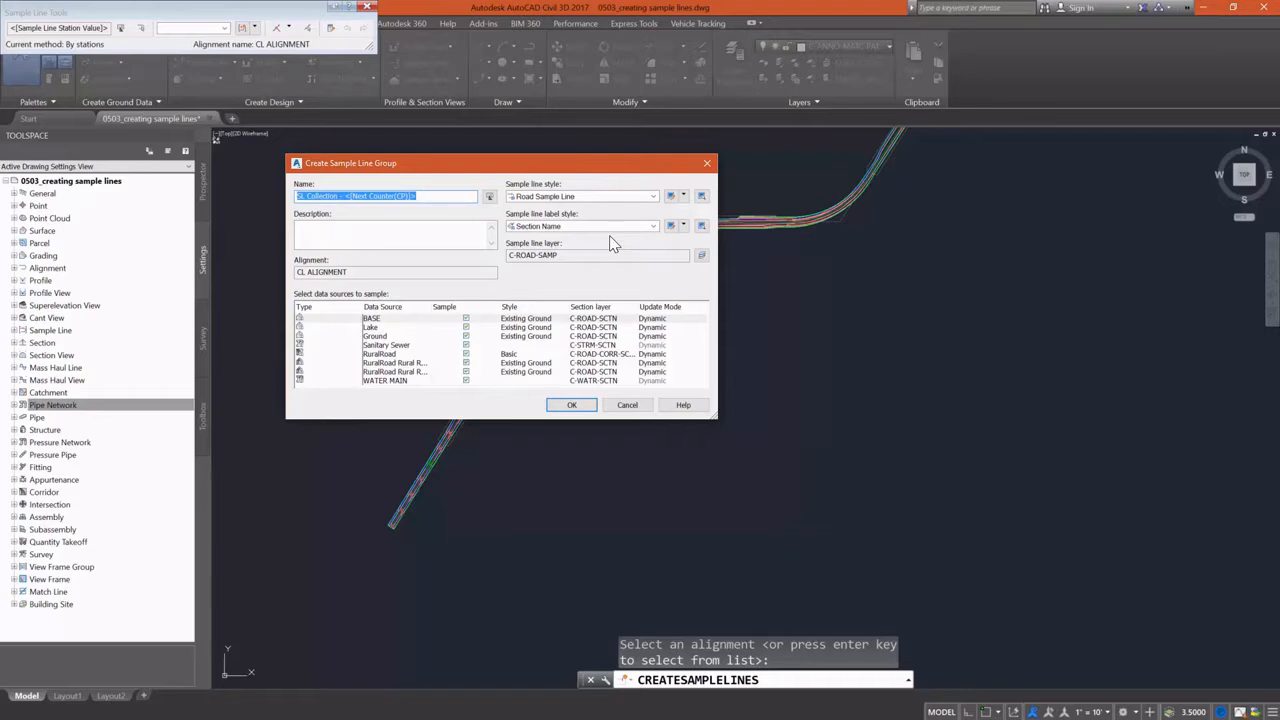
mouse_move(408, 184)
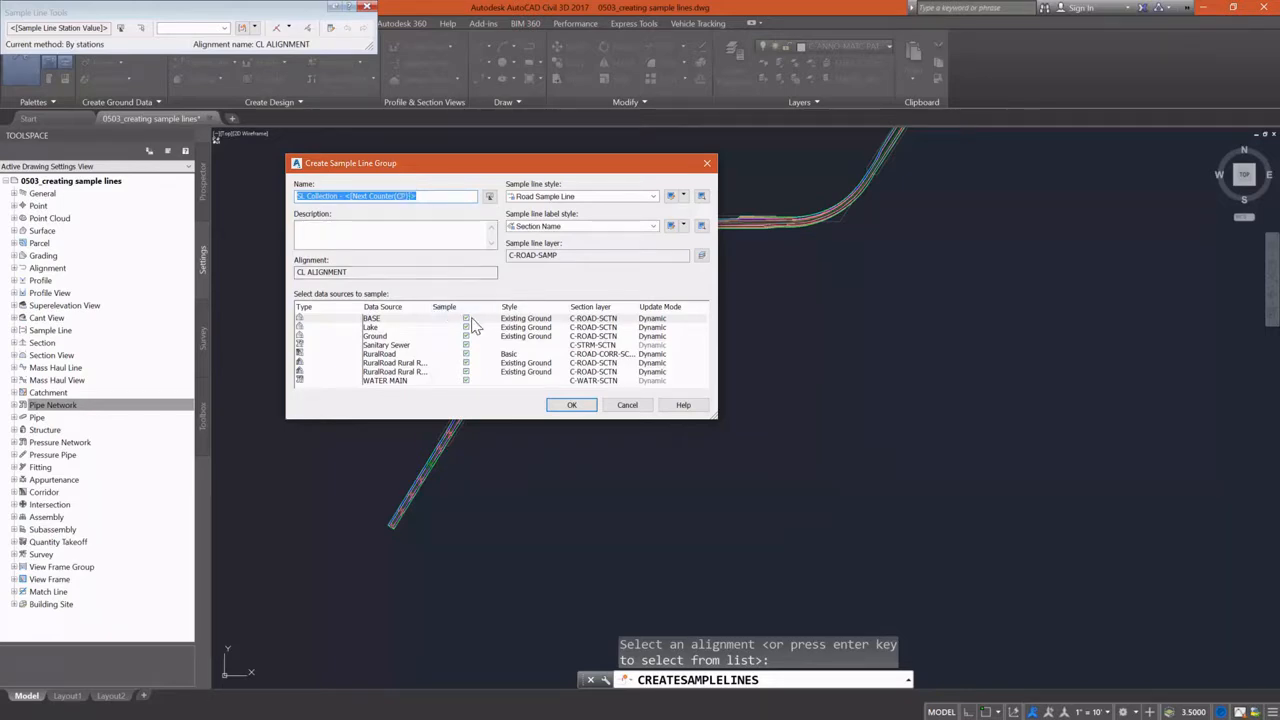
- Stop sampling the BASE surface and begin choosing a section style for Rural Road TOP
left_click(380, 318)
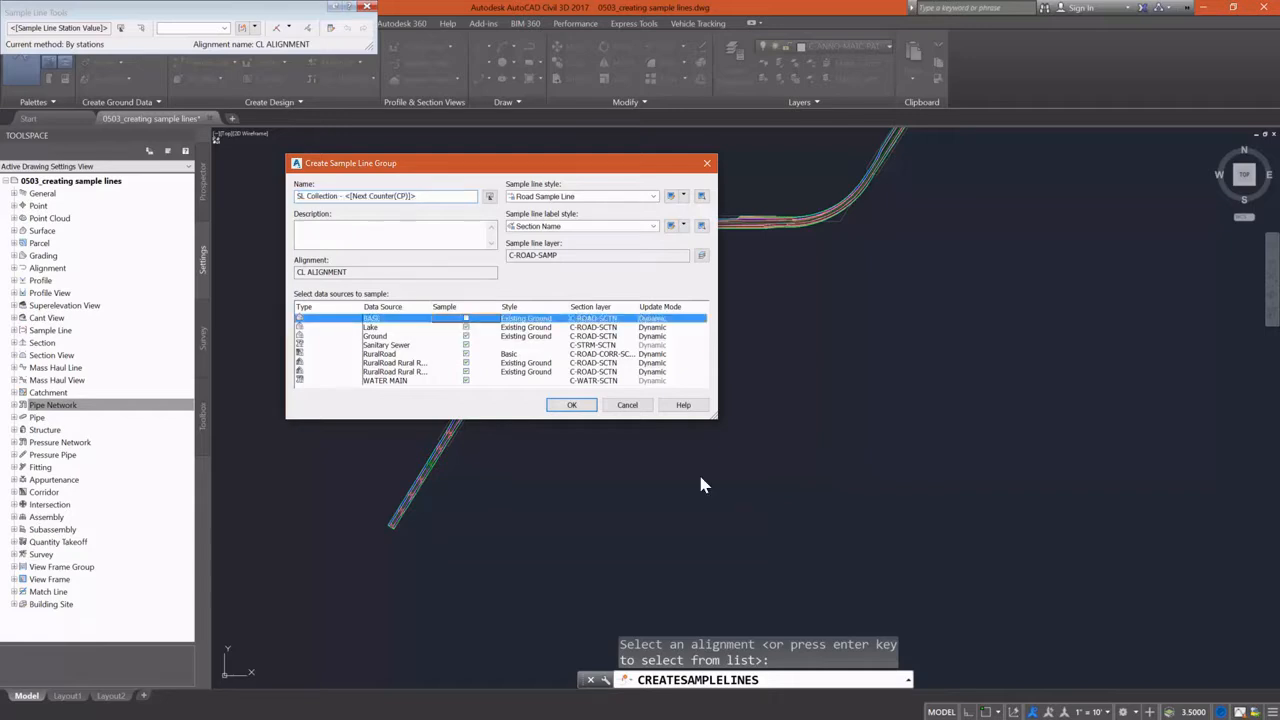
left_click(372, 328)
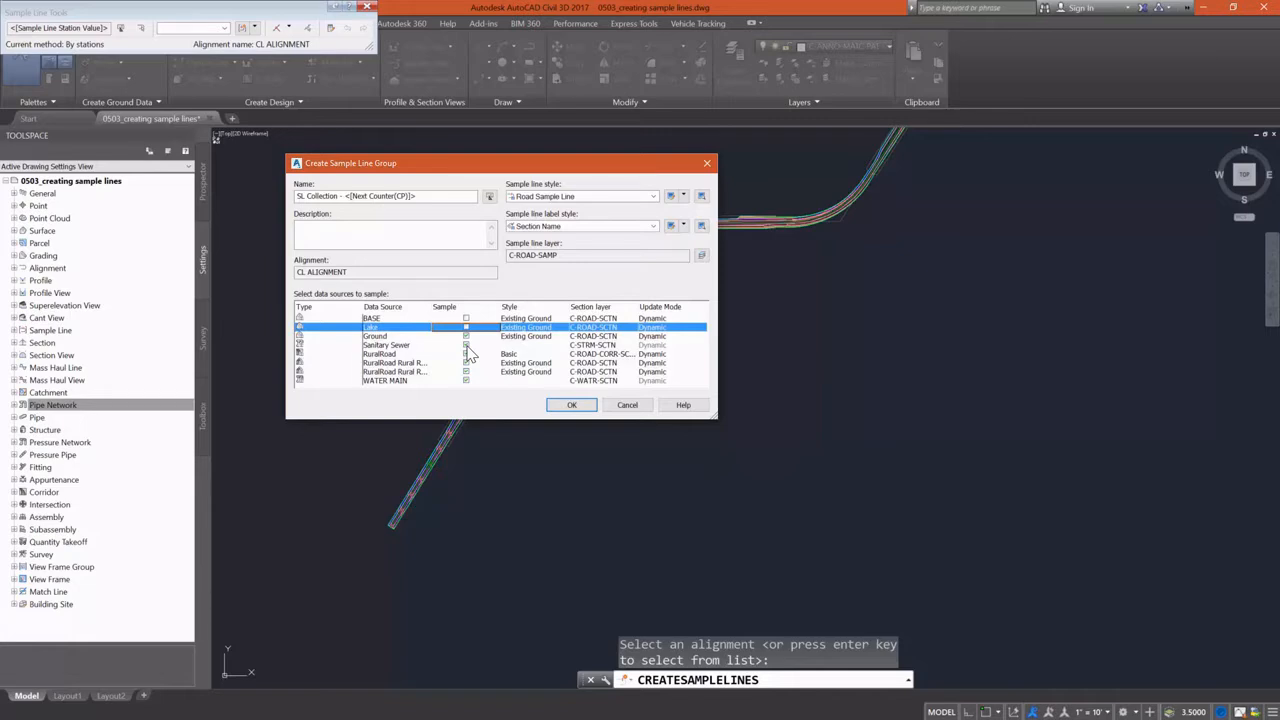
mouse_move(440, 324)
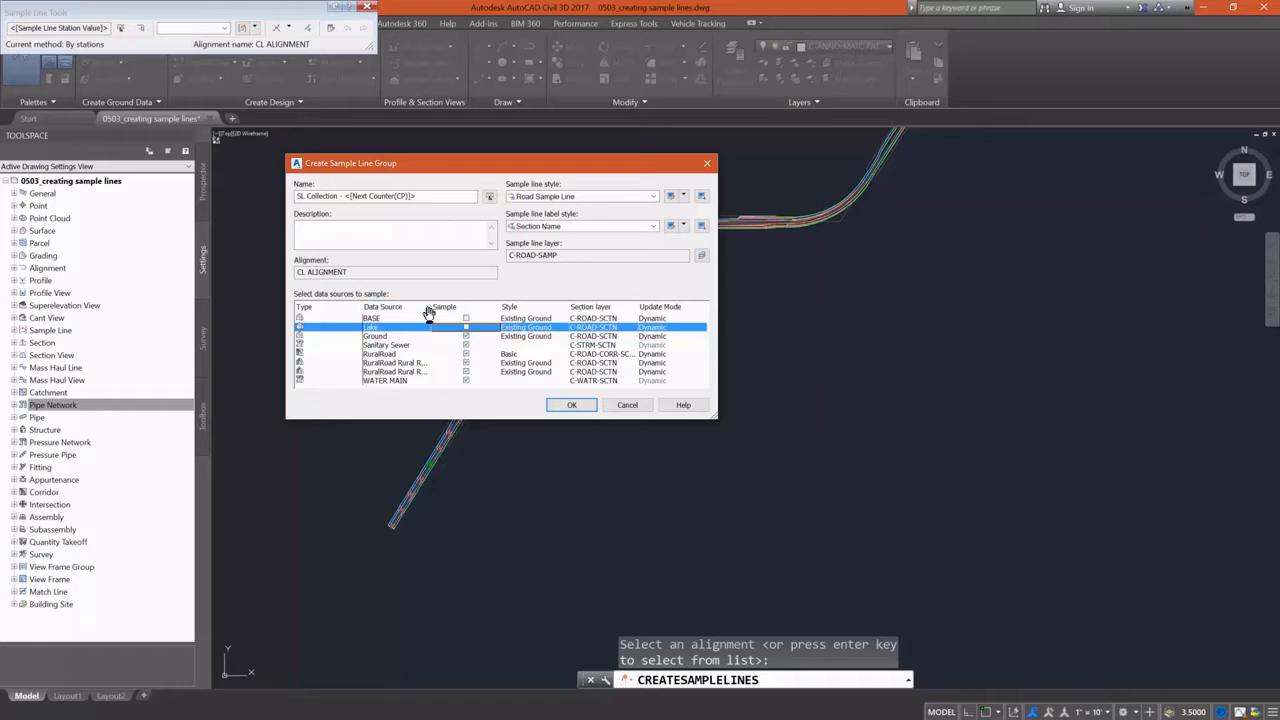
mouse_move(328, 352)
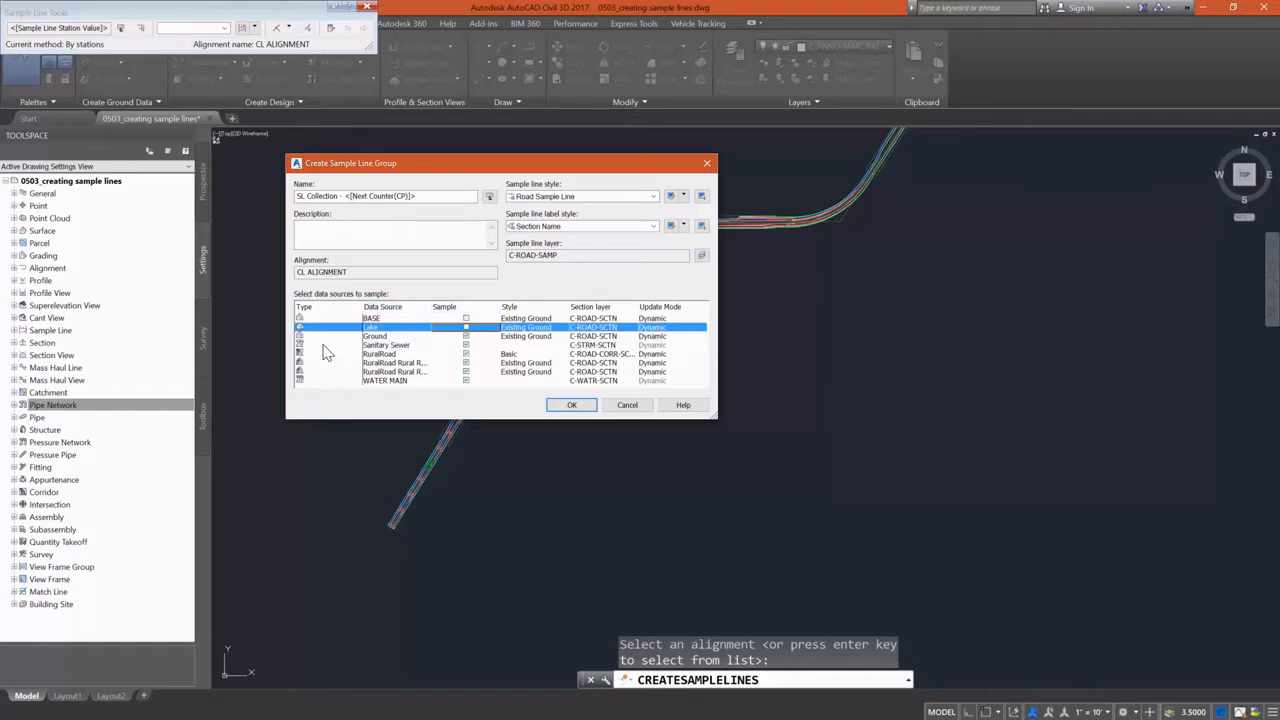
mouse_move(300, 362)
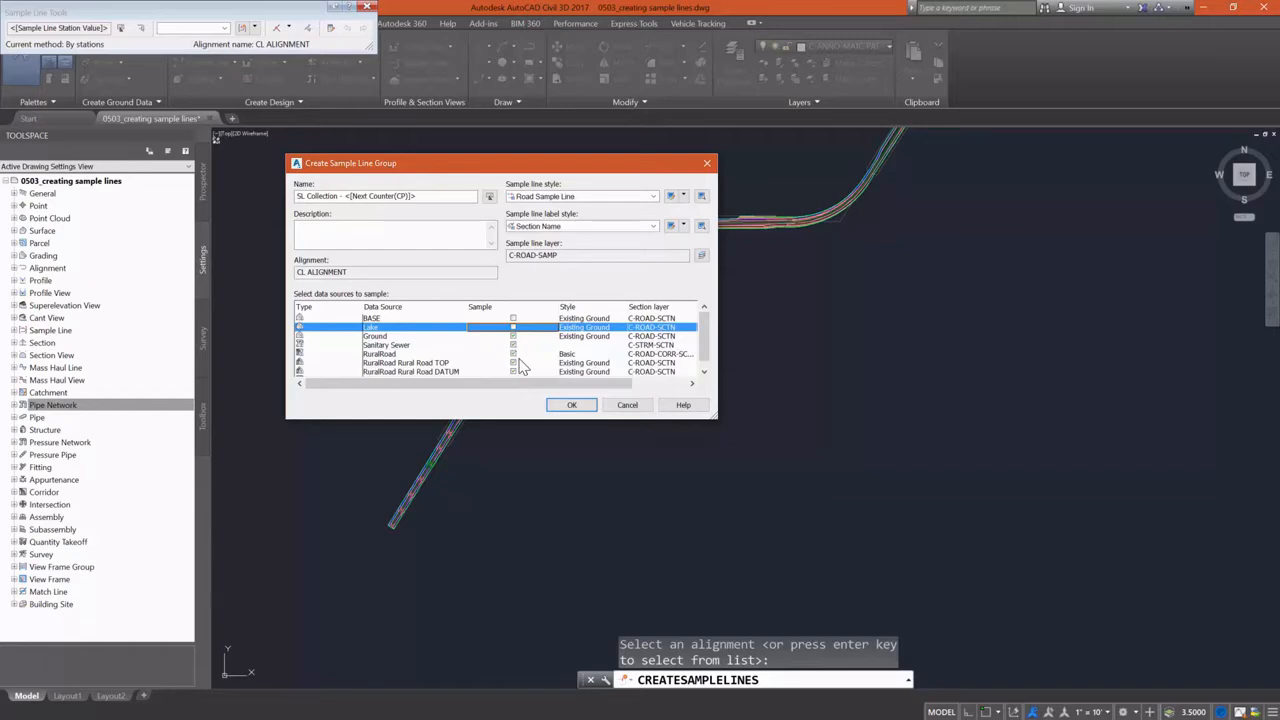
mouse_move(584, 370)
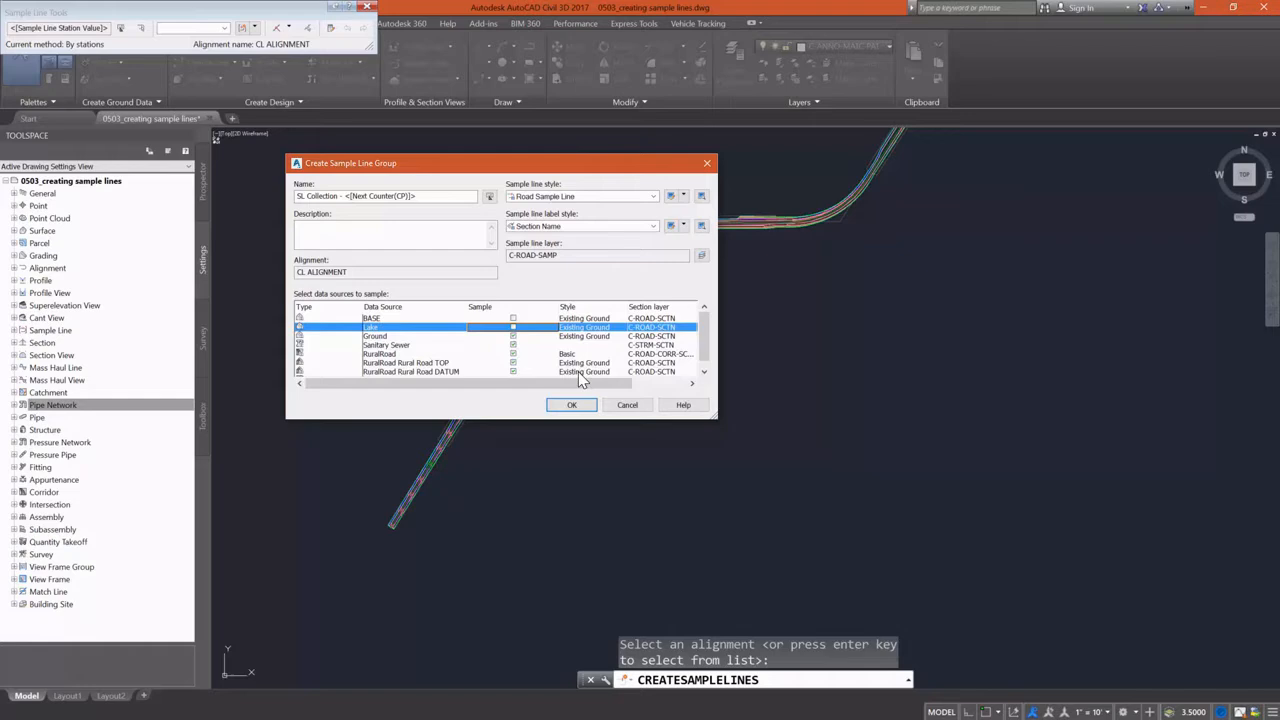
left_click(406, 362)
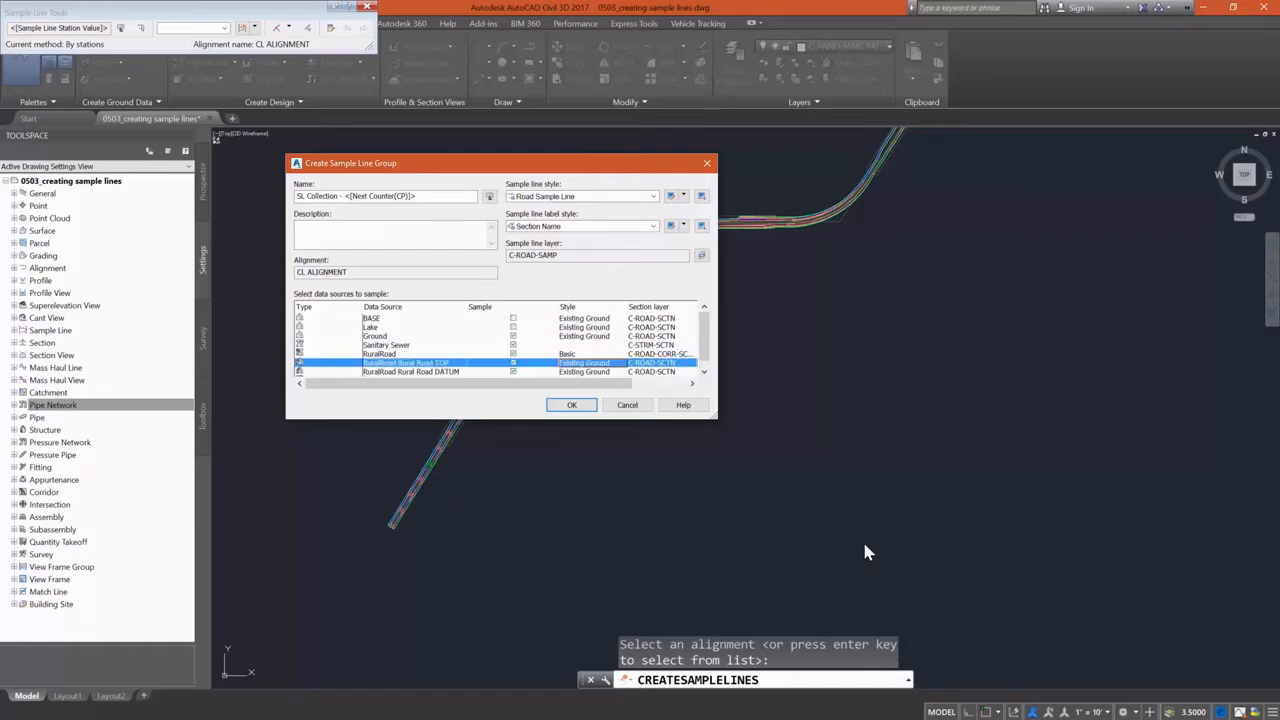
left_click(624, 362)
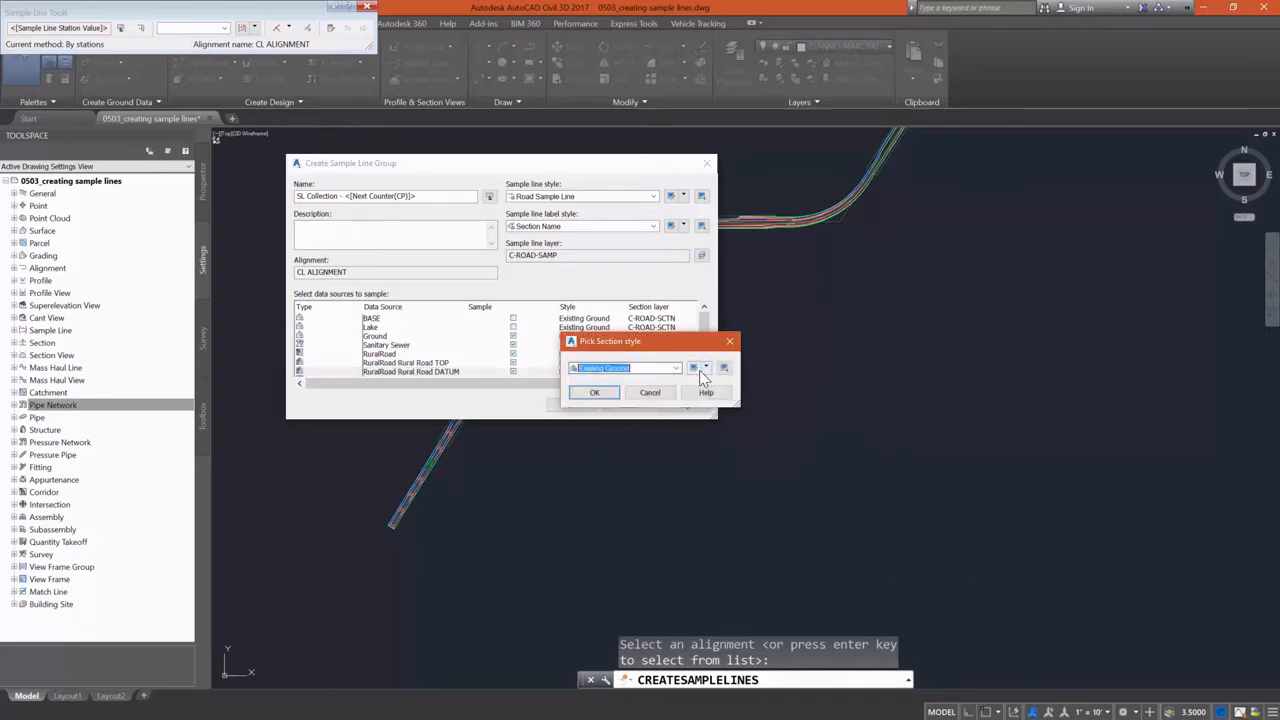
- Edit the chosen section style, review its Display components and accept it for the source
left_click(696, 368)
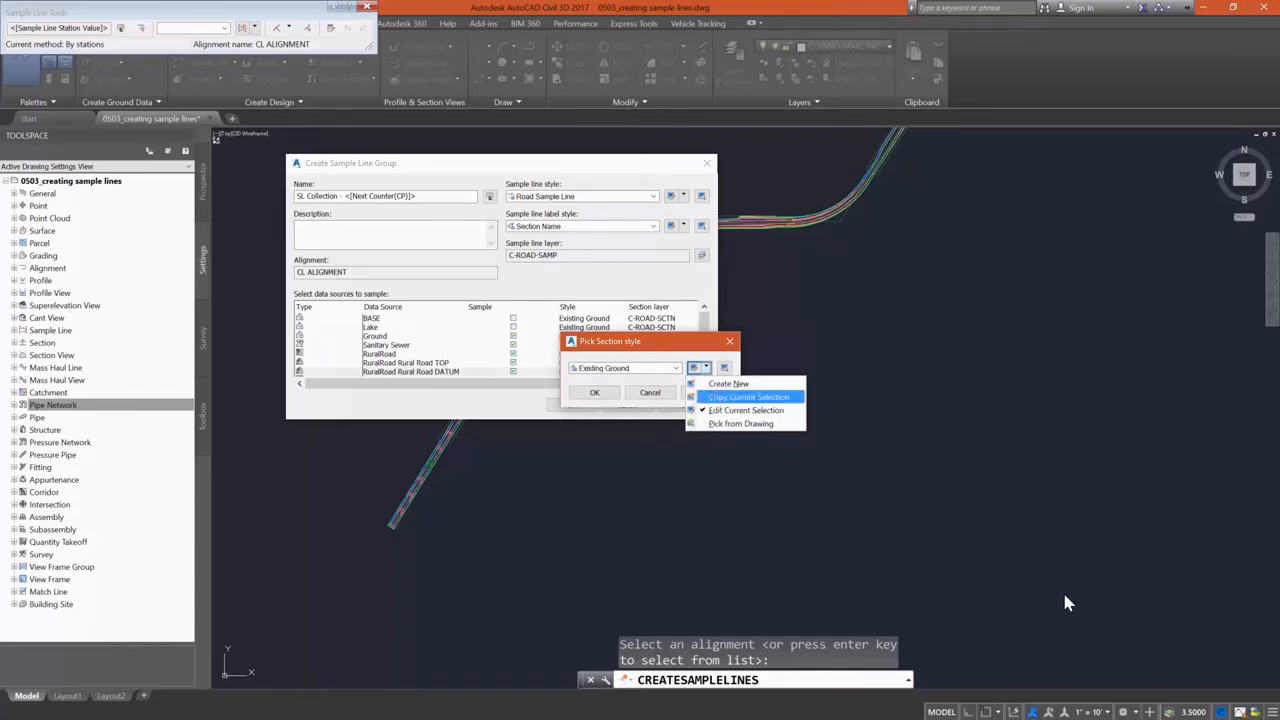
left_click(748, 396)
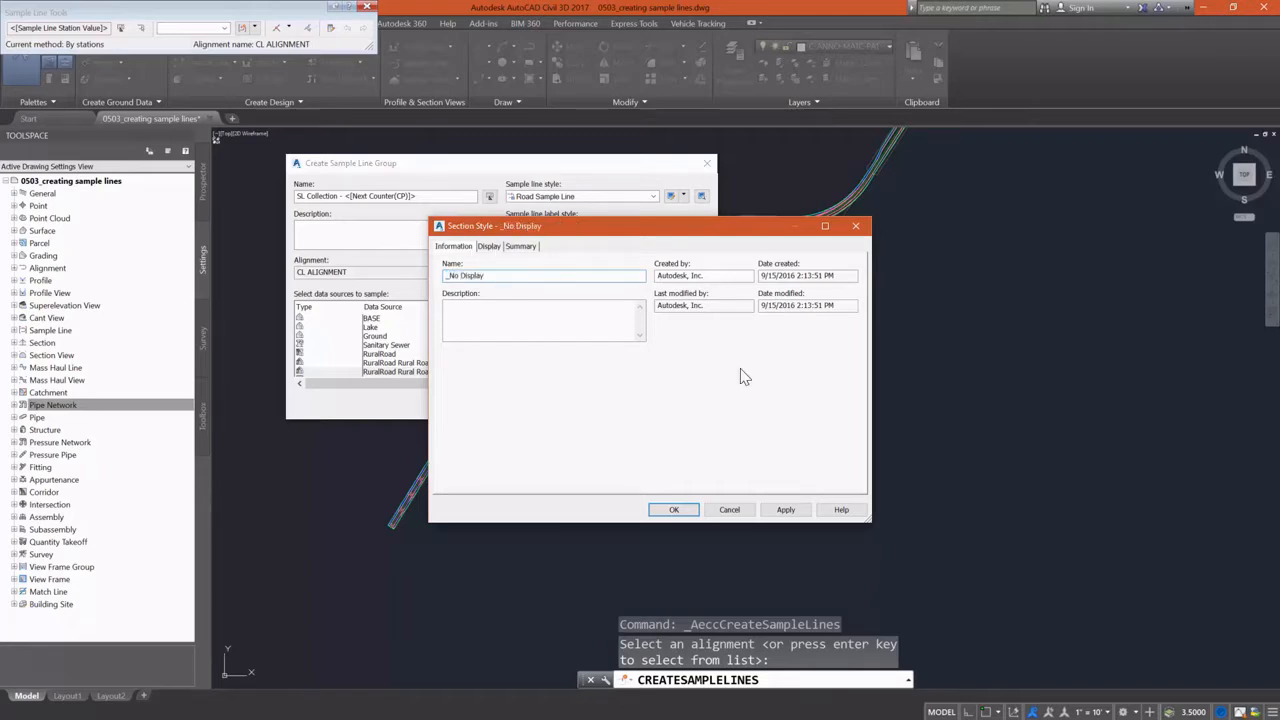
left_click(488, 246)
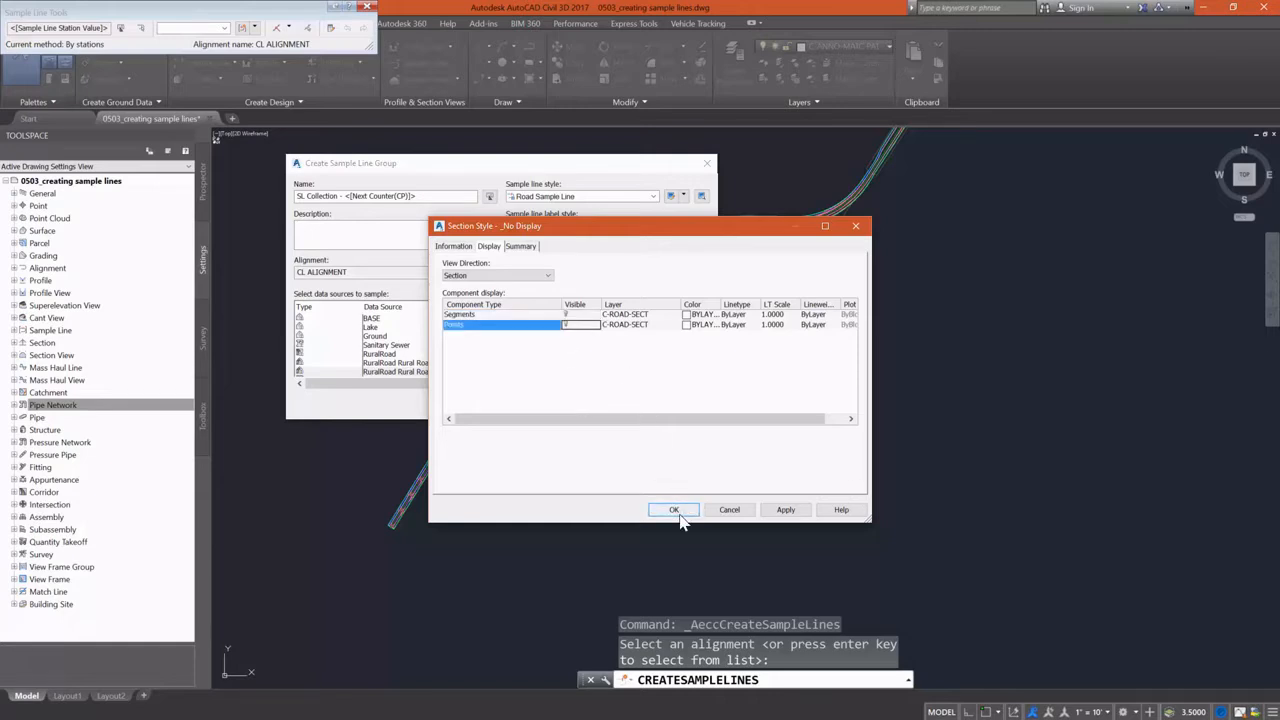
left_click(672, 510)
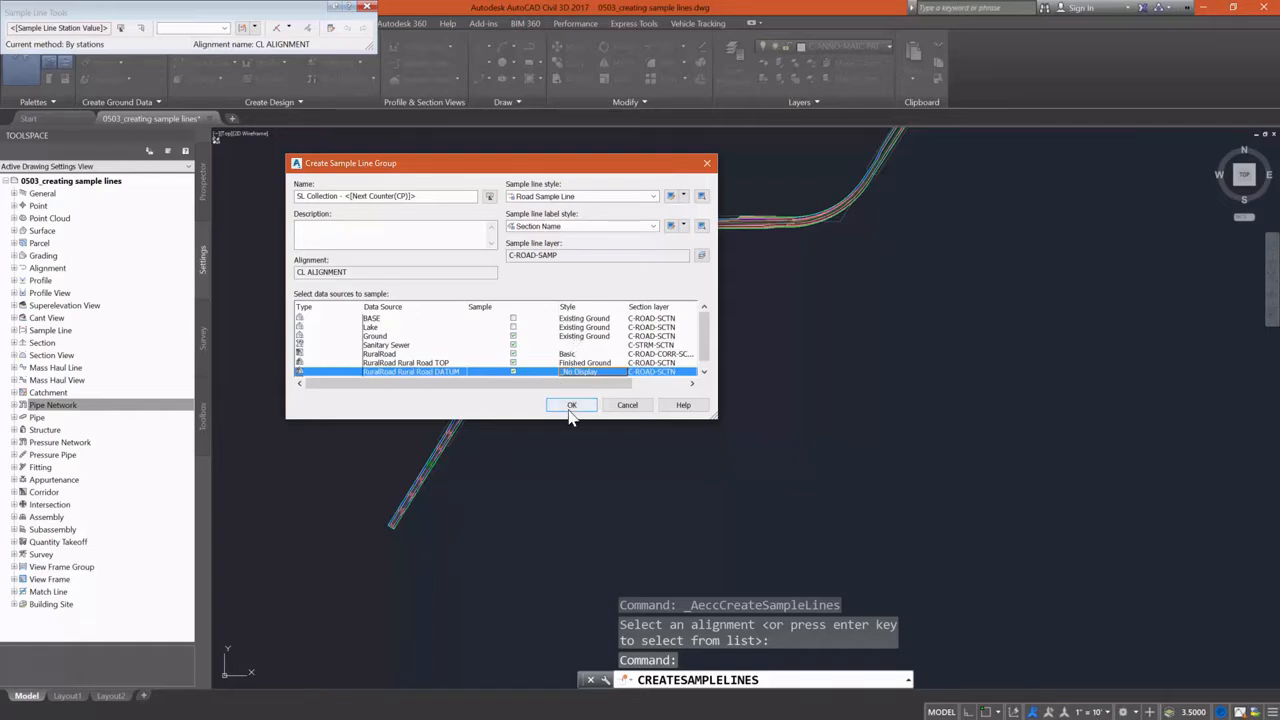
- Create the sample line group and choose placement by range of stations
left_click(572, 404)
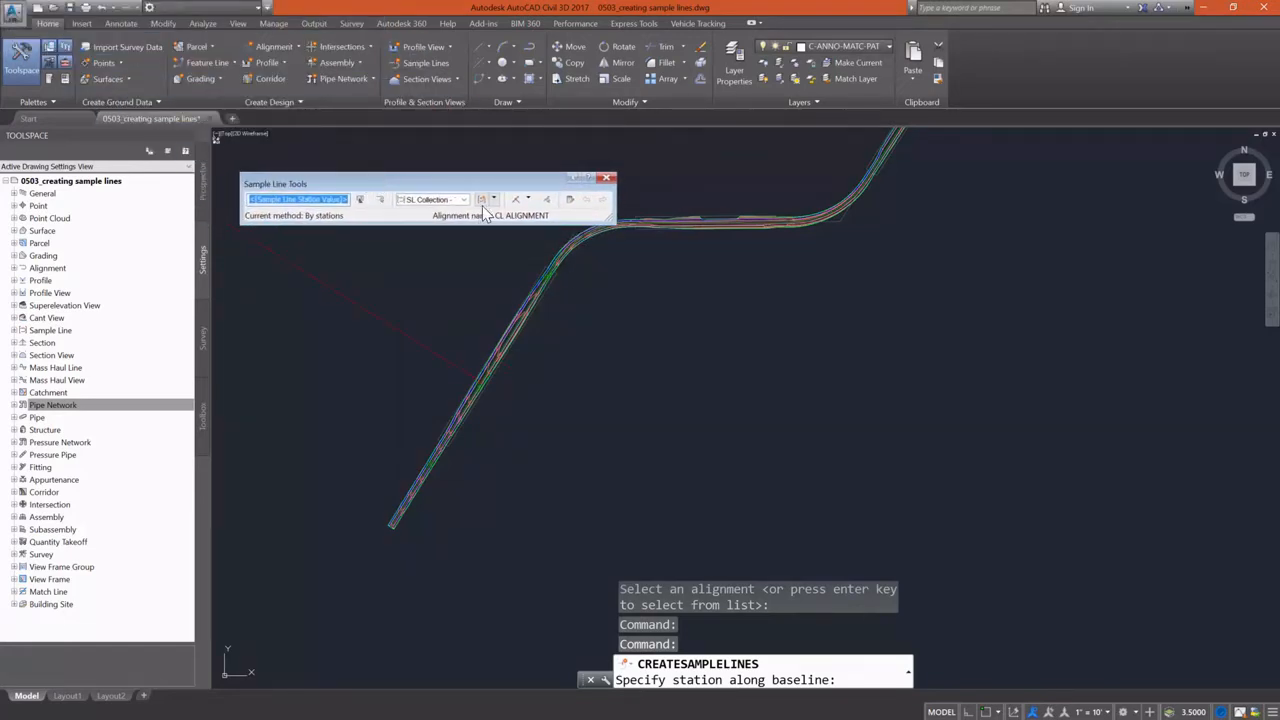
left_click(484, 200)
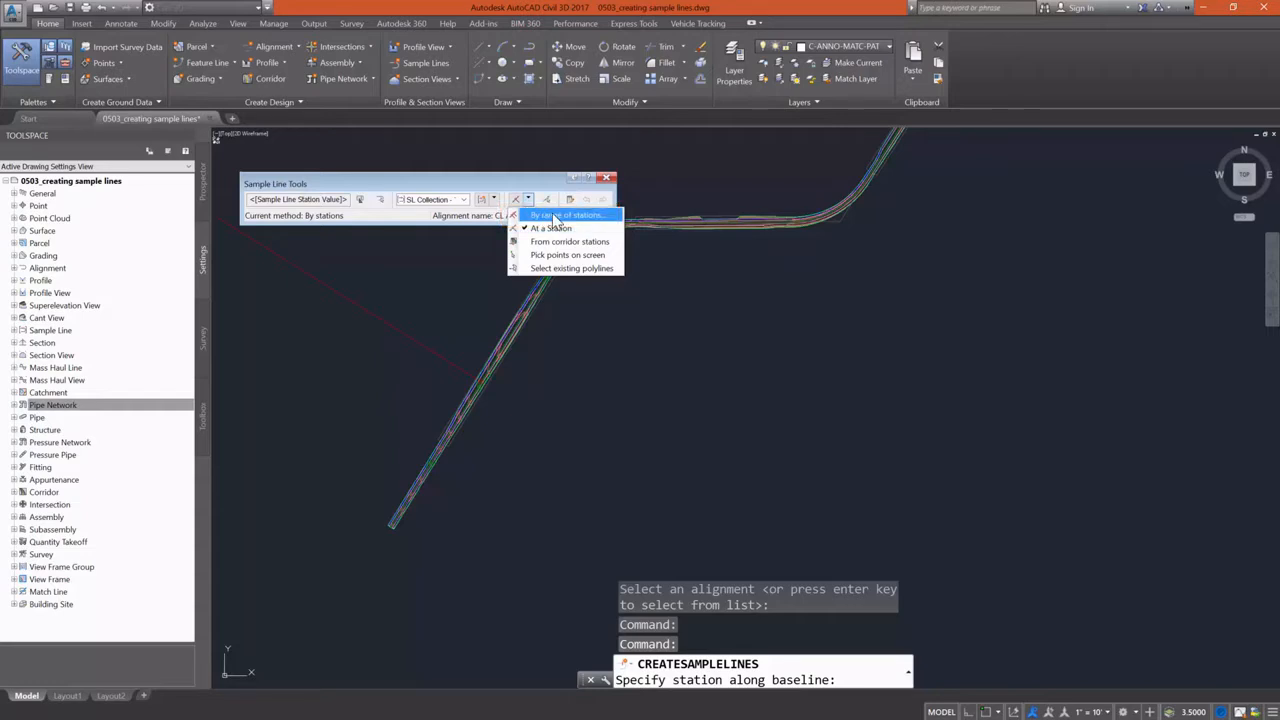
left_click(568, 216)
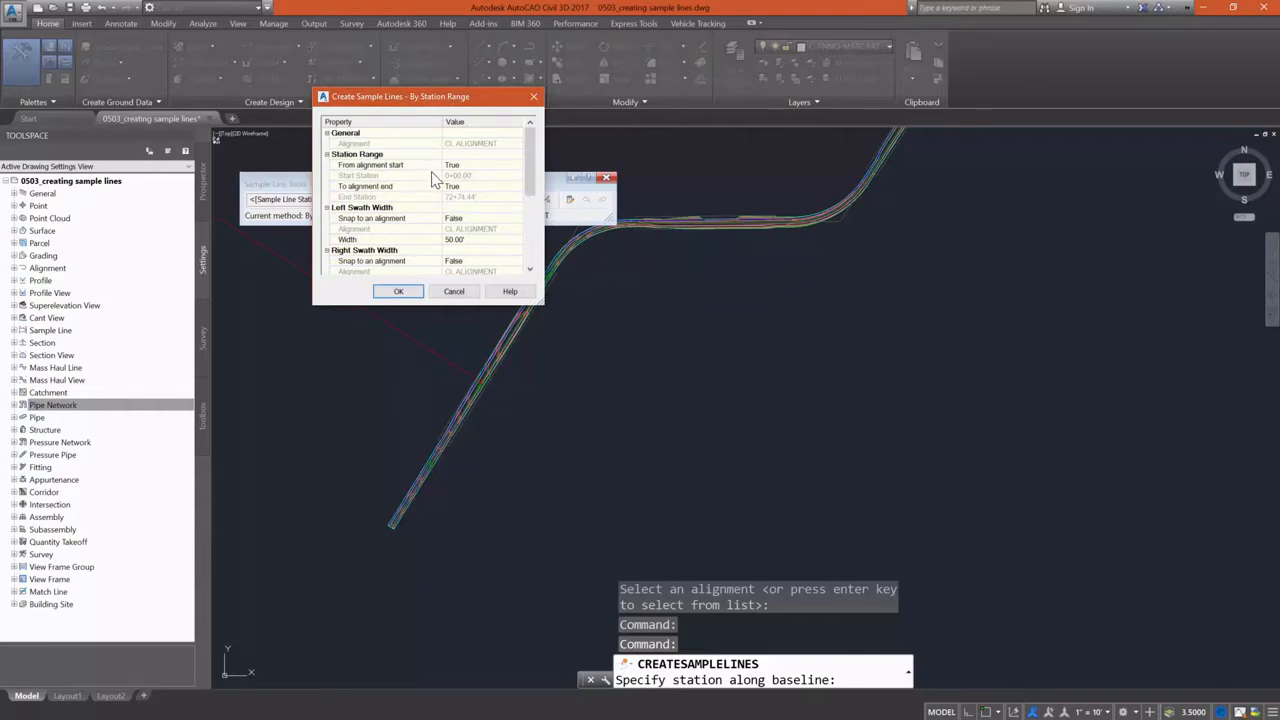
mouse_move(488, 224)
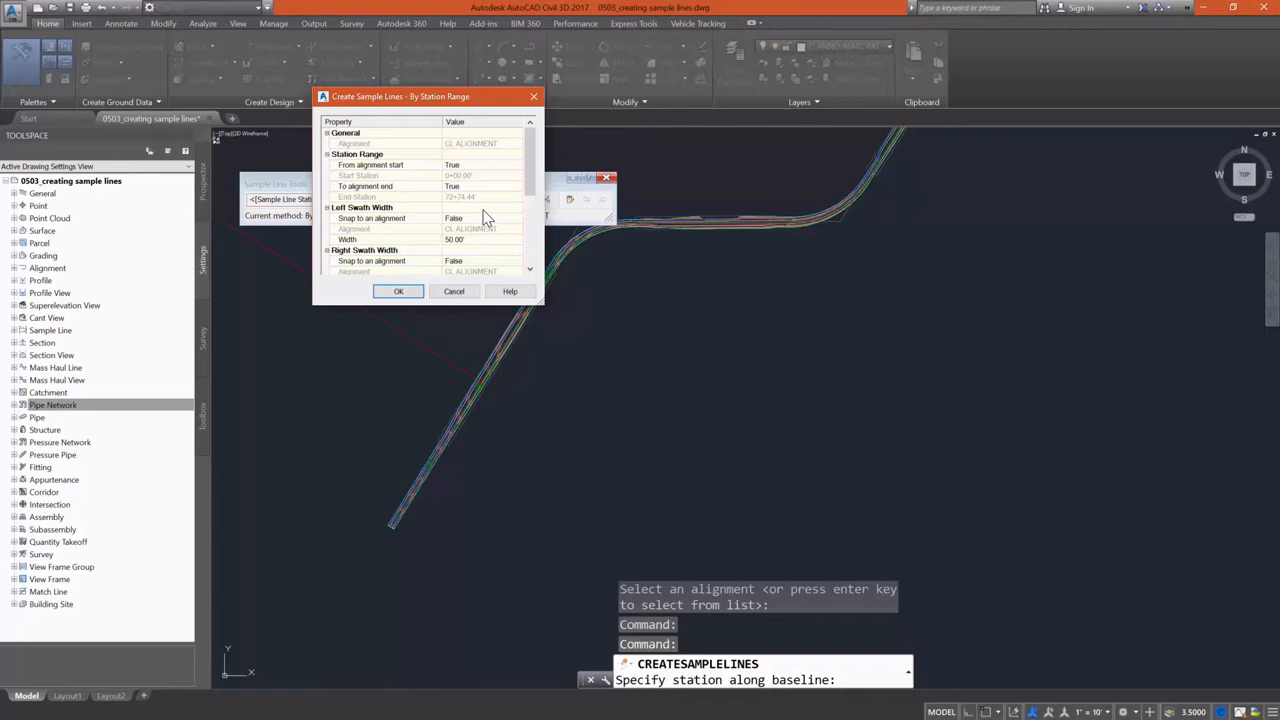
mouse_move(476, 248)
type("3")
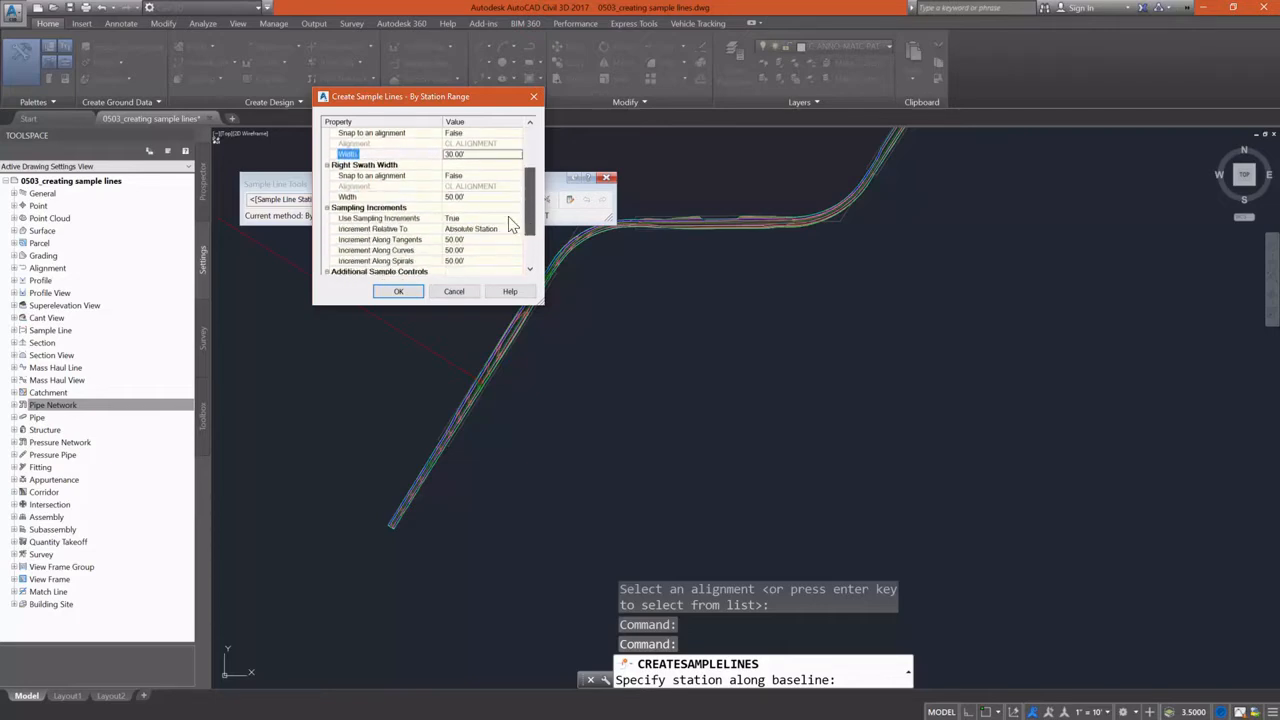
- Set swath widths and extra samples at range ends and geometry points, then create the sample lines
left_click(480, 196)
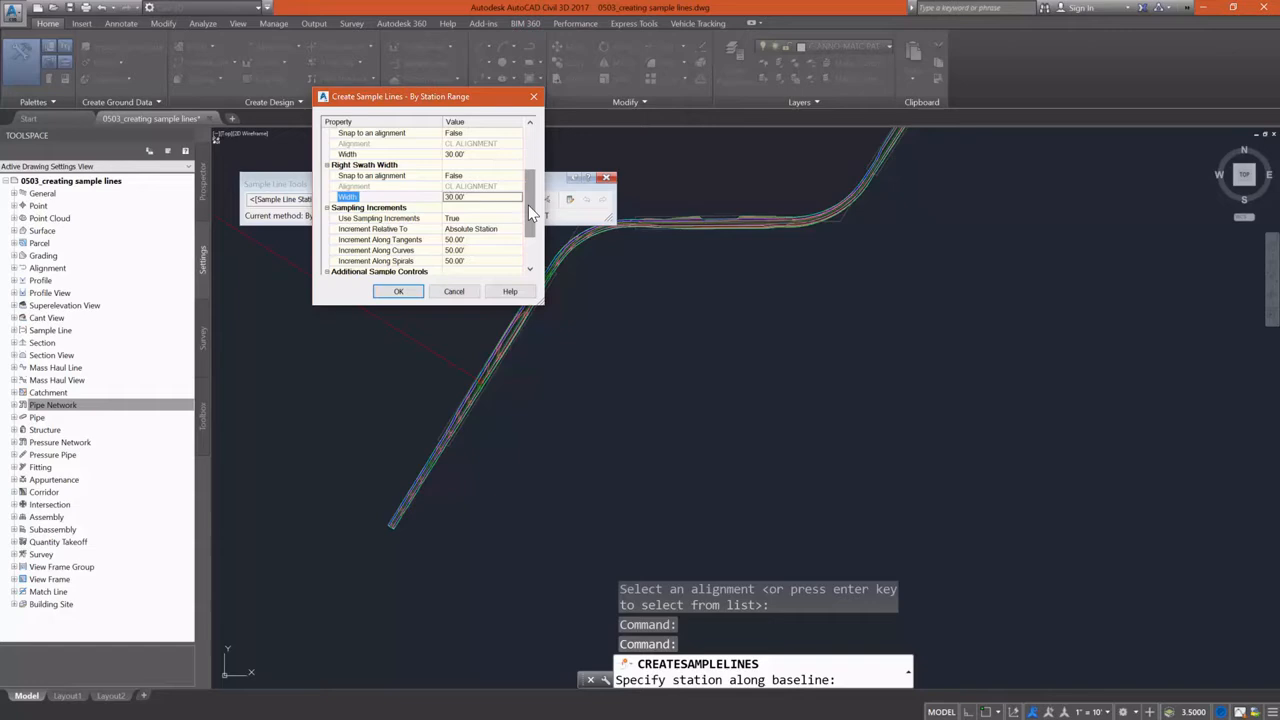
scroll("down", 3)
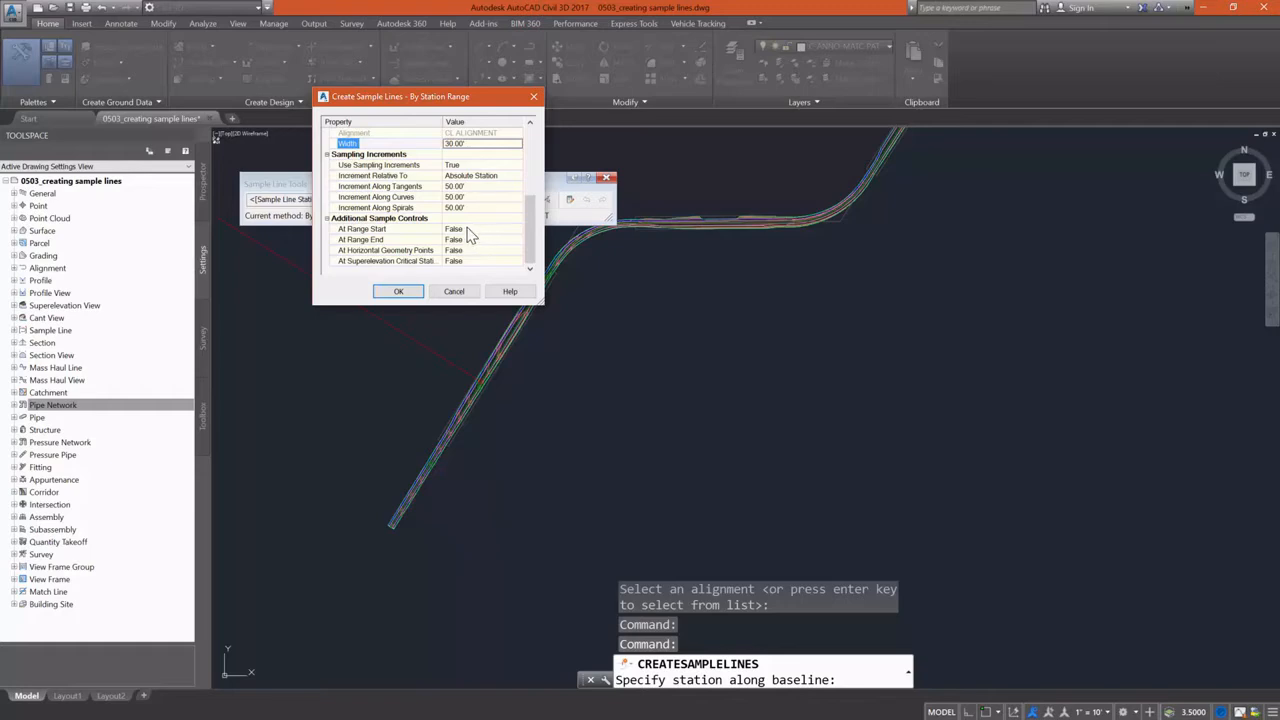
left_click(482, 228)
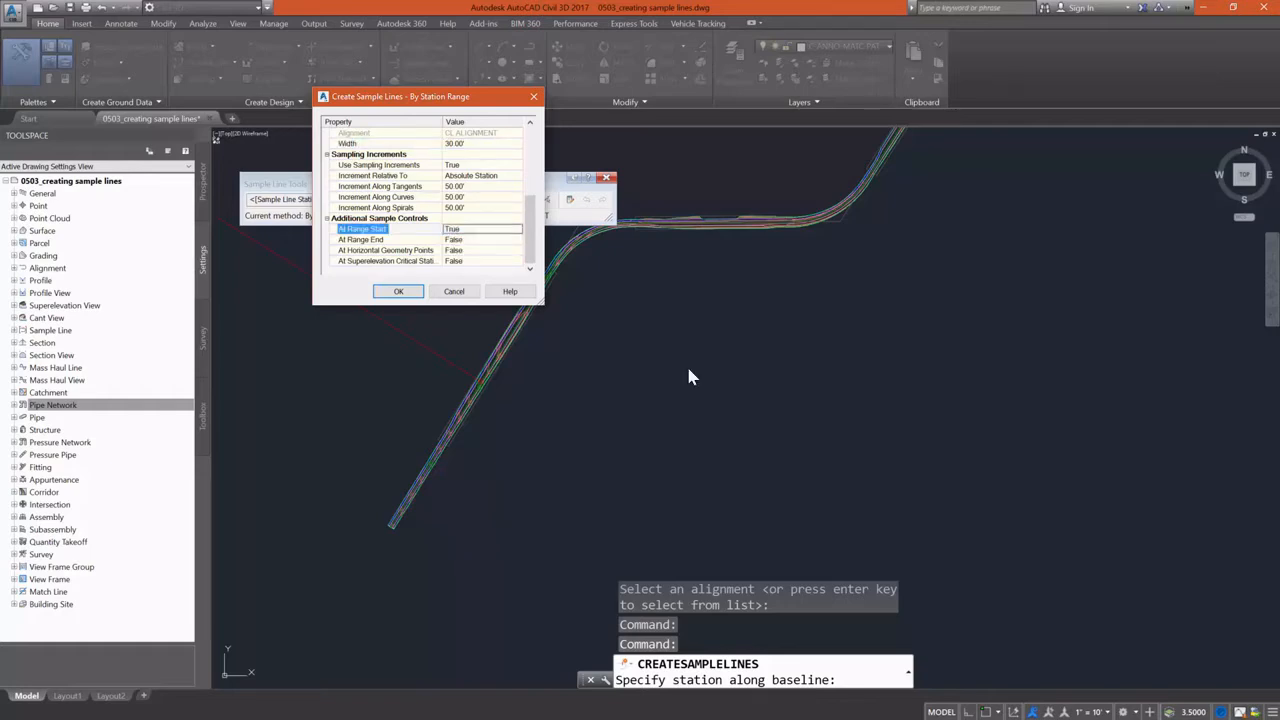
left_click(480, 240)
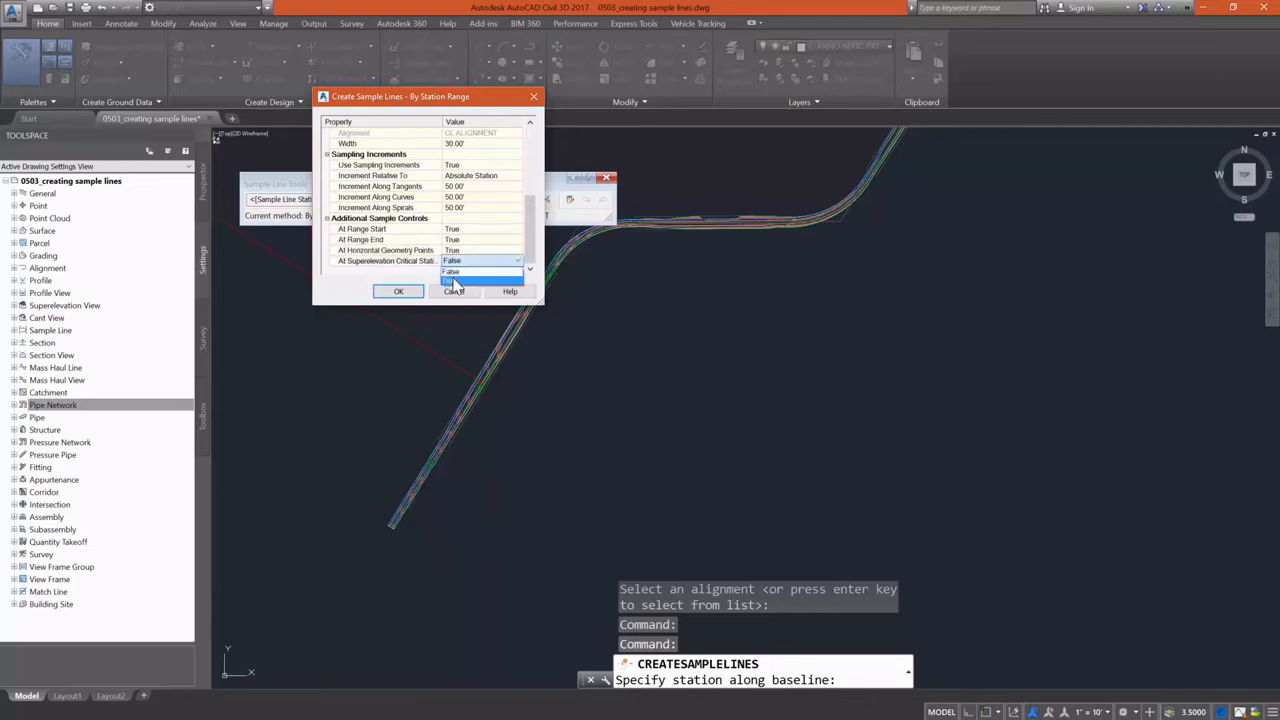
left_click(484, 272)
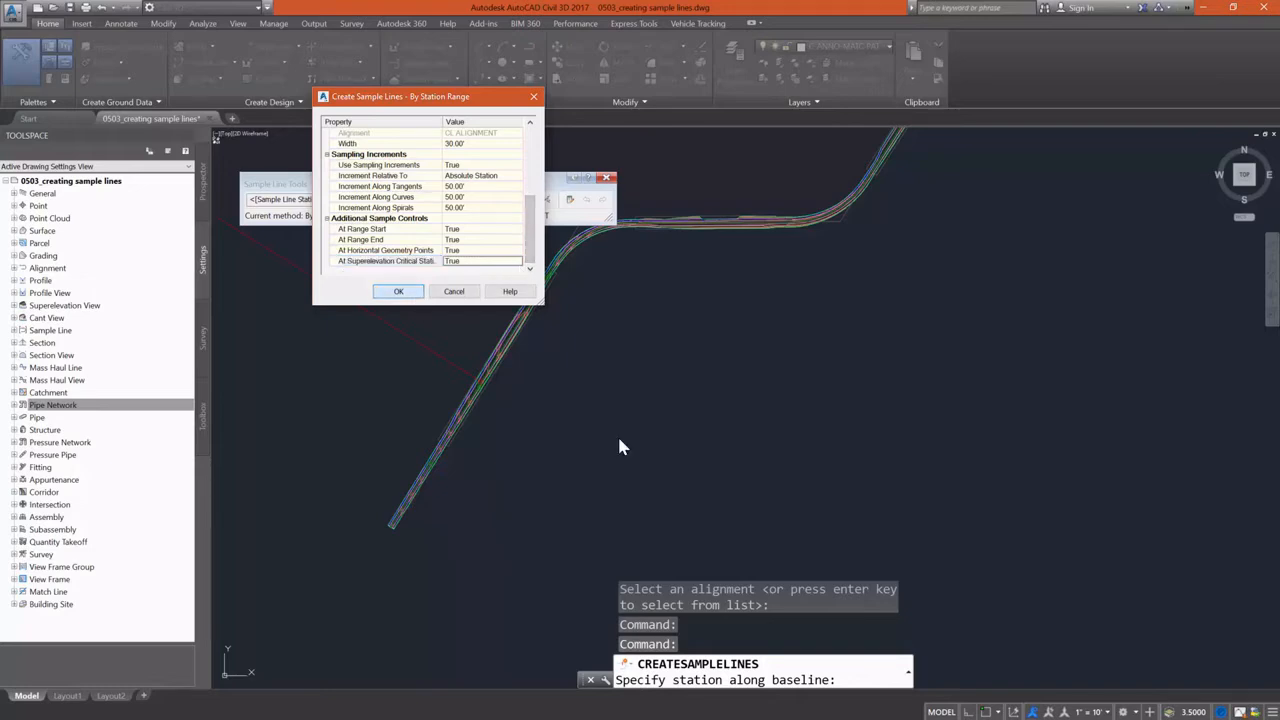
left_click(398, 292)
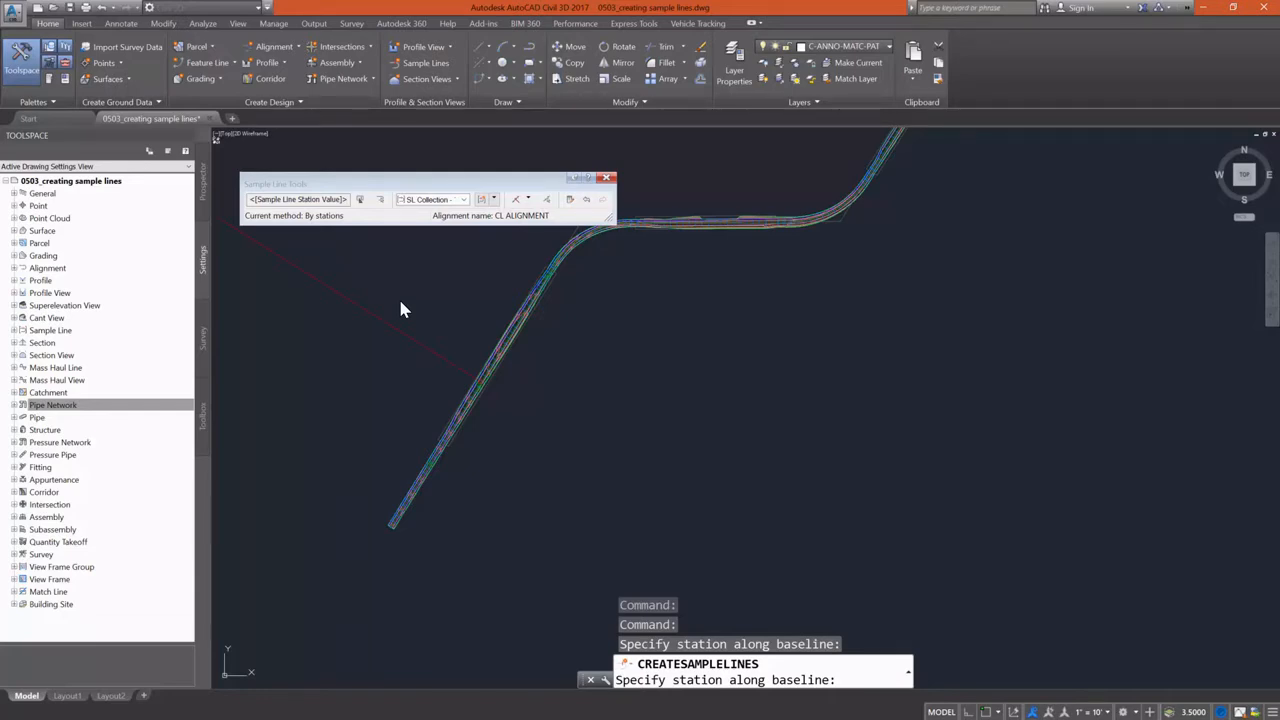
mouse_move(492, 300)
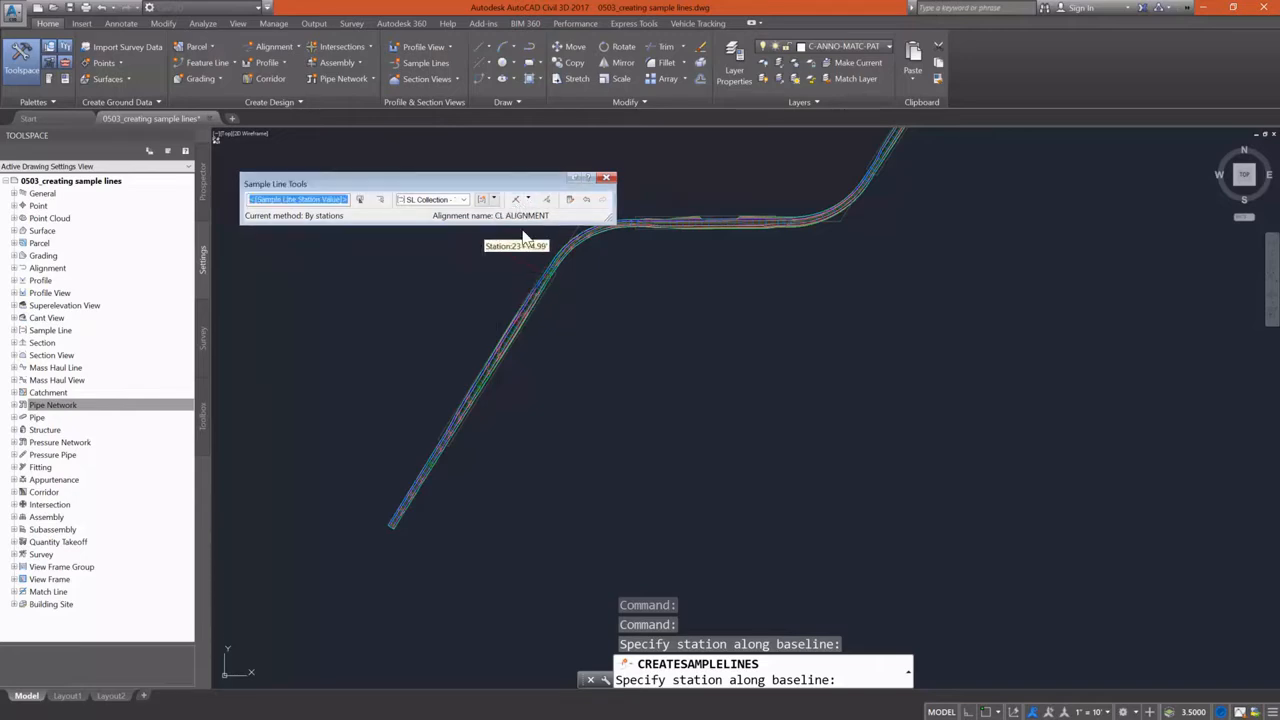
mouse_move(500, 290)
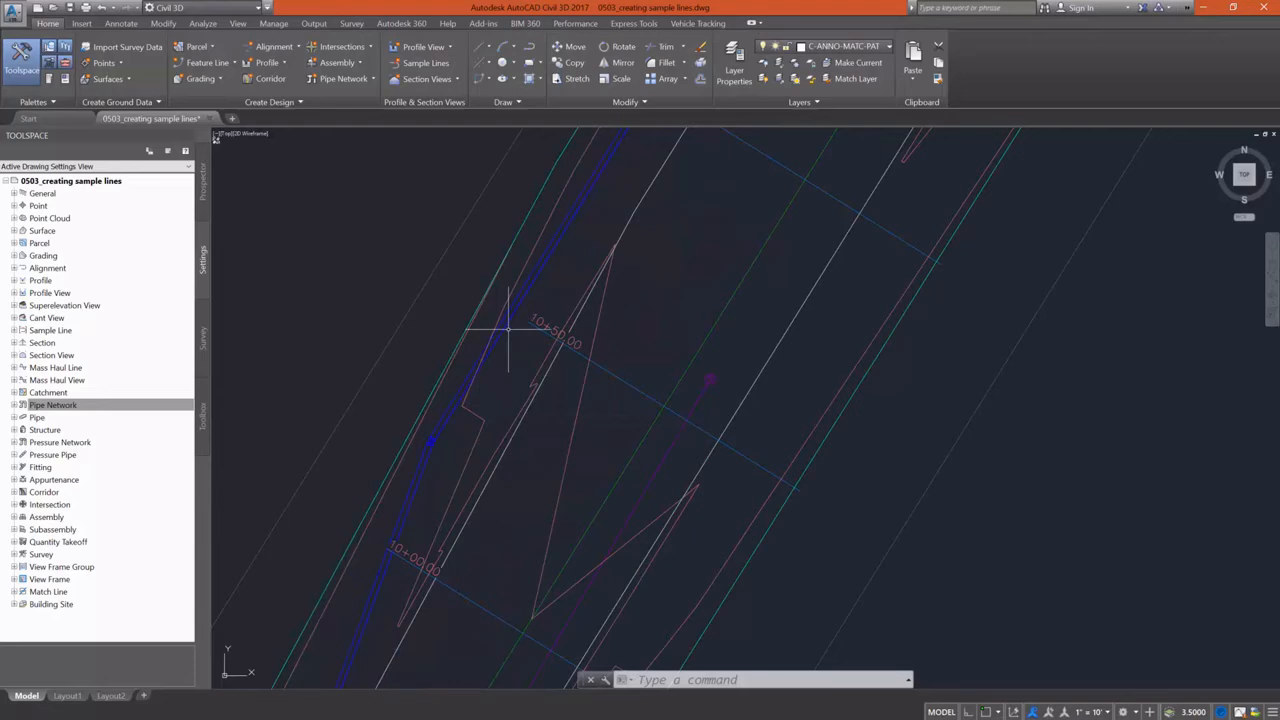
mouse_move(476, 310)
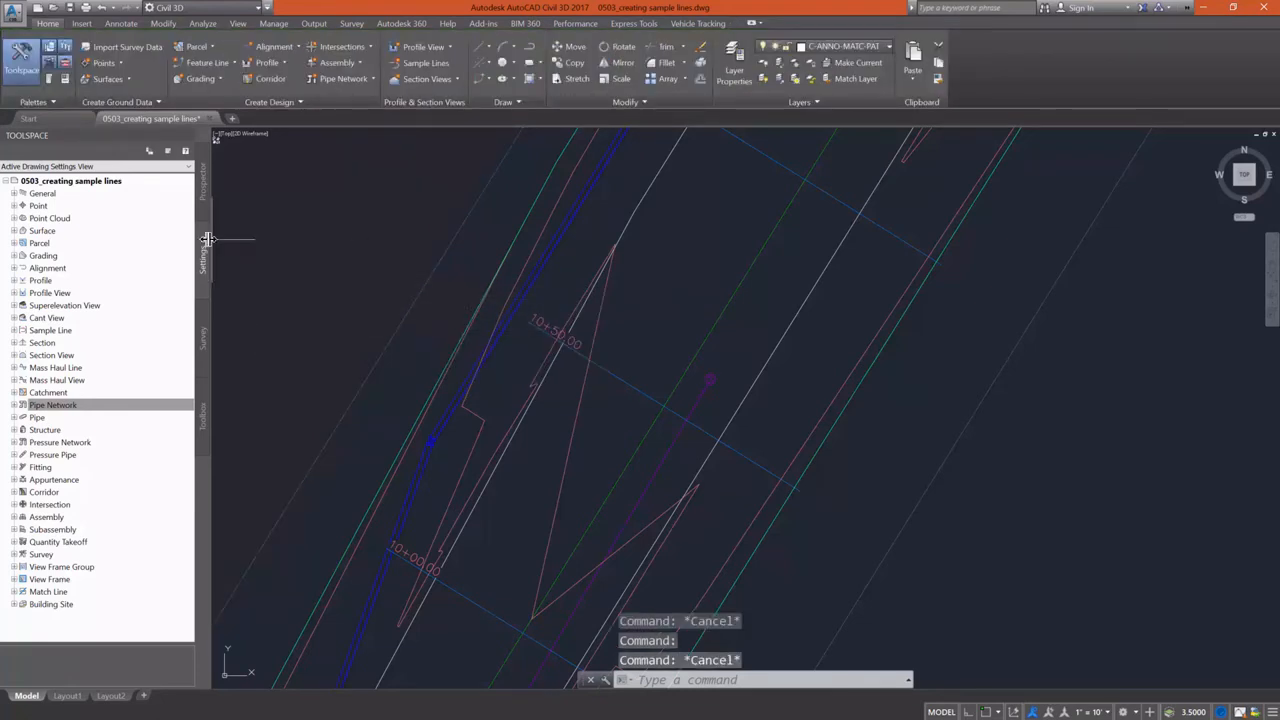
mouse_move(308, 366)
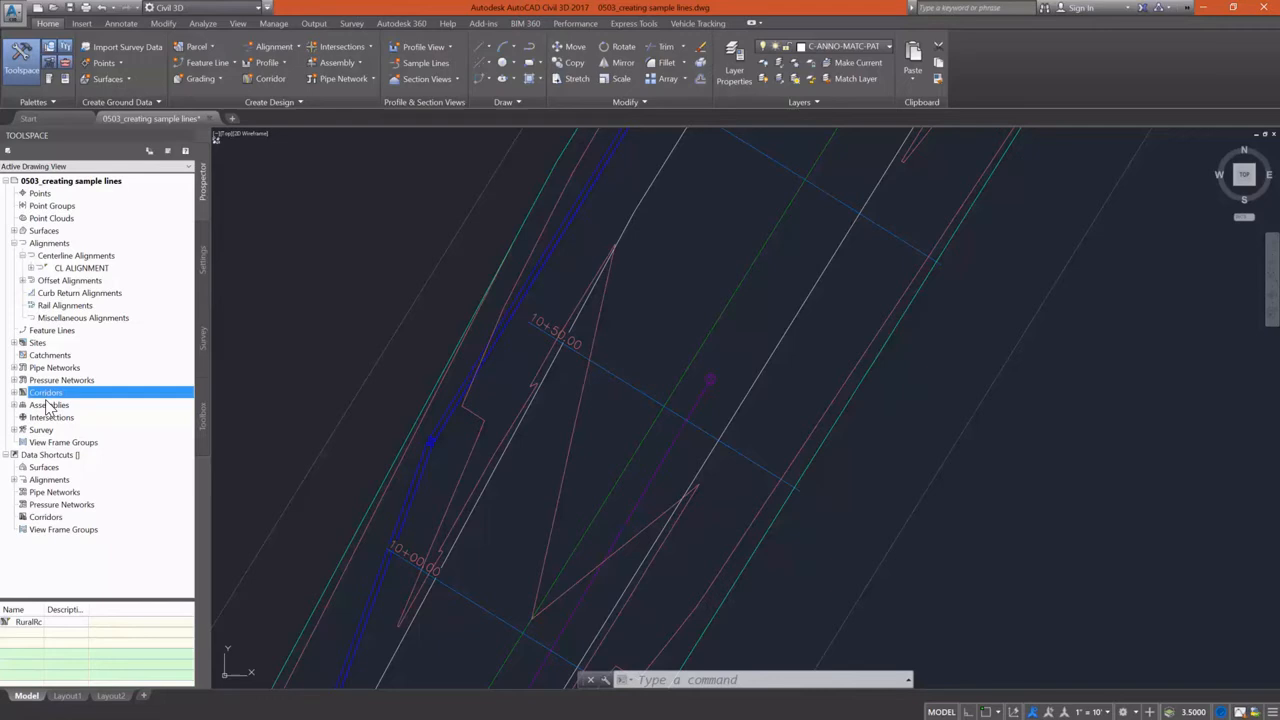
- Expand CL ALIGNMENT > SL Collection - 1 in Prospector to list its sample lines and section sources
left_click(32, 268)
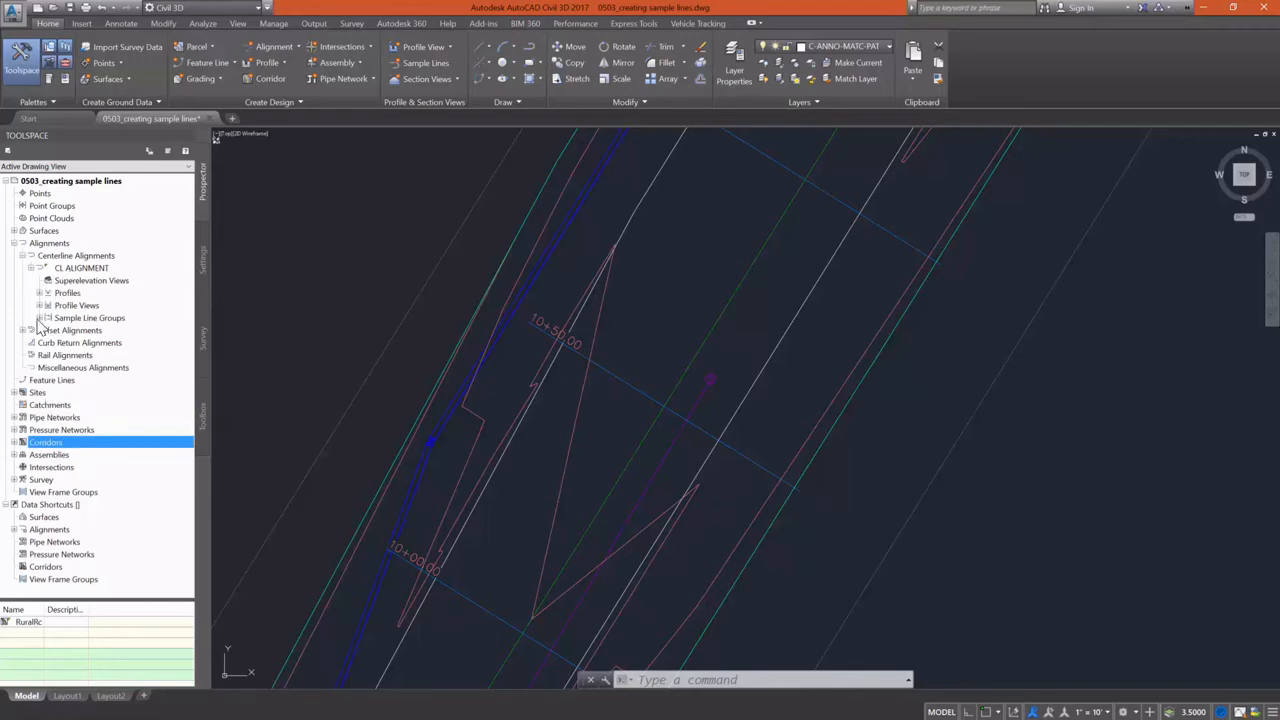
left_click(40, 316)
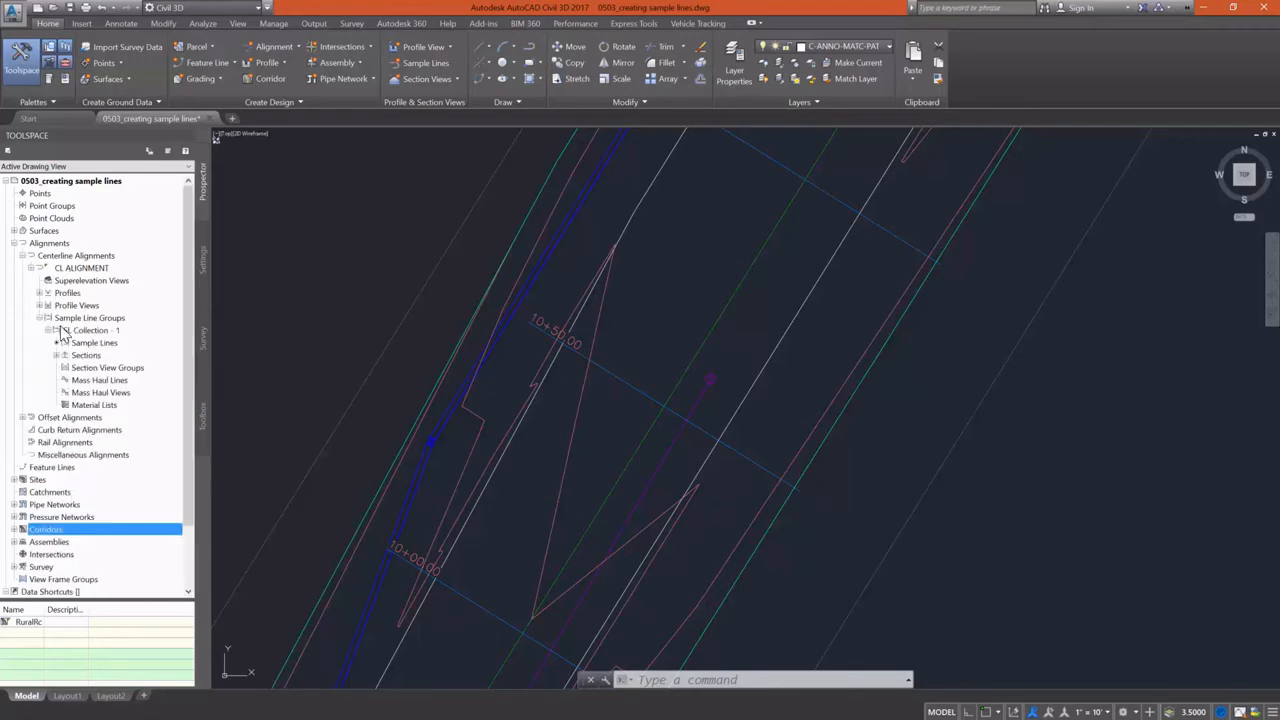
left_click(92, 330)
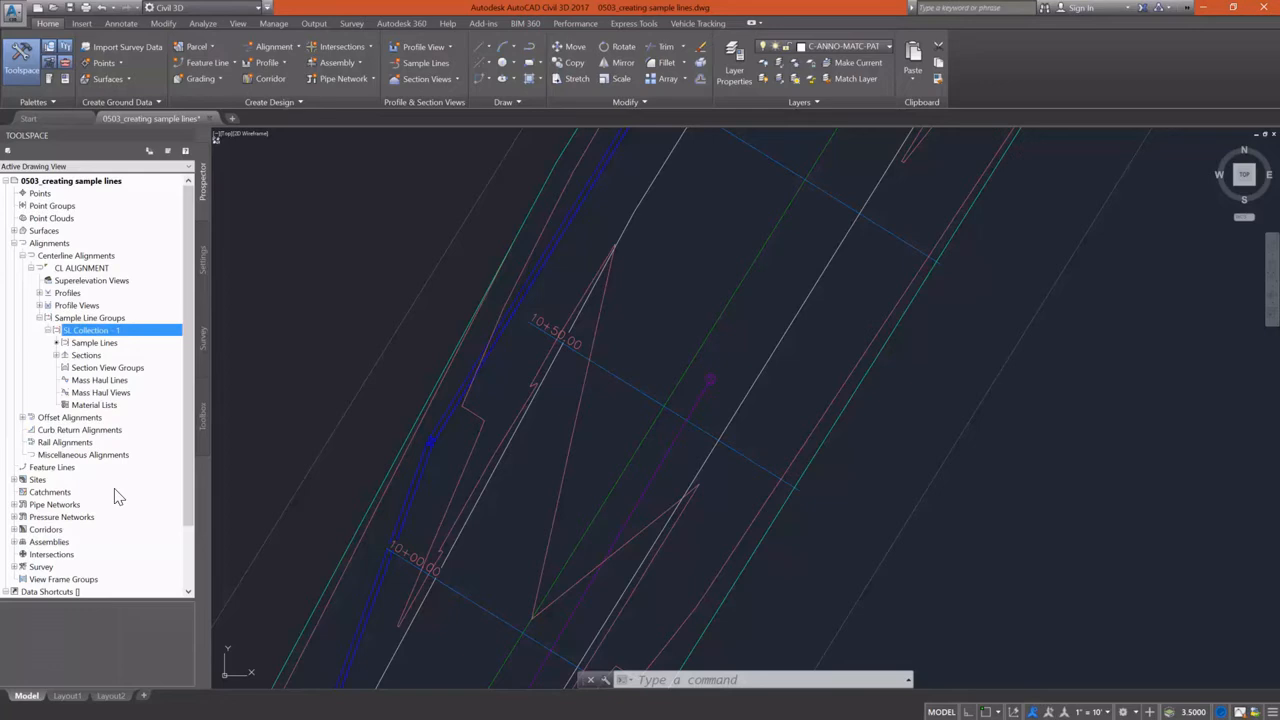
left_click(94, 342)
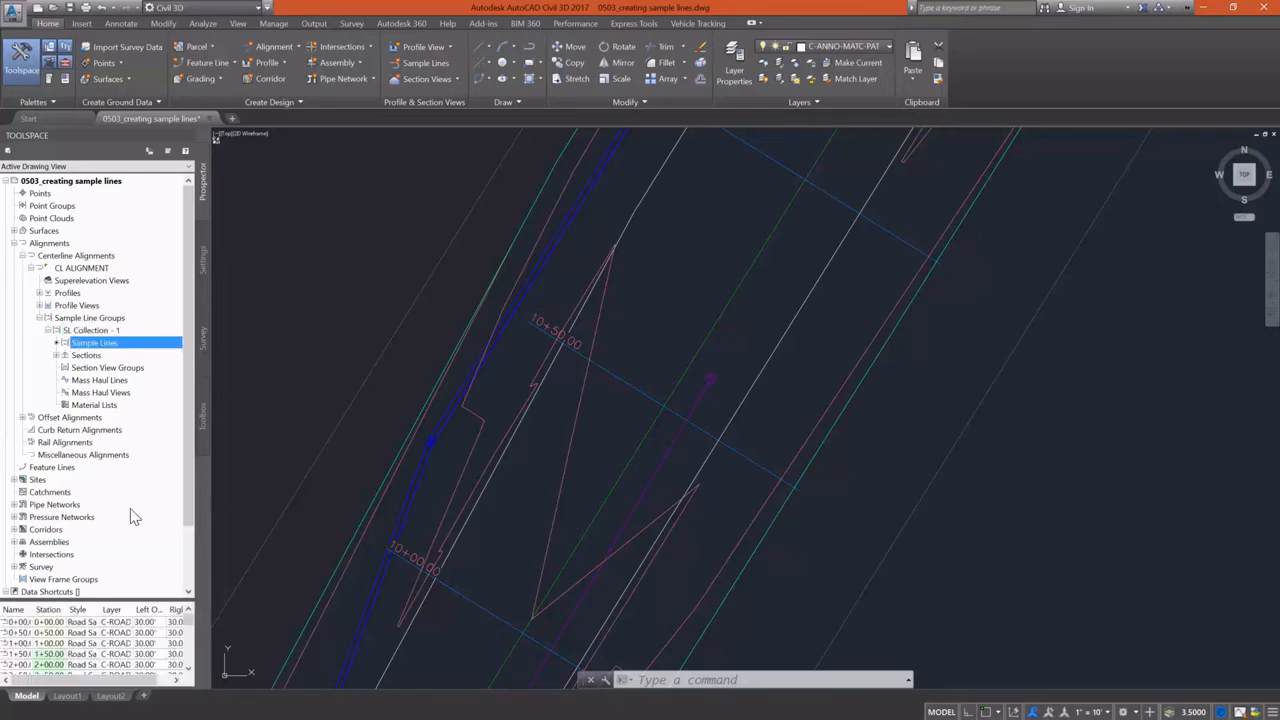
mouse_move(142, 600)
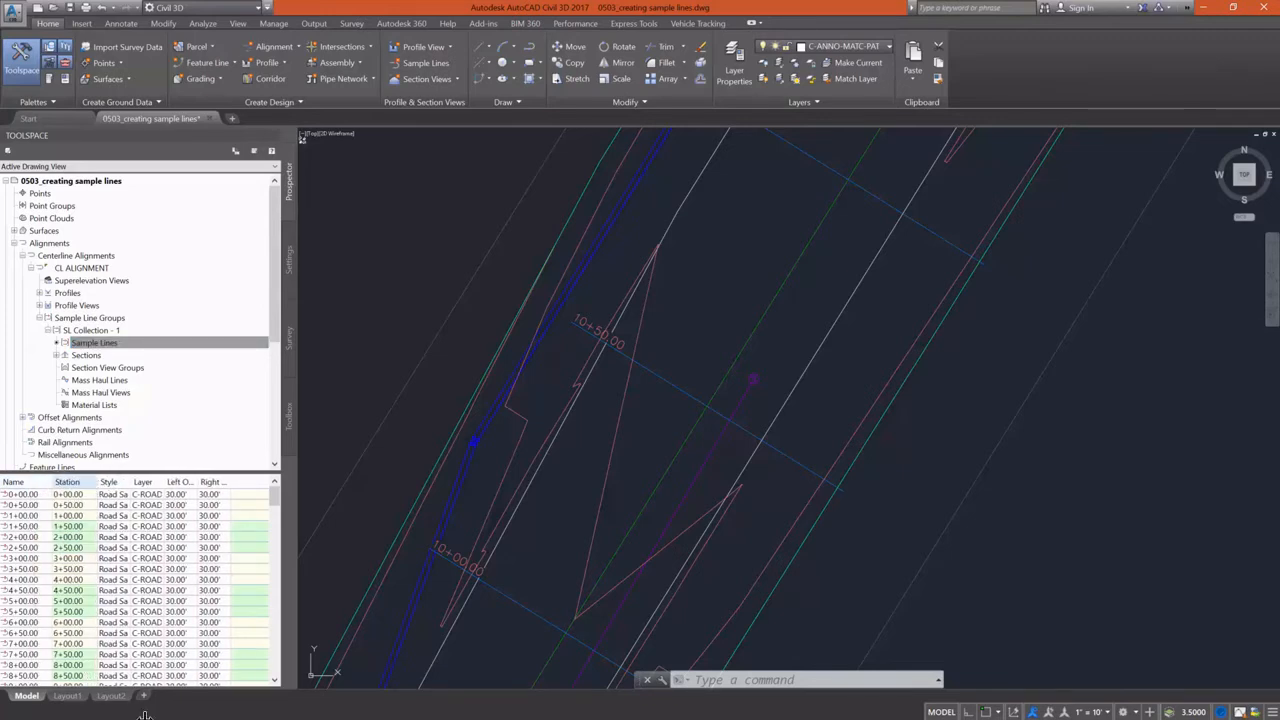
mouse_move(68, 360)
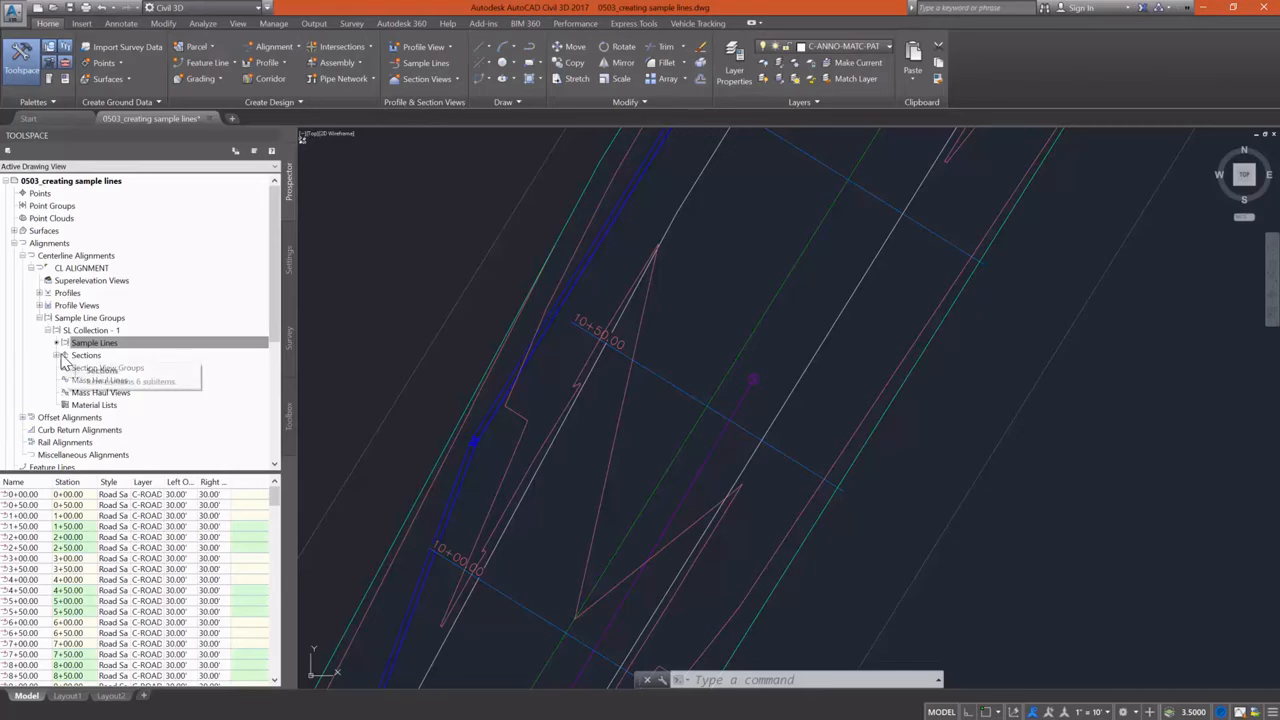
left_click(94, 342)
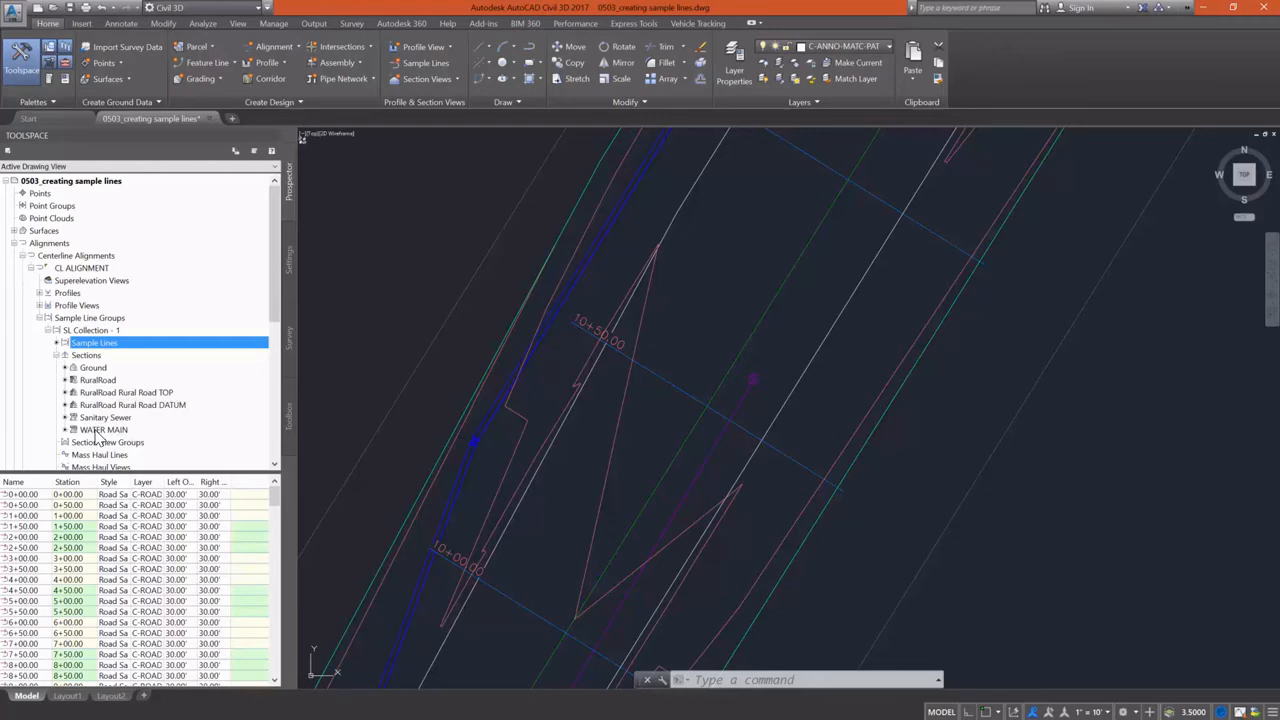
mouse_move(104, 430)
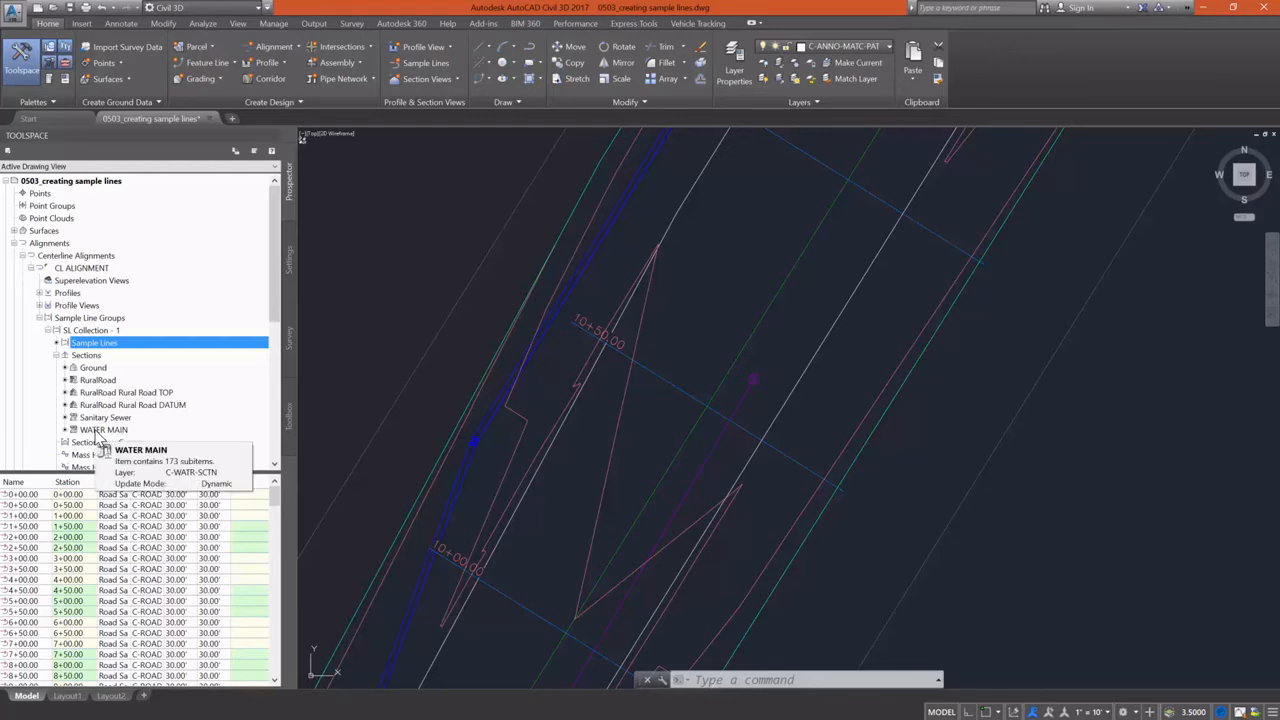
mouse_move(156, 418)
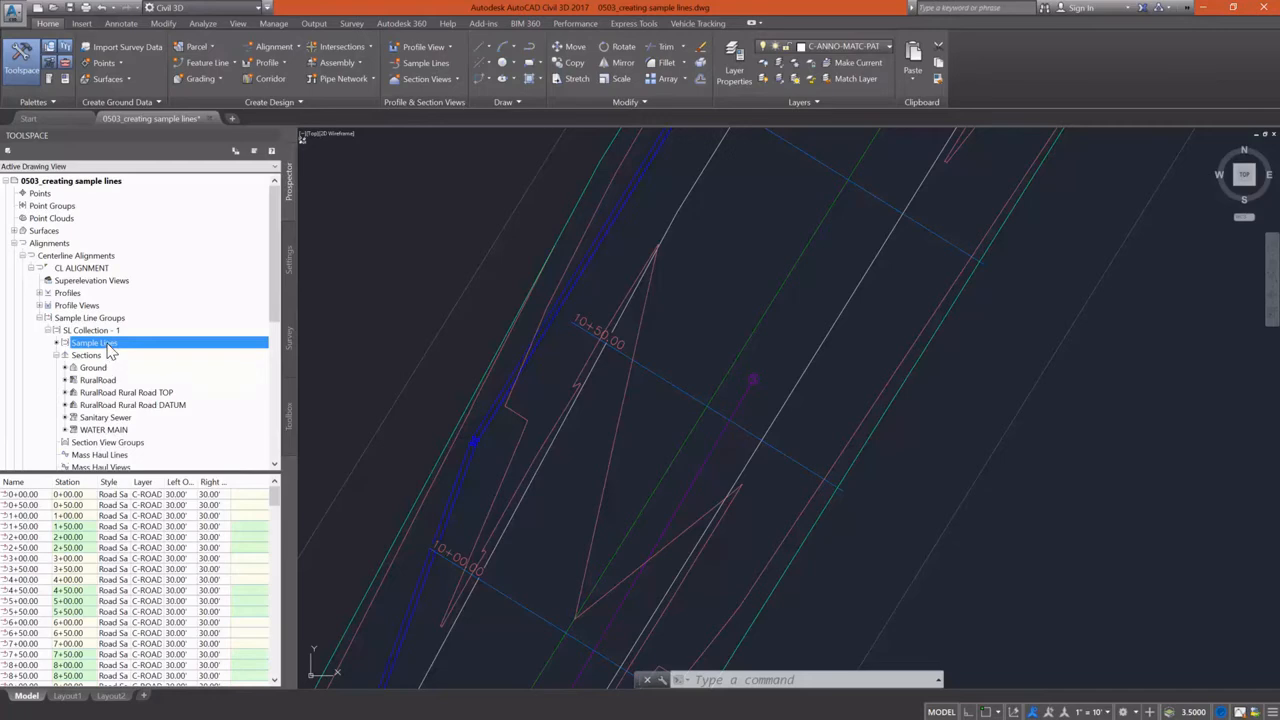
- Bring up Sample Line Group Properties for SL Collection - 1 from its right-click menu
right_click(94, 344)
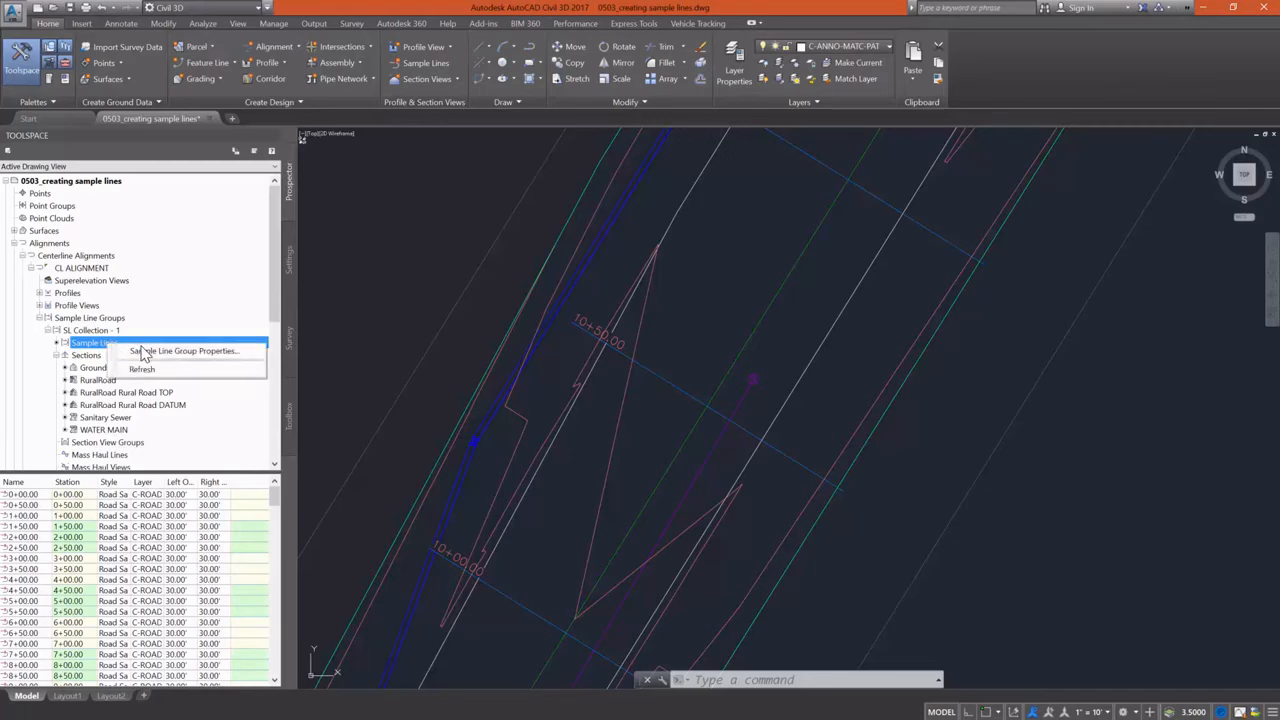
left_click(184, 350)
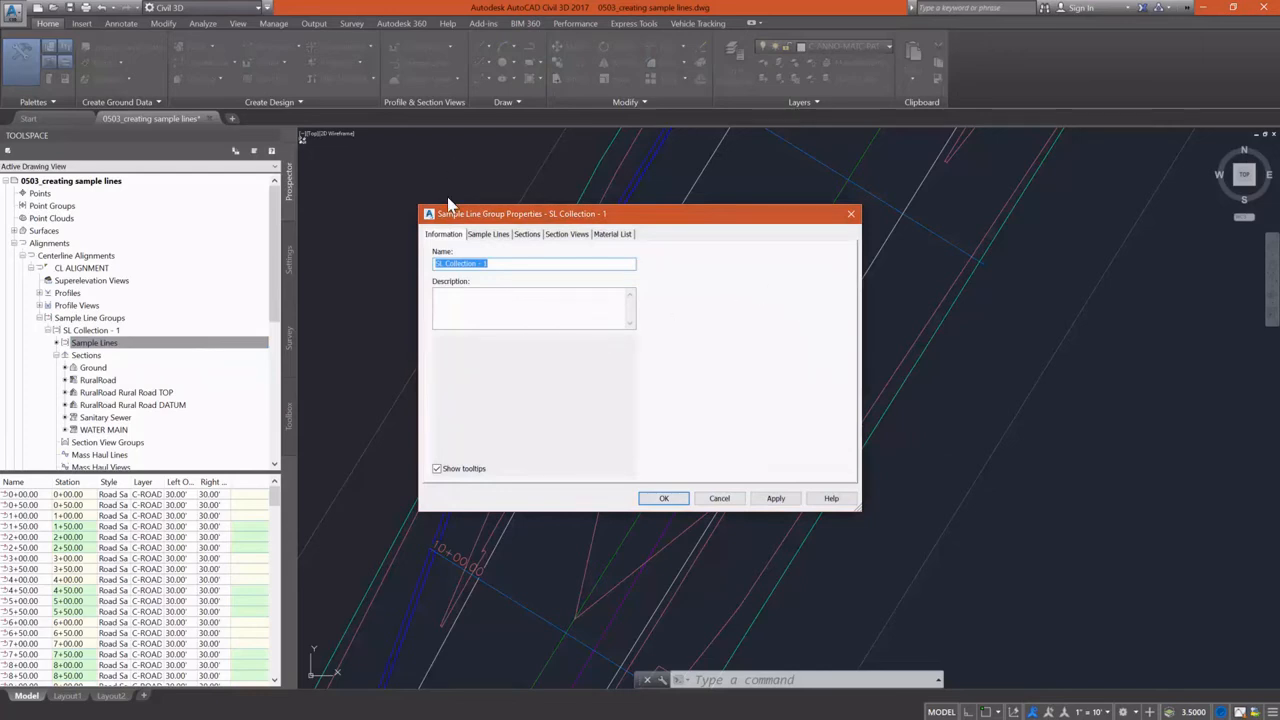
- Review the Sections, Section Views and Material List pages, ending on the full sample line list
left_click(488, 234)
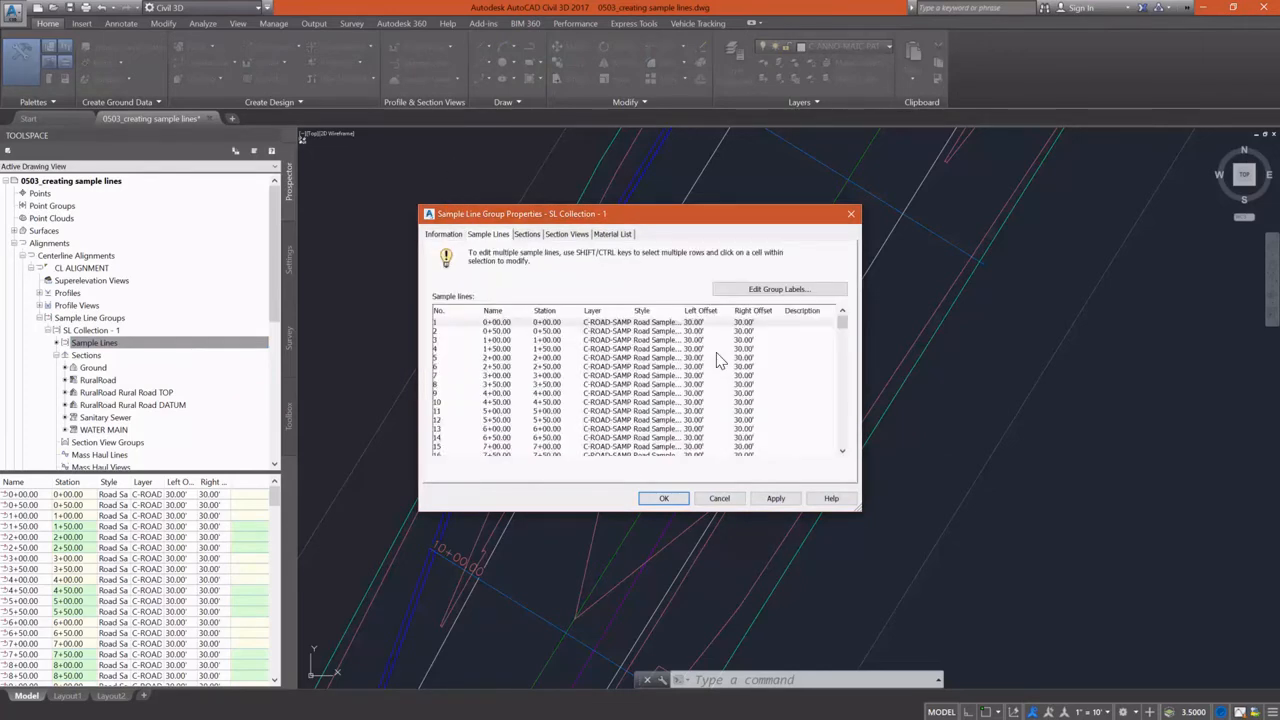
mouse_move(568, 276)
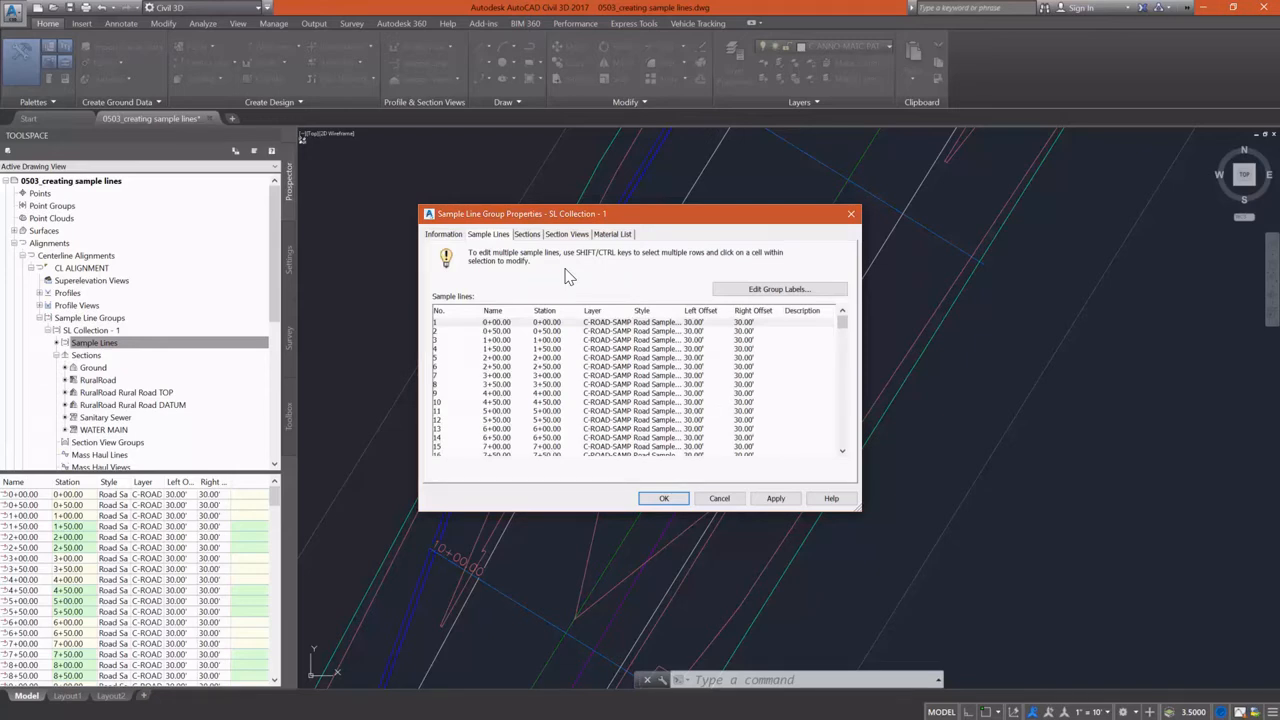
mouse_move(556, 270)
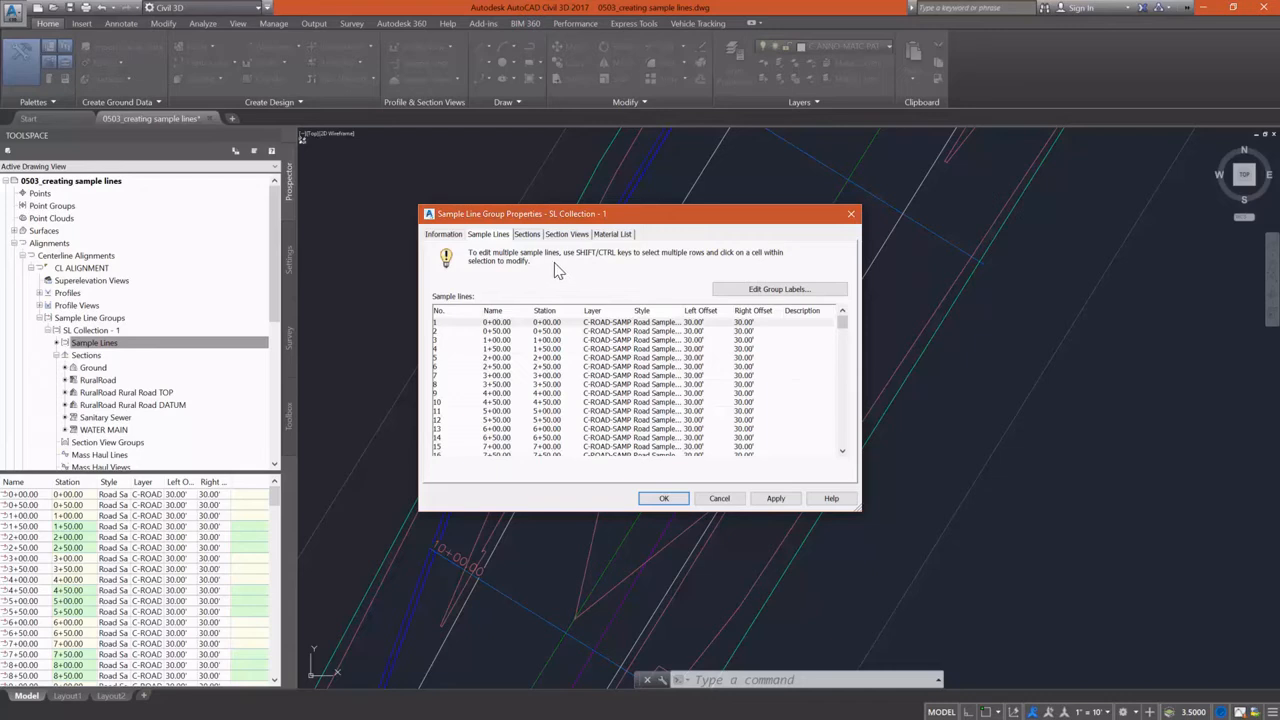
left_click(528, 234)
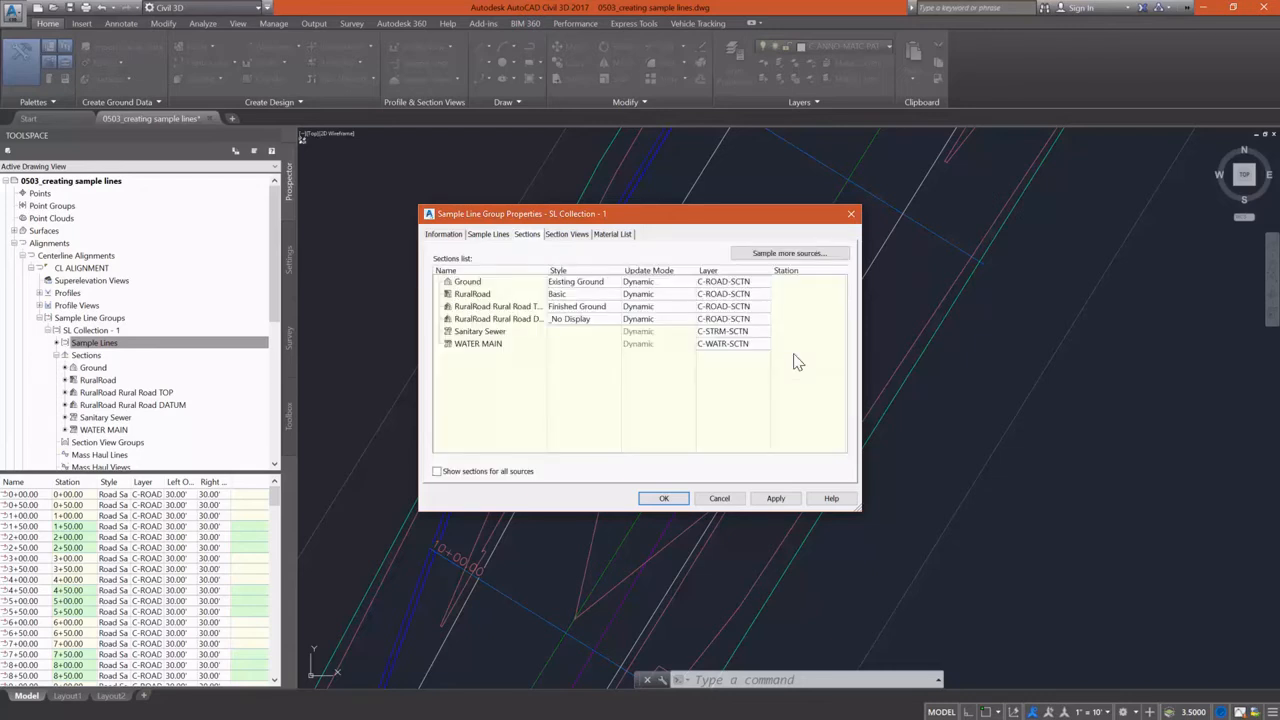
mouse_move(552, 238)
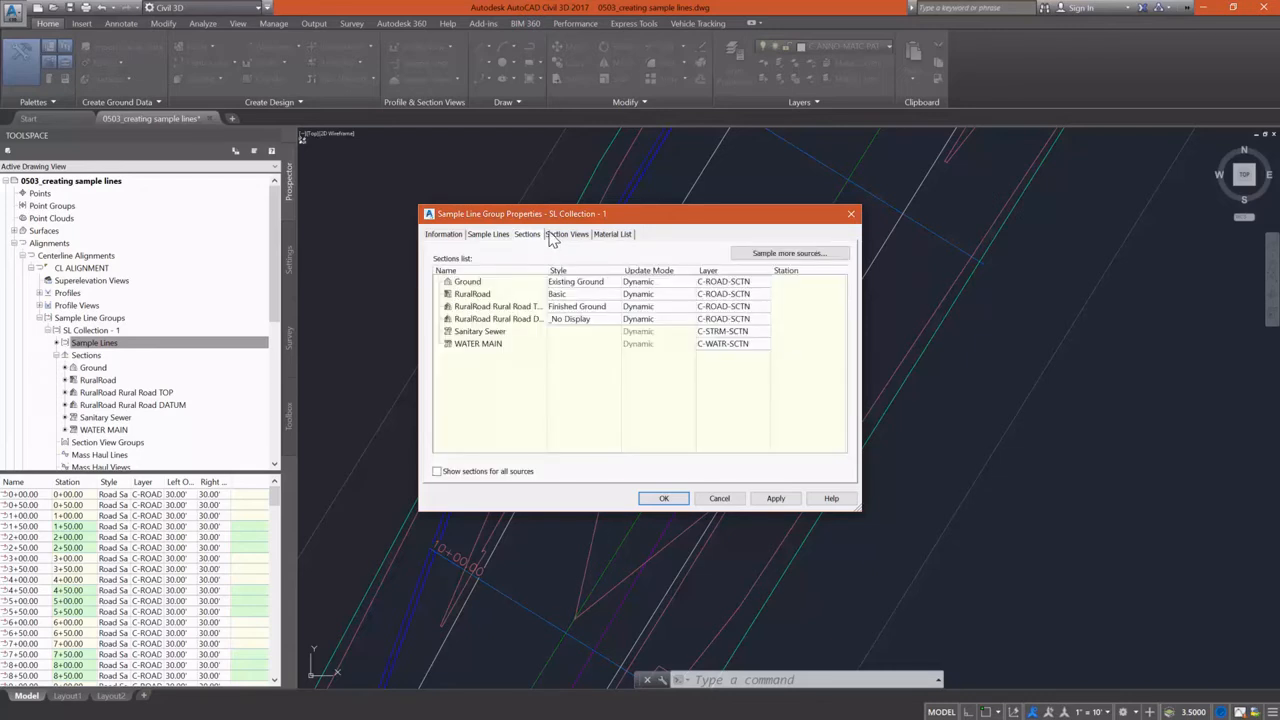
left_click(566, 232)
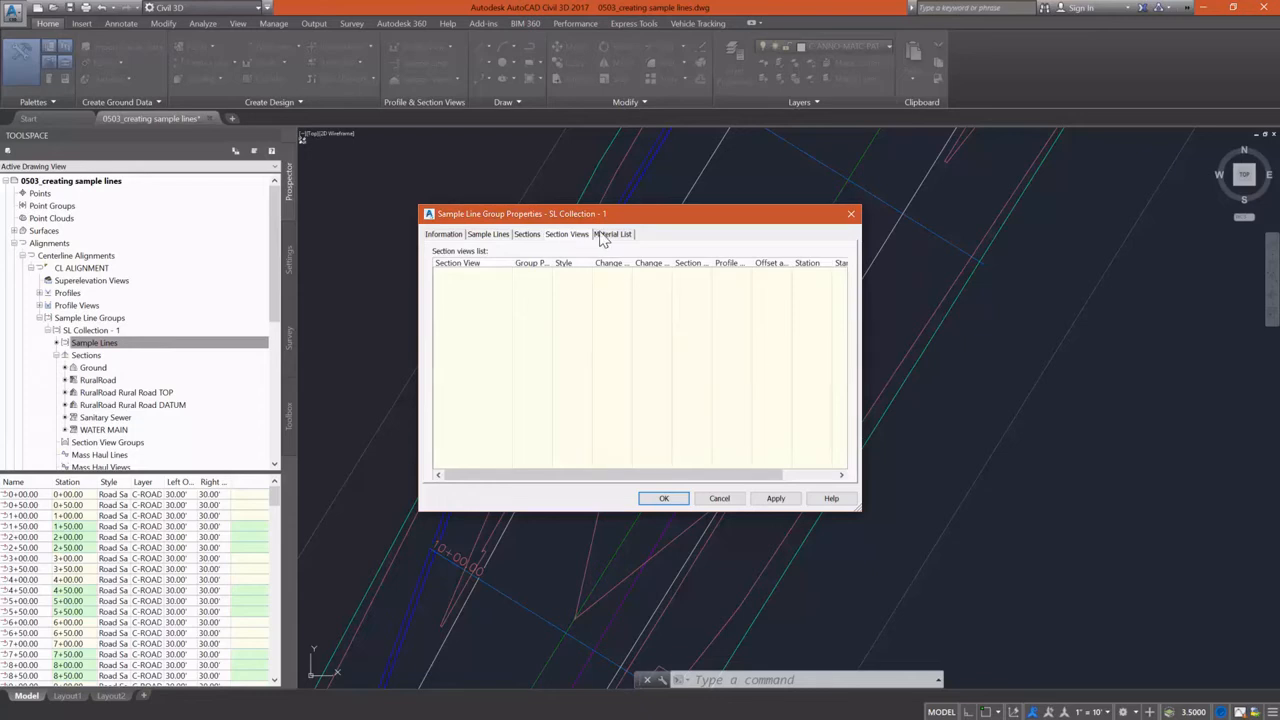
left_click(612, 234)
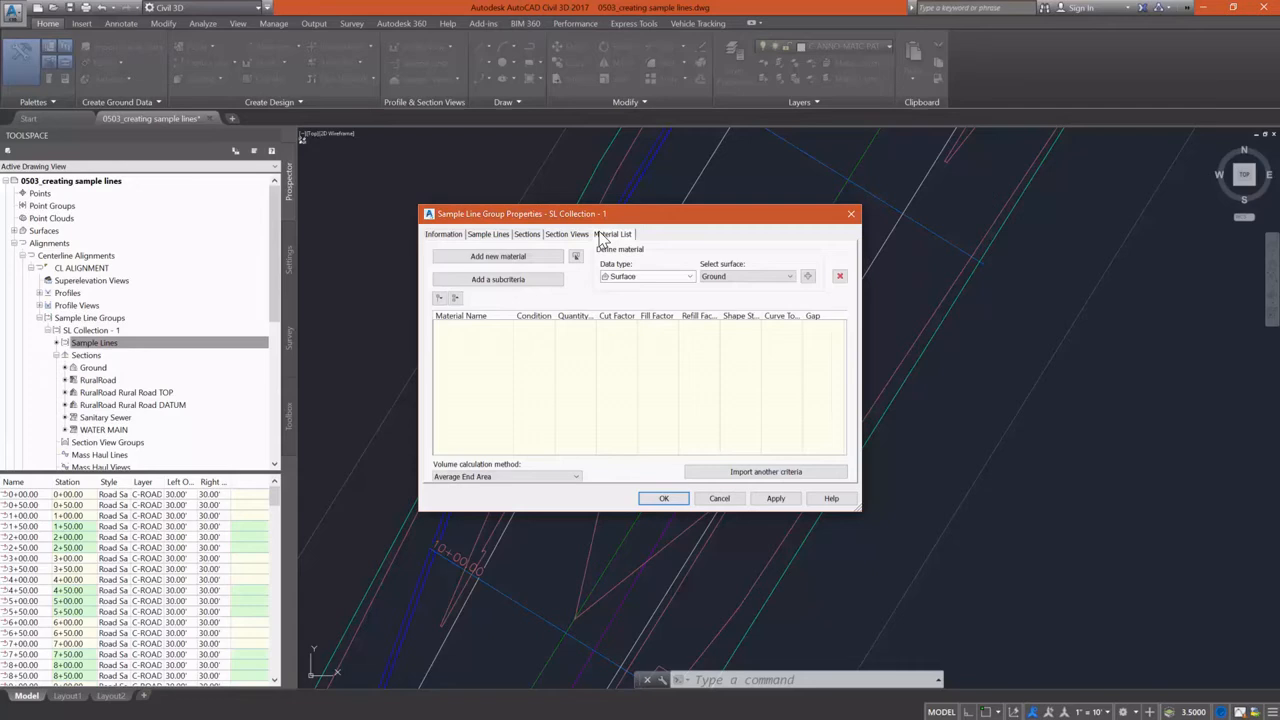
left_click(488, 234)
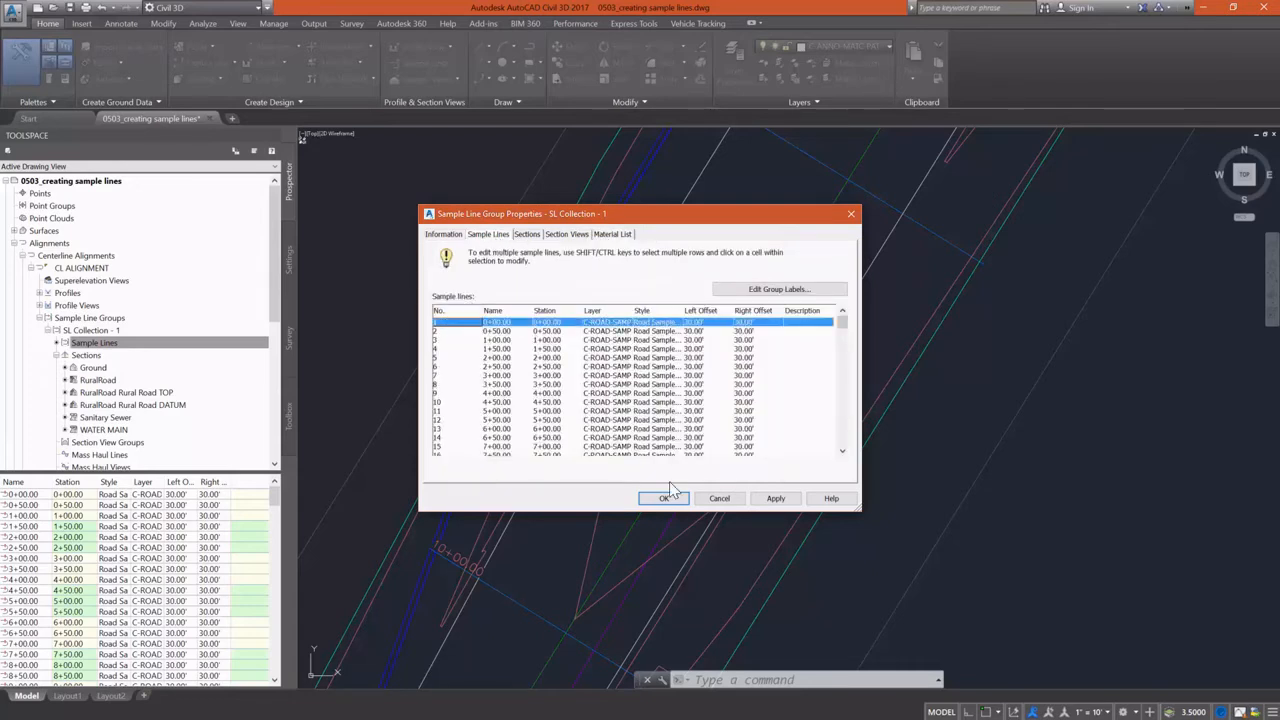
scroll("down", 3)
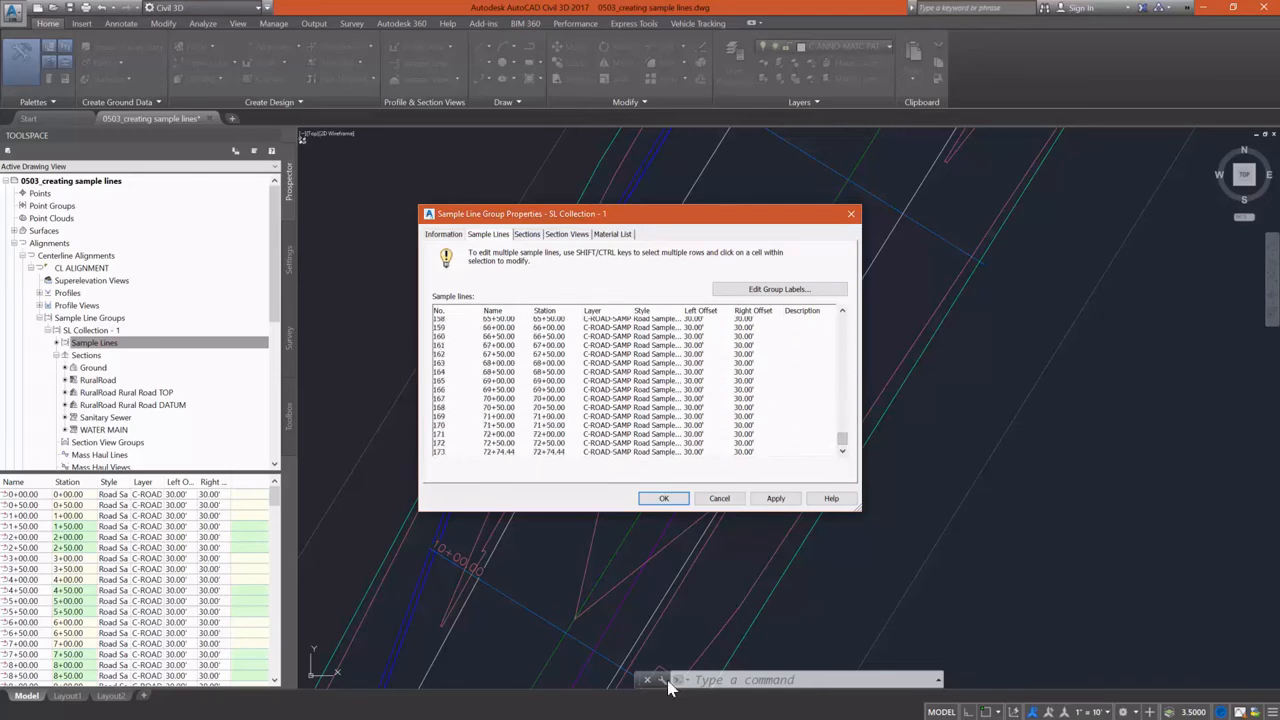
- Set every sample line's left and right offsets to 55 ft and apply
left_click(438, 318)
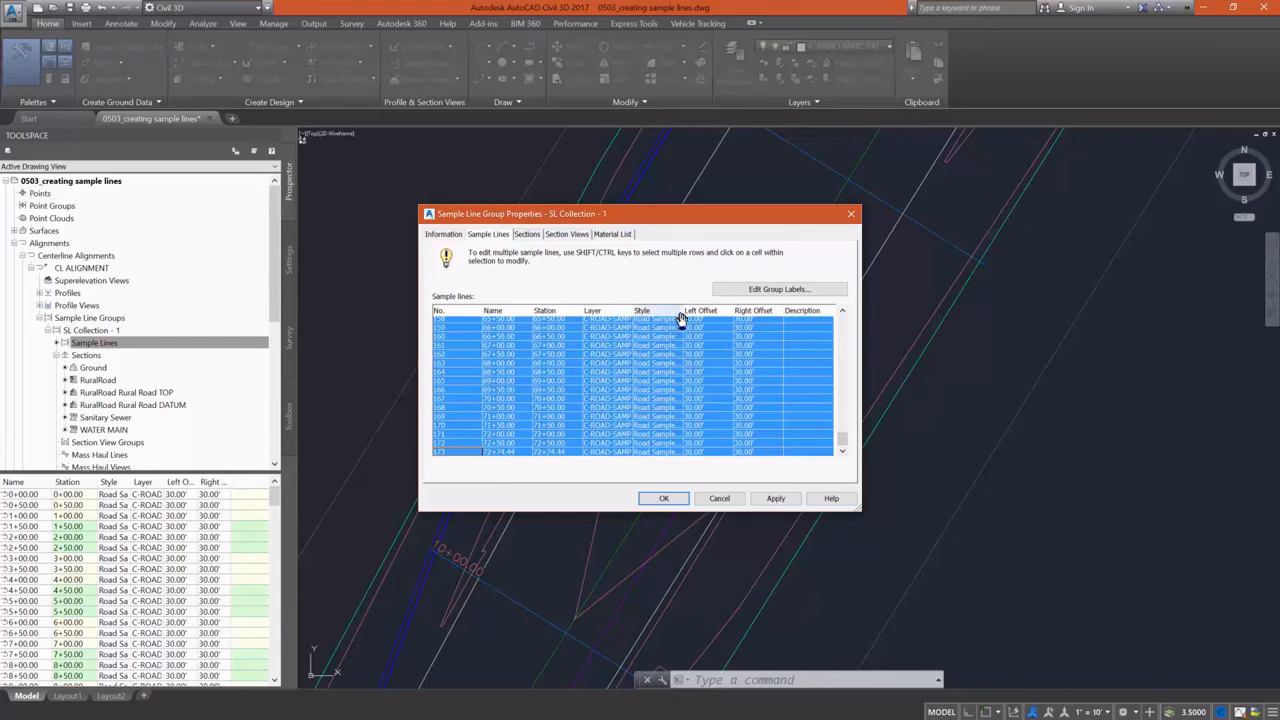
mouse_move(720, 338)
type("55")
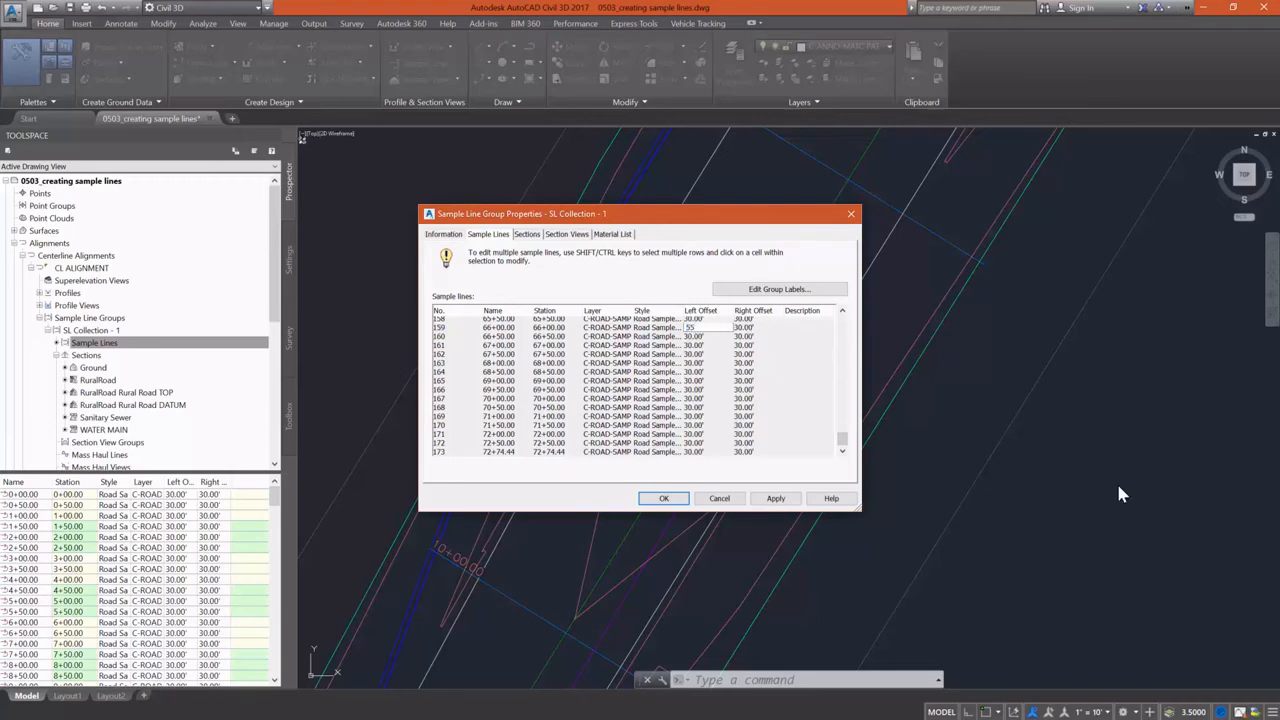
left_click(744, 328)
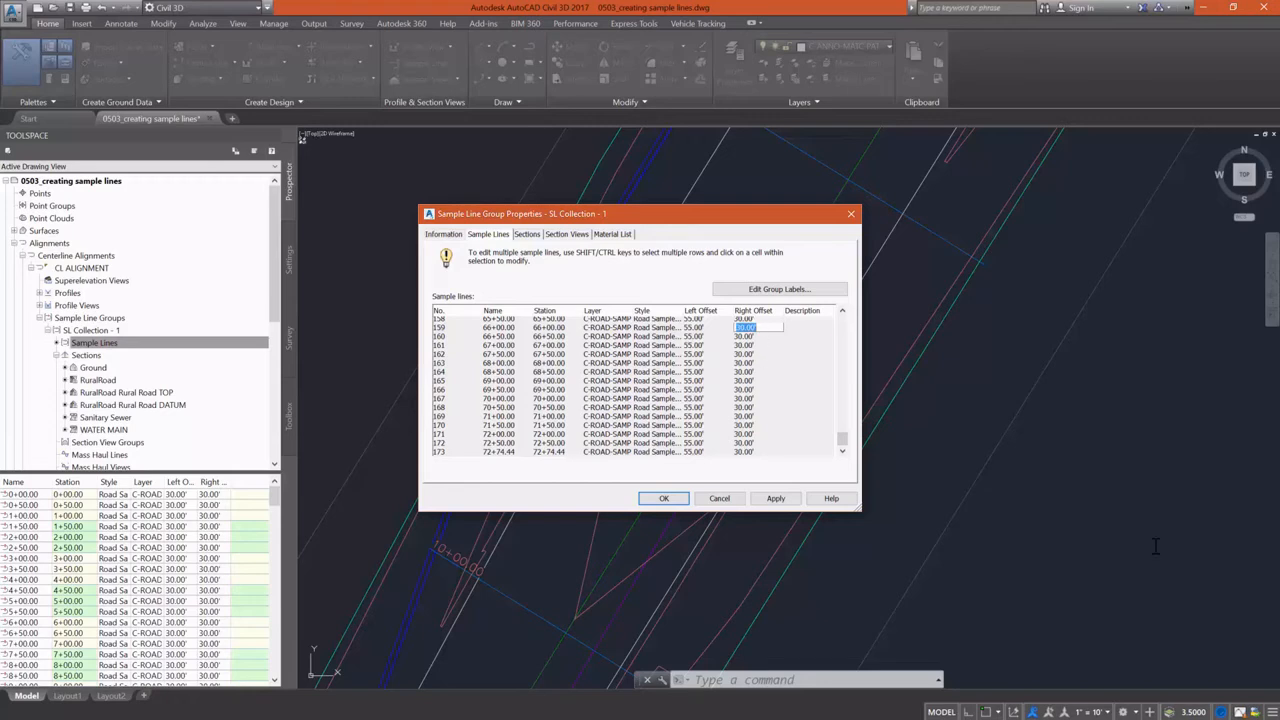
mouse_move(768, 350)
type("55")
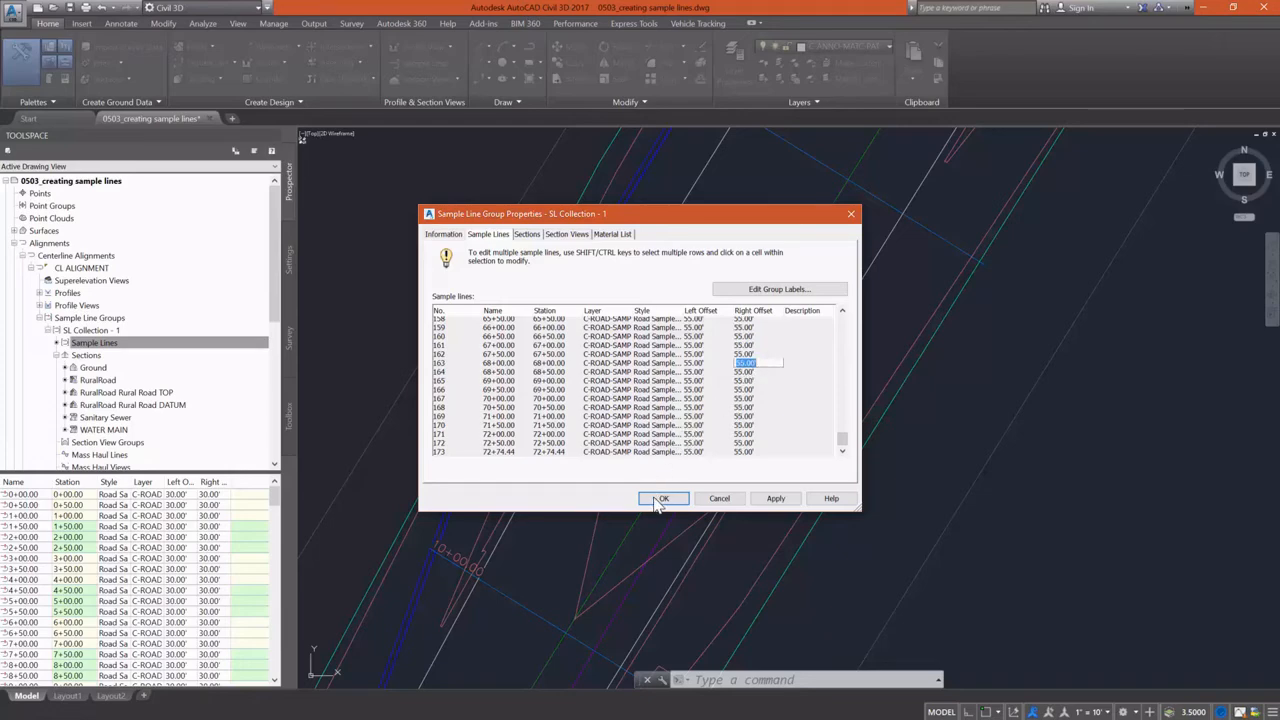
left_click(662, 498)
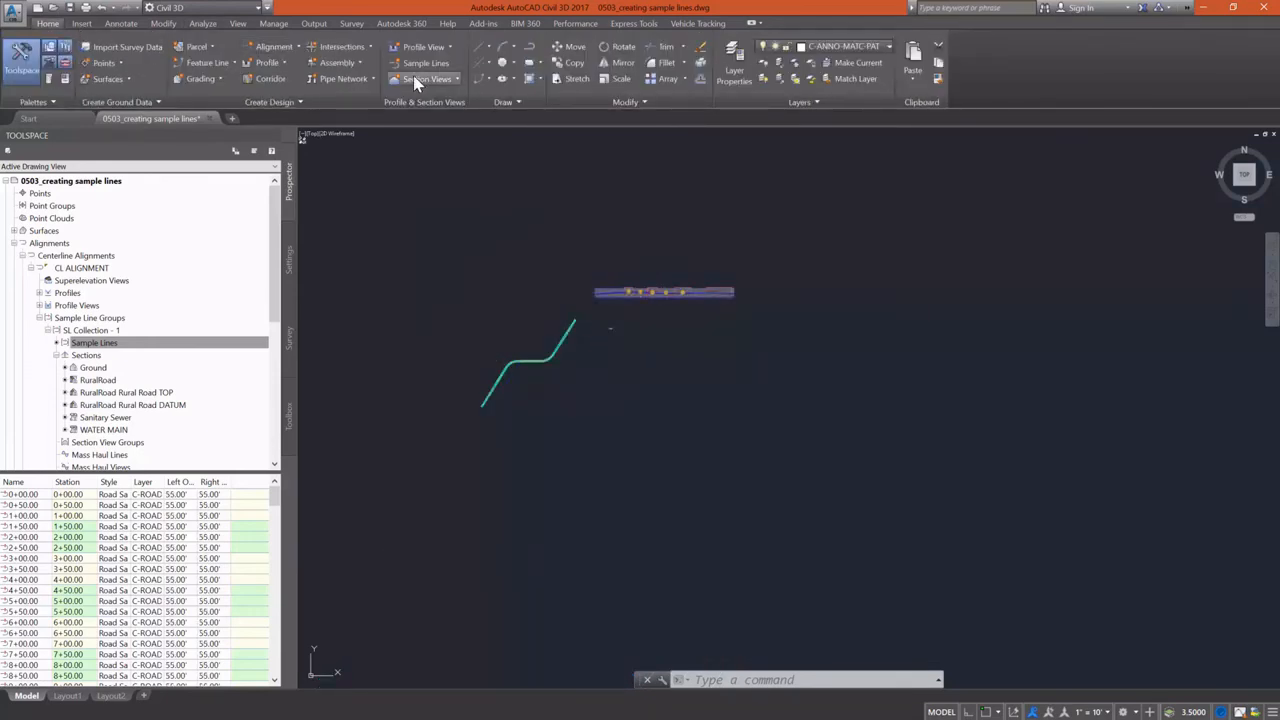
- Run Create Section View with default offset, elevation, display and band settings, ready to place
left_click(426, 80)
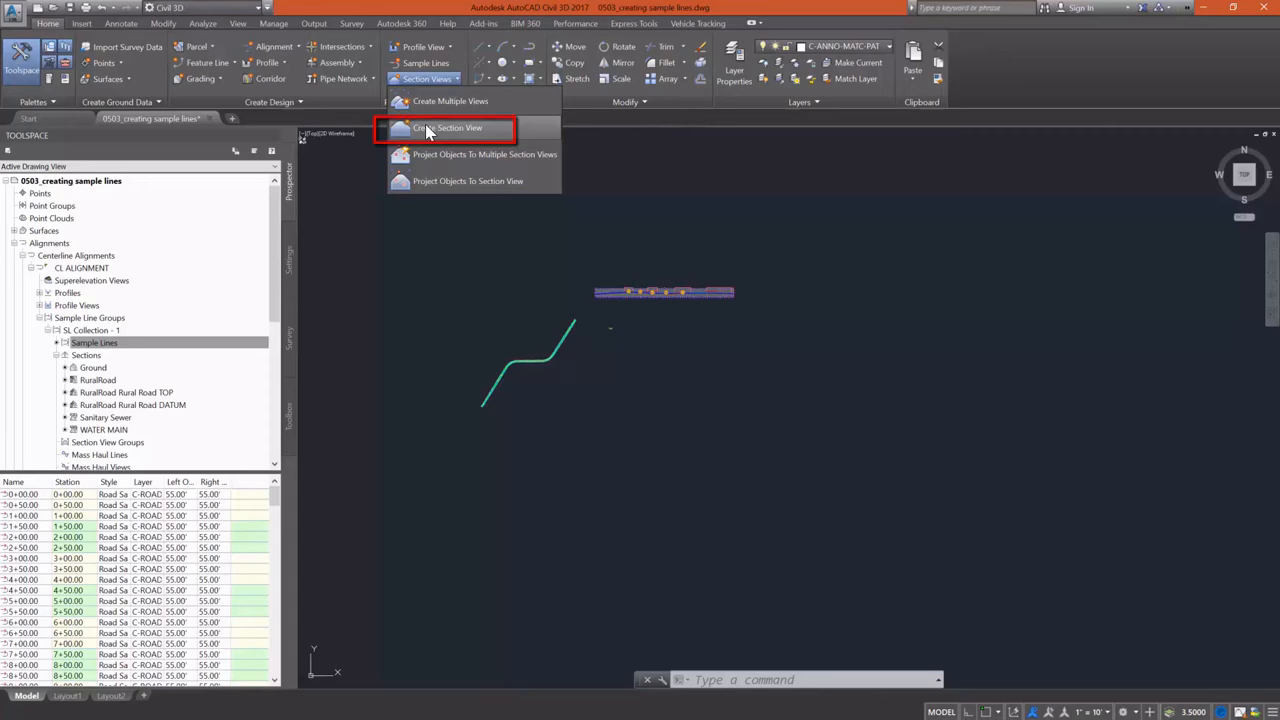
left_click(448, 128)
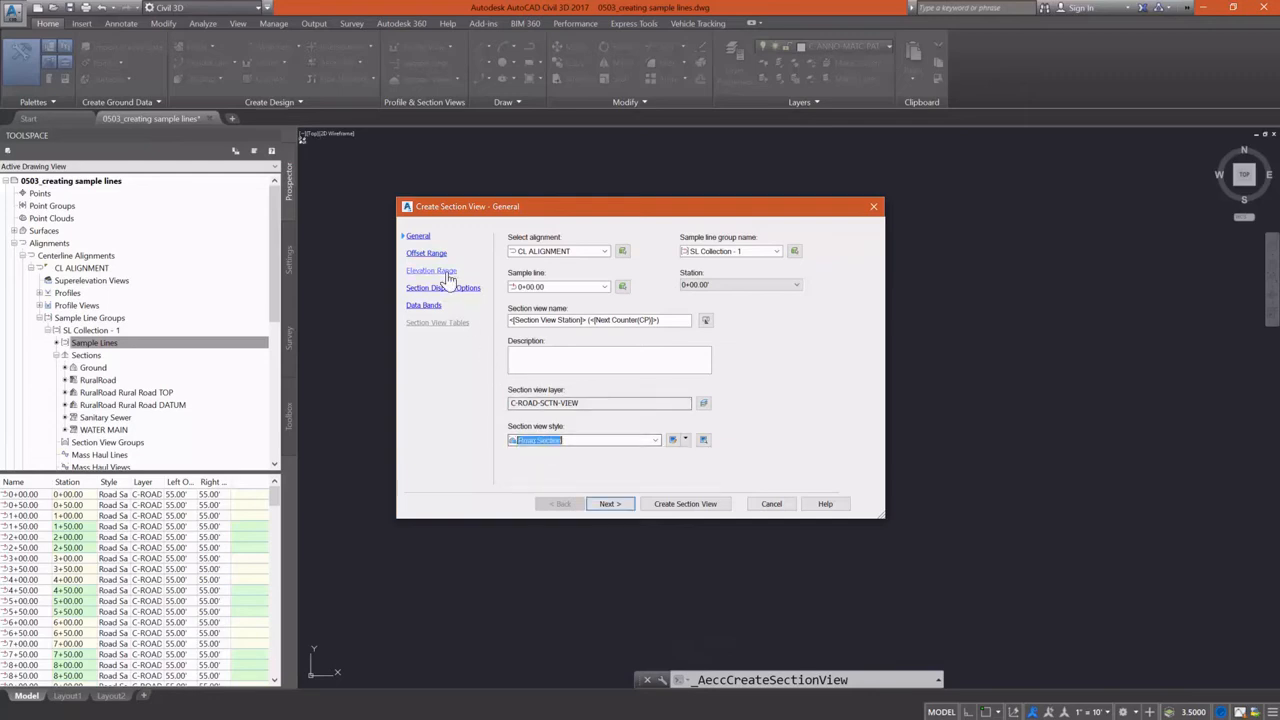
left_click(610, 504)
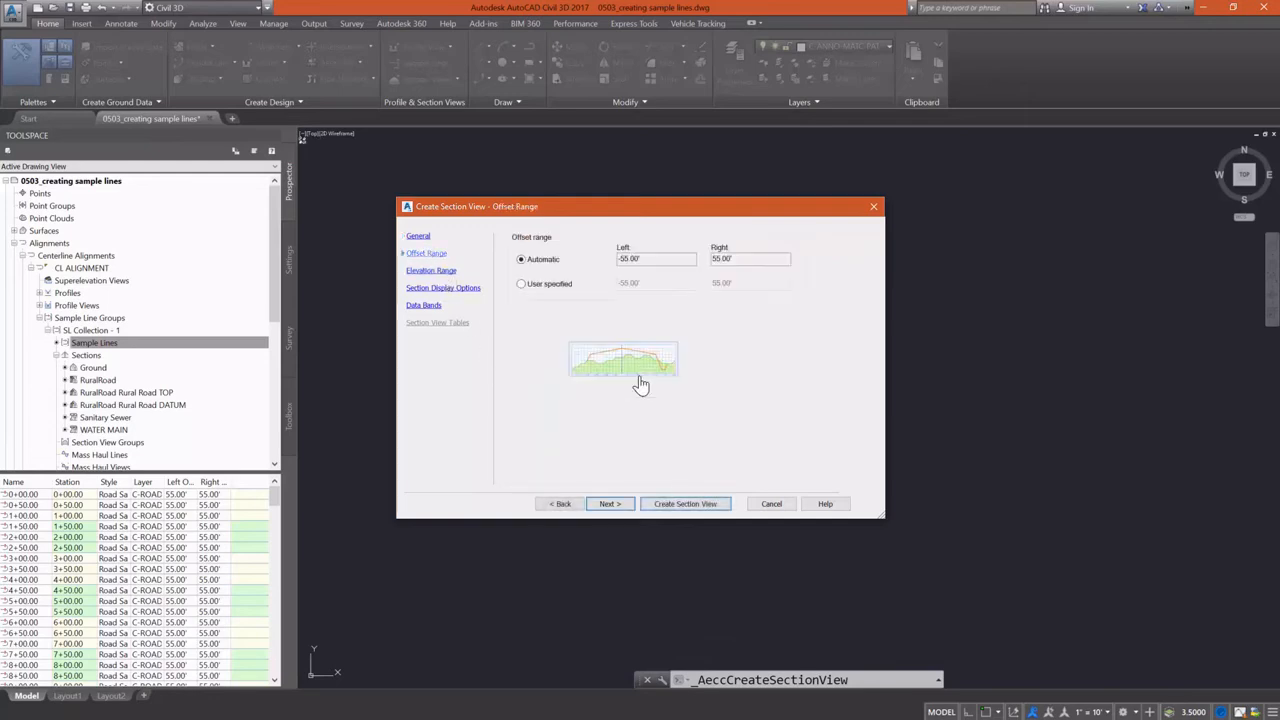
left_click(608, 504)
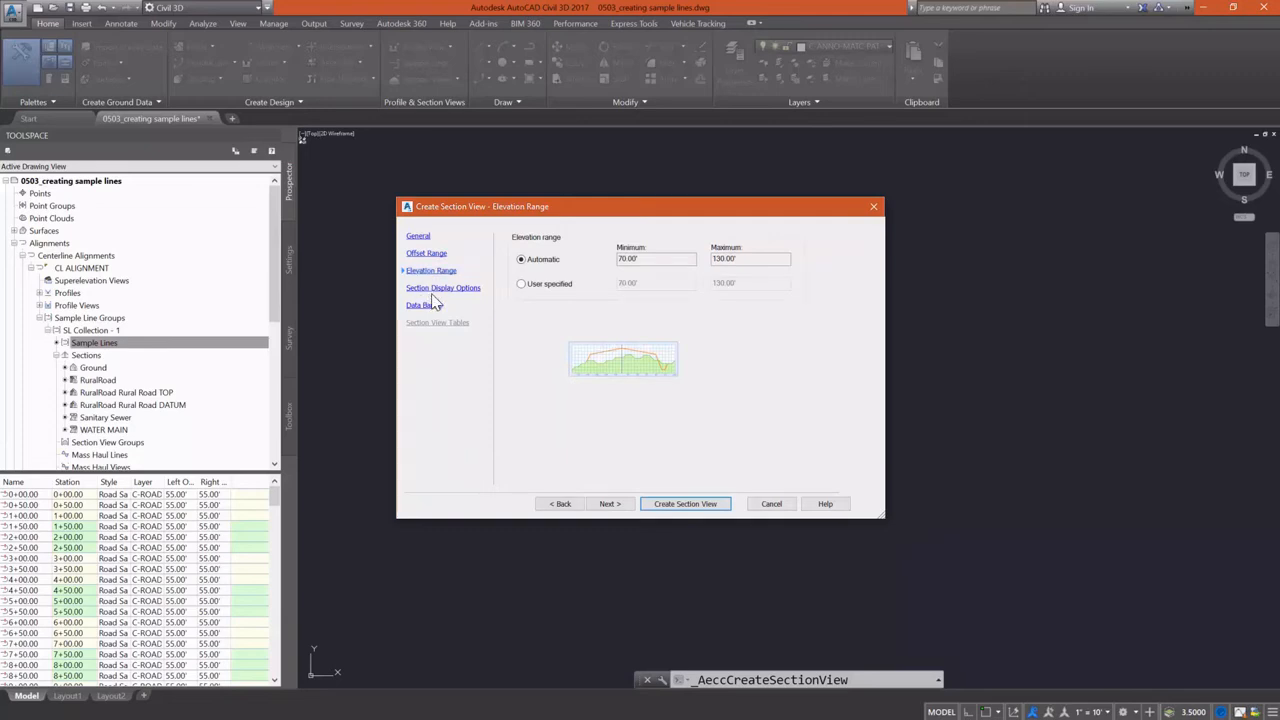
left_click(444, 288)
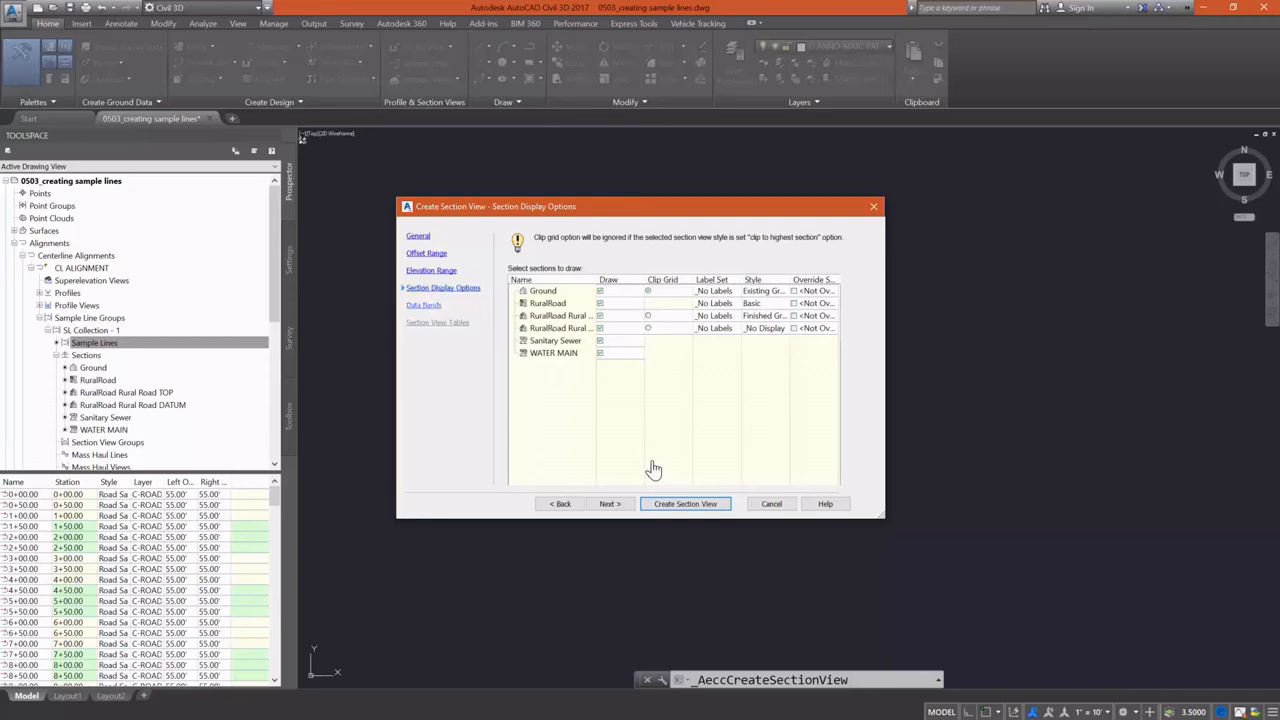
left_click(608, 504)
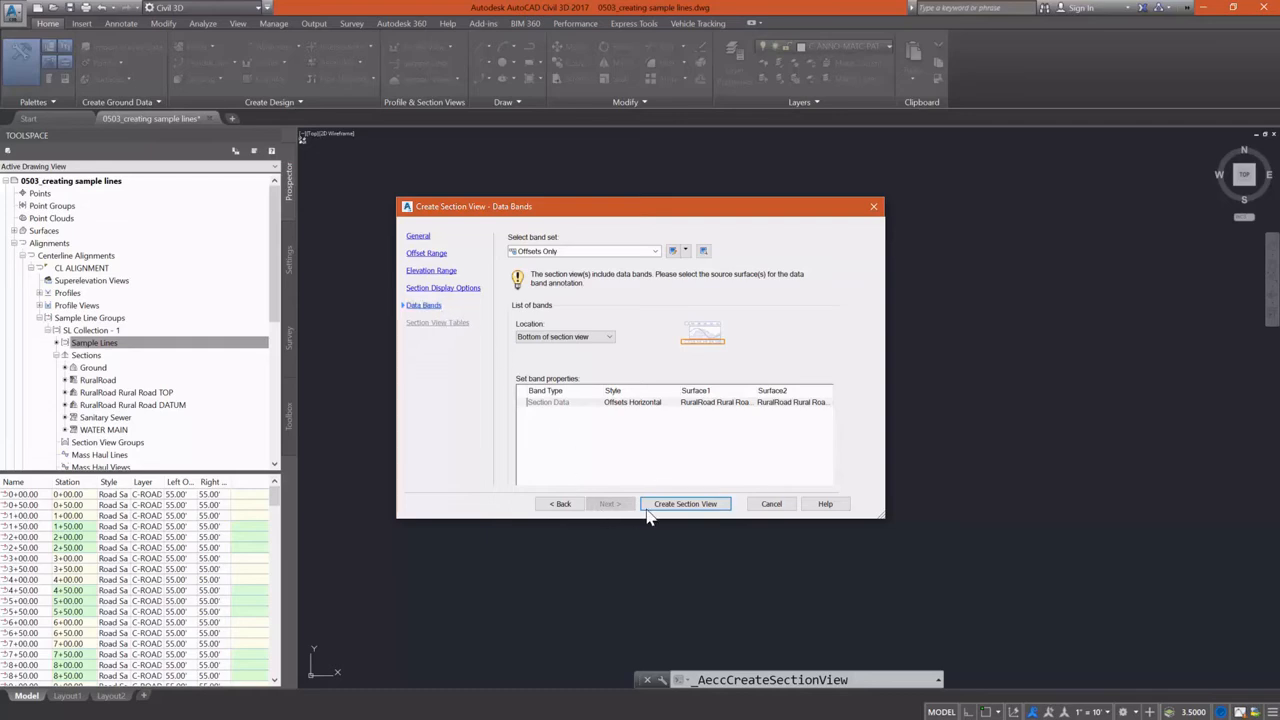
left_click(684, 504)
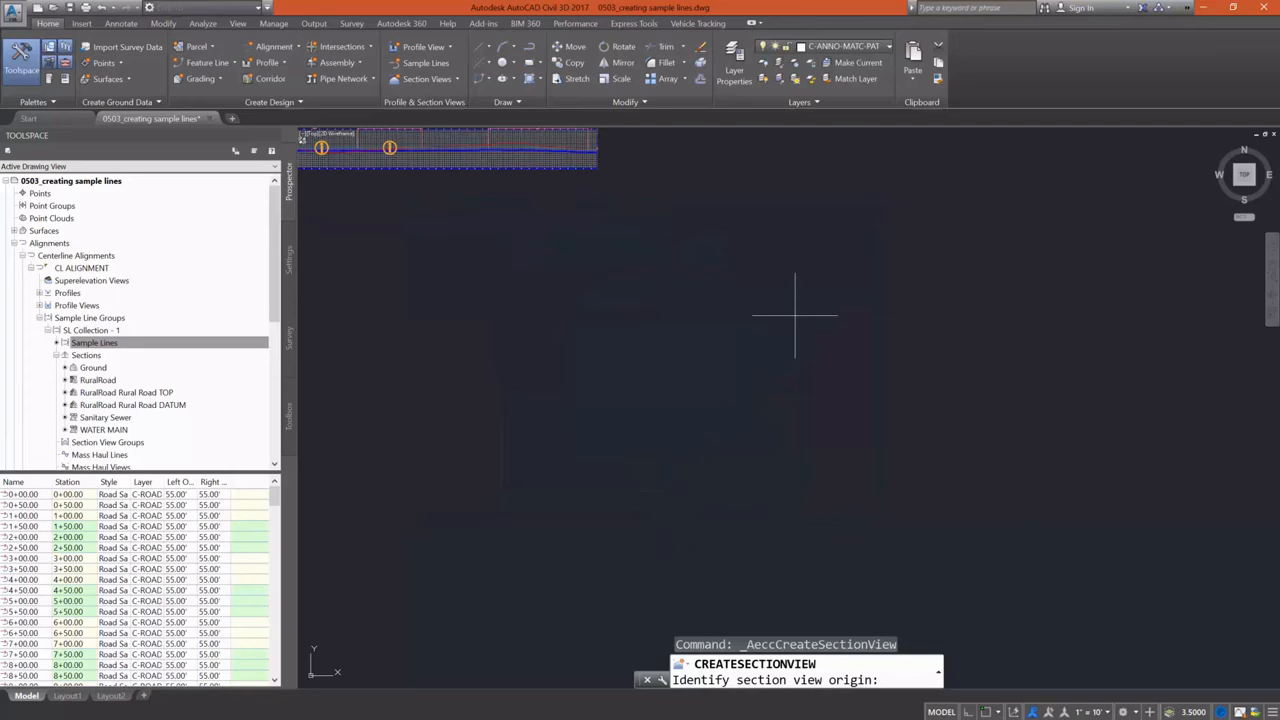
- Pick the section view origin so the grid with sampled road cross-sections appears in the drawing
left_click(794, 316)
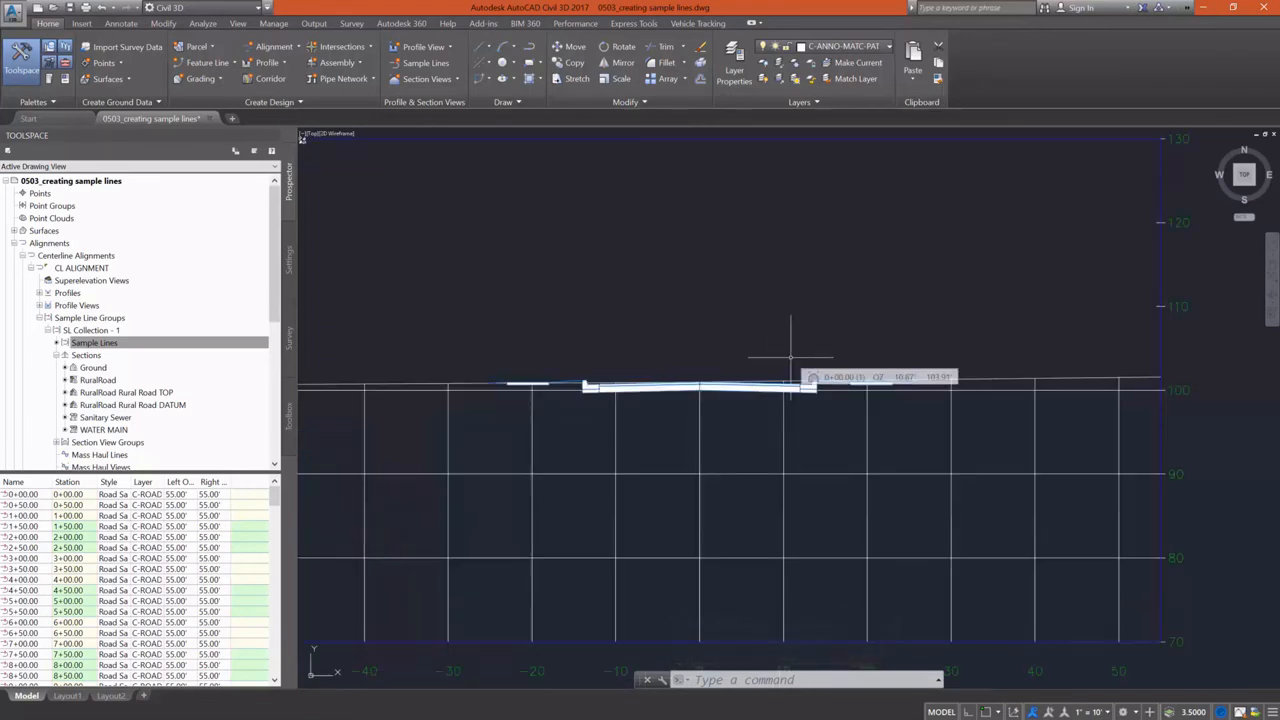
mouse_move(790, 456)
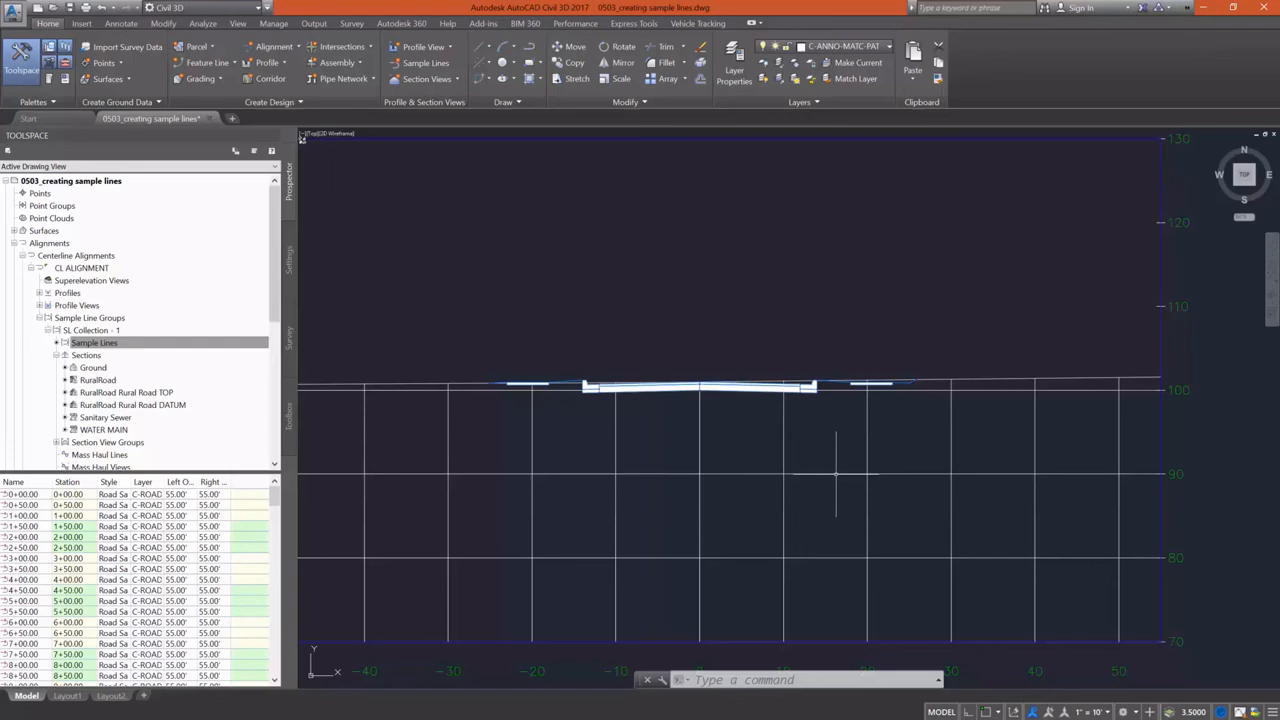
right_click(700, 384)
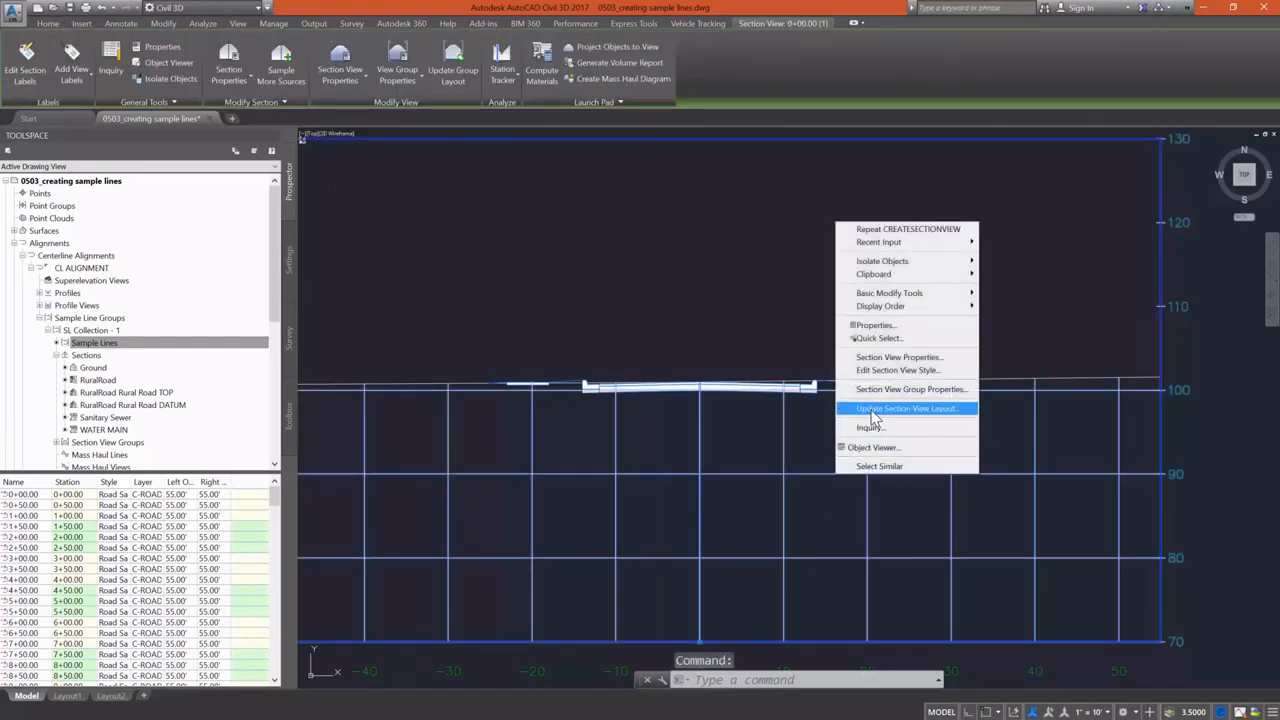
- Turn off Clip vertical grid and Clip horizontal grid in the Road Section view style's Grid settings
left_click(896, 370)
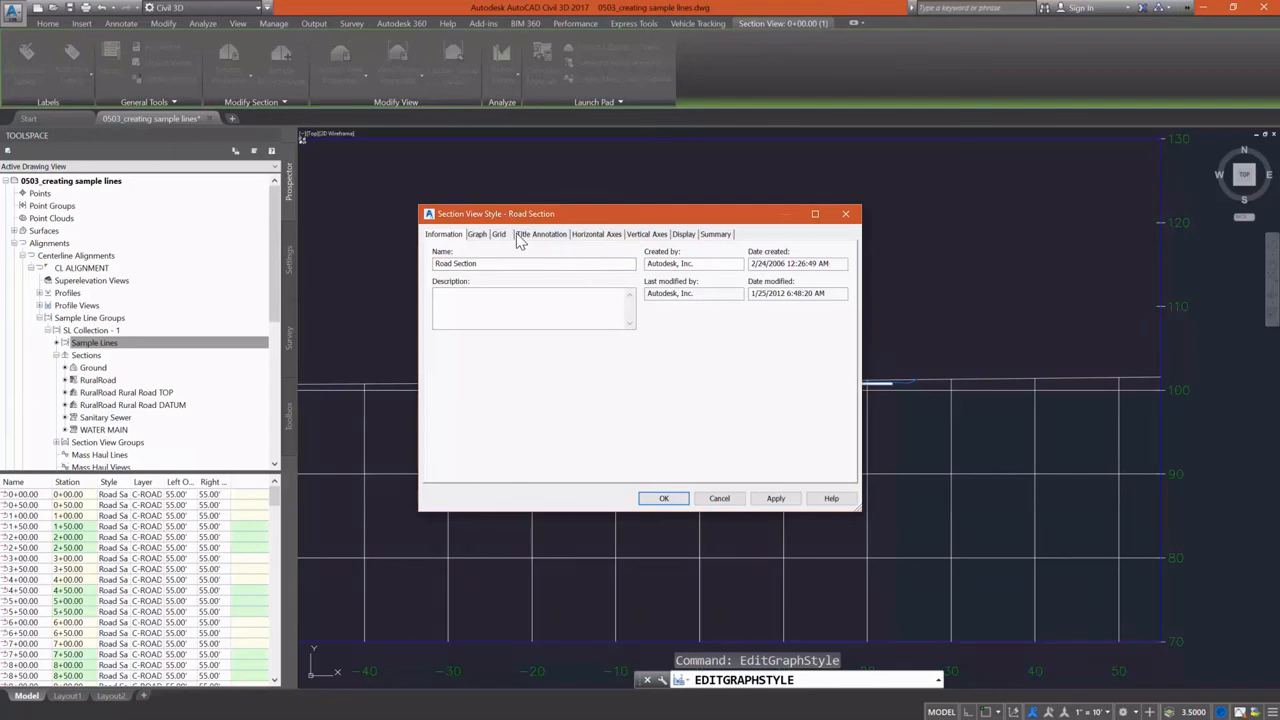
left_click(476, 232)
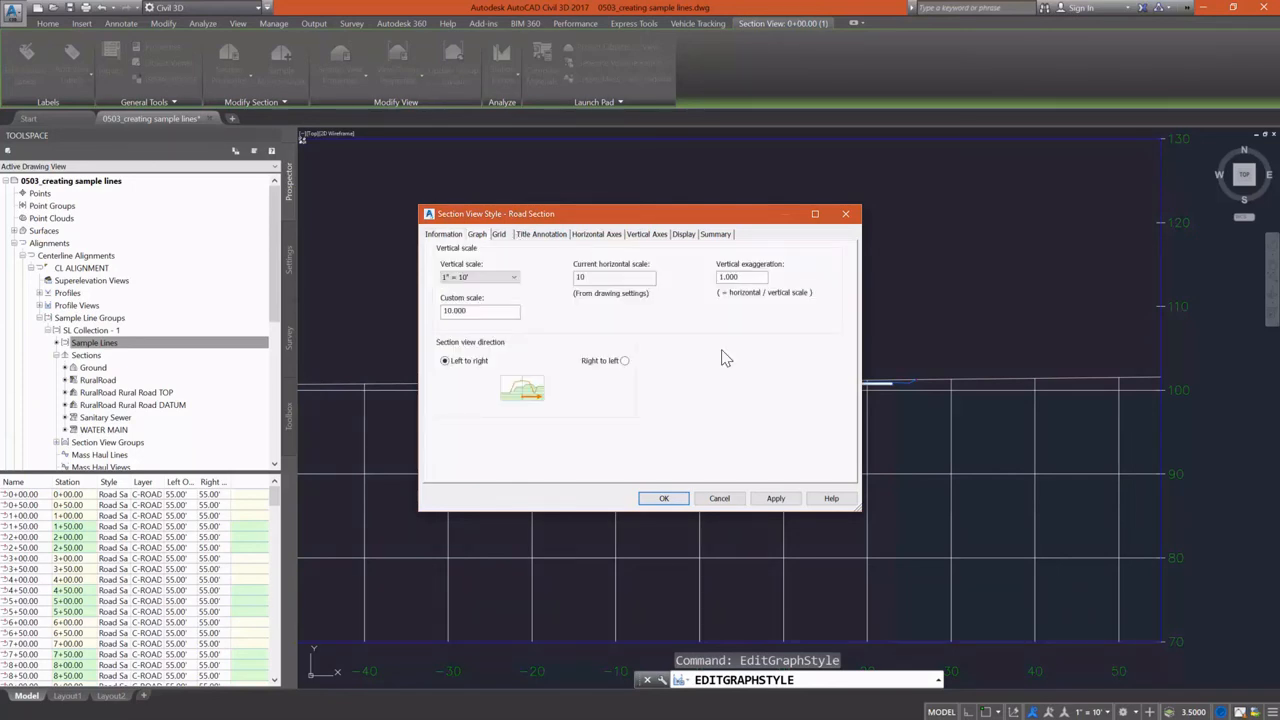
left_click(498, 234)
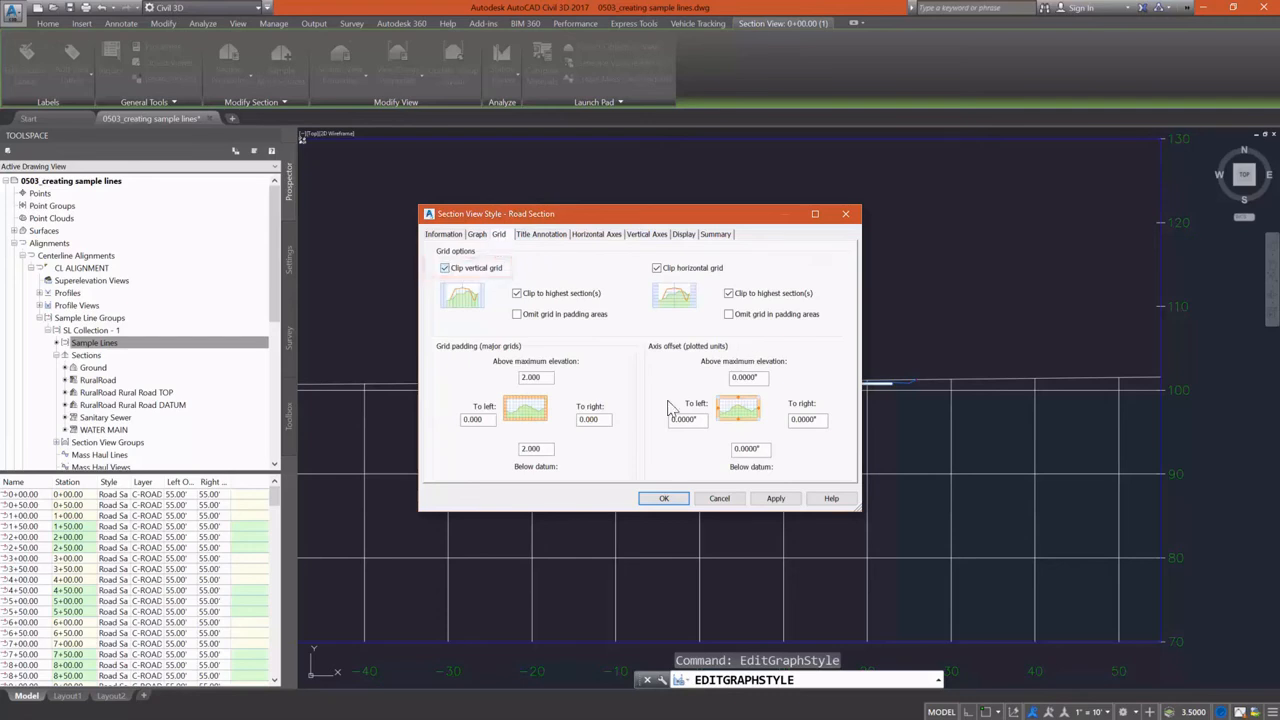
left_click(444, 268)
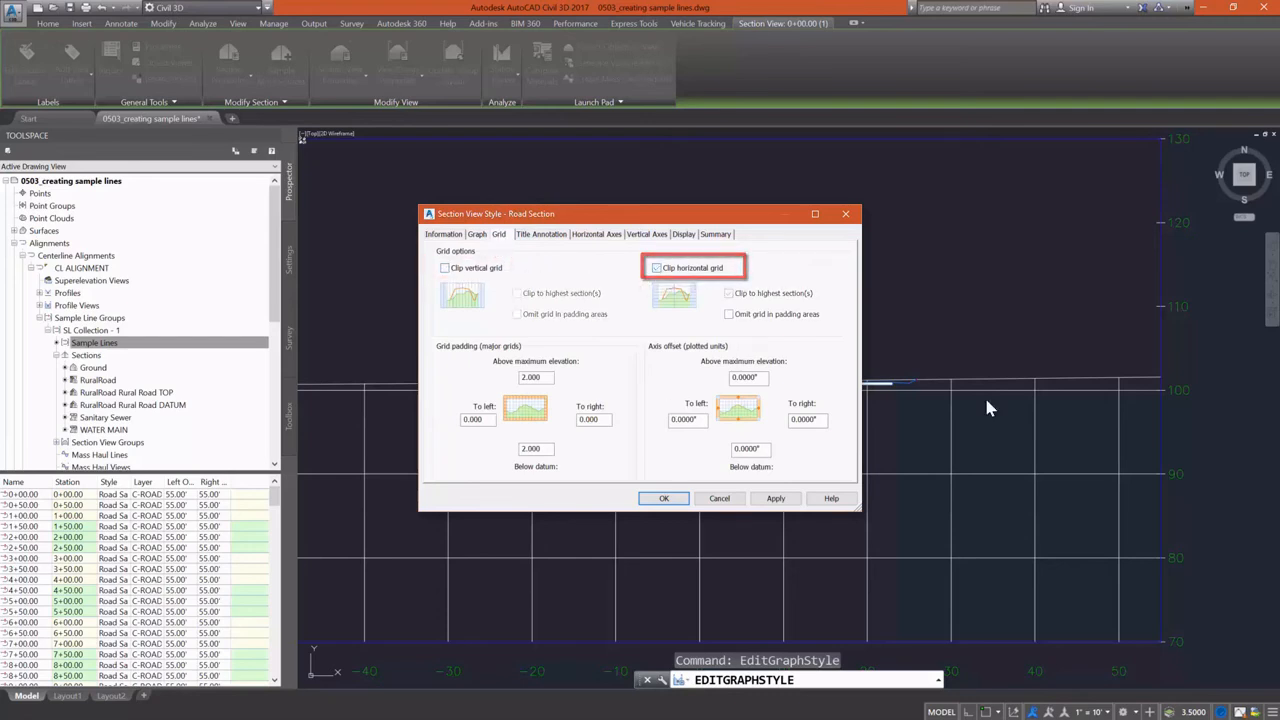
left_click(656, 268)
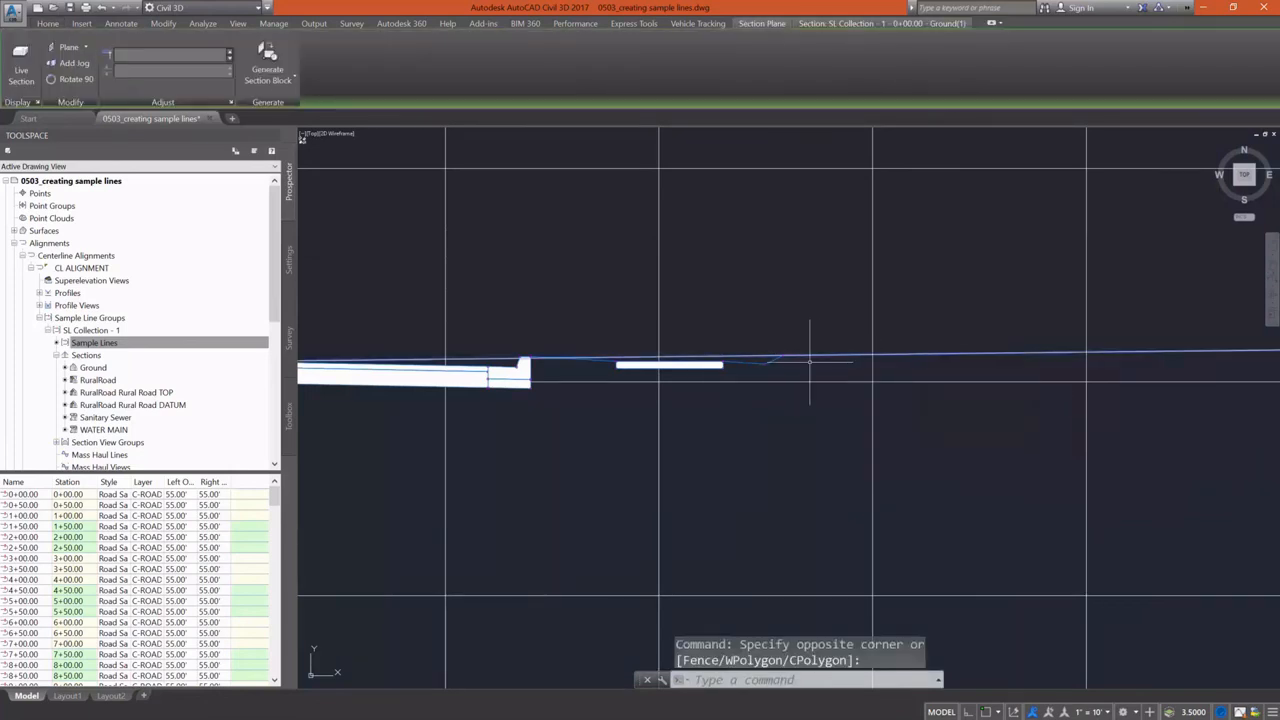
- Give the Existing Ground section style's segments a dashed linetype and confirm
right_click(810, 360)
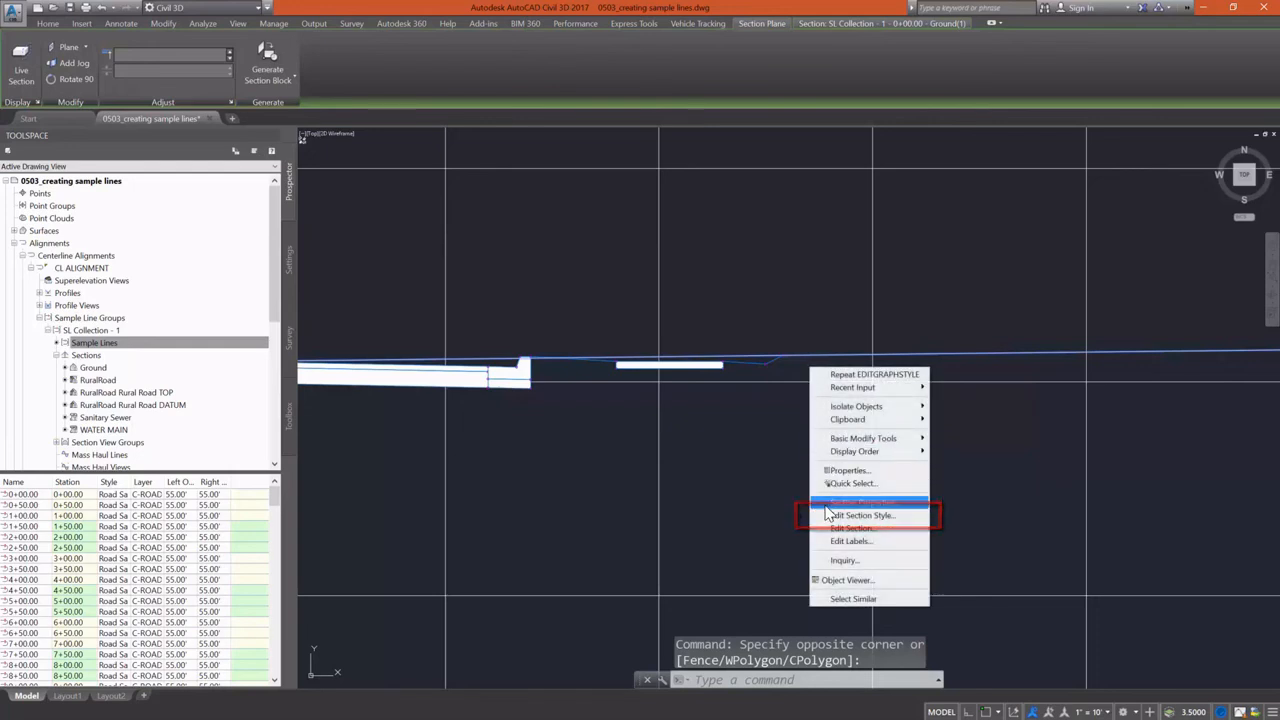
left_click(862, 516)
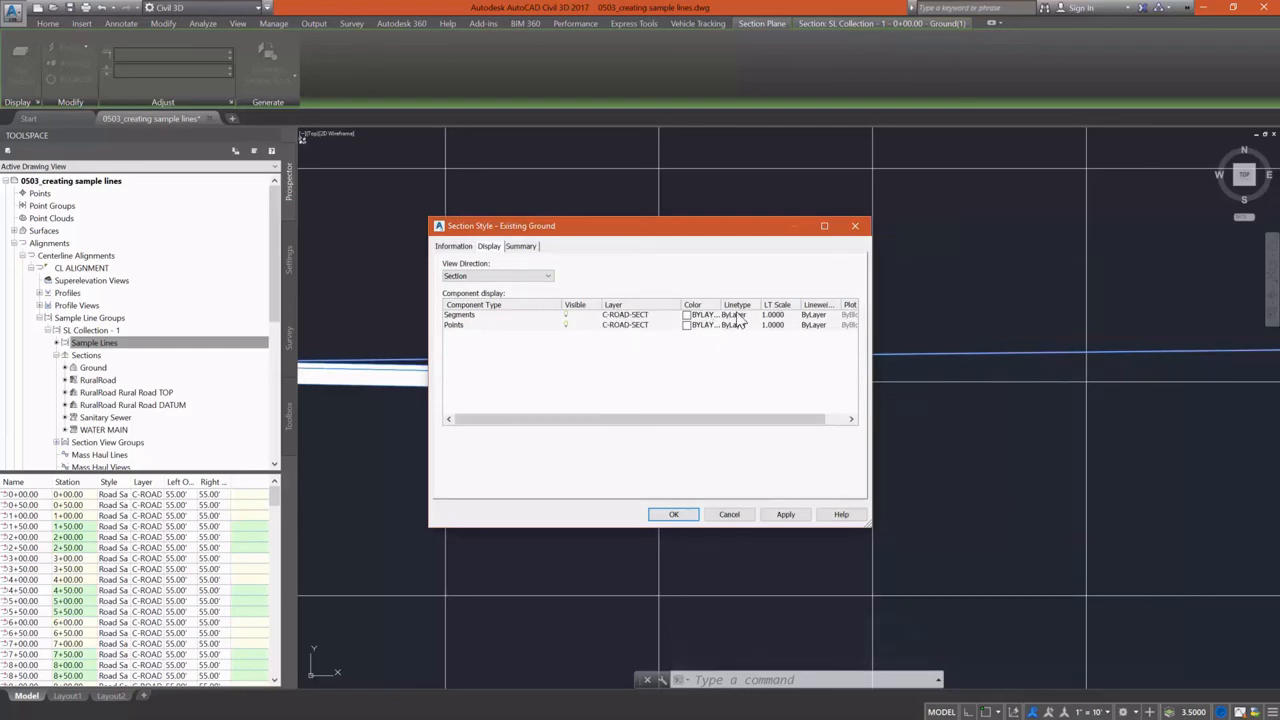
left_click(736, 314)
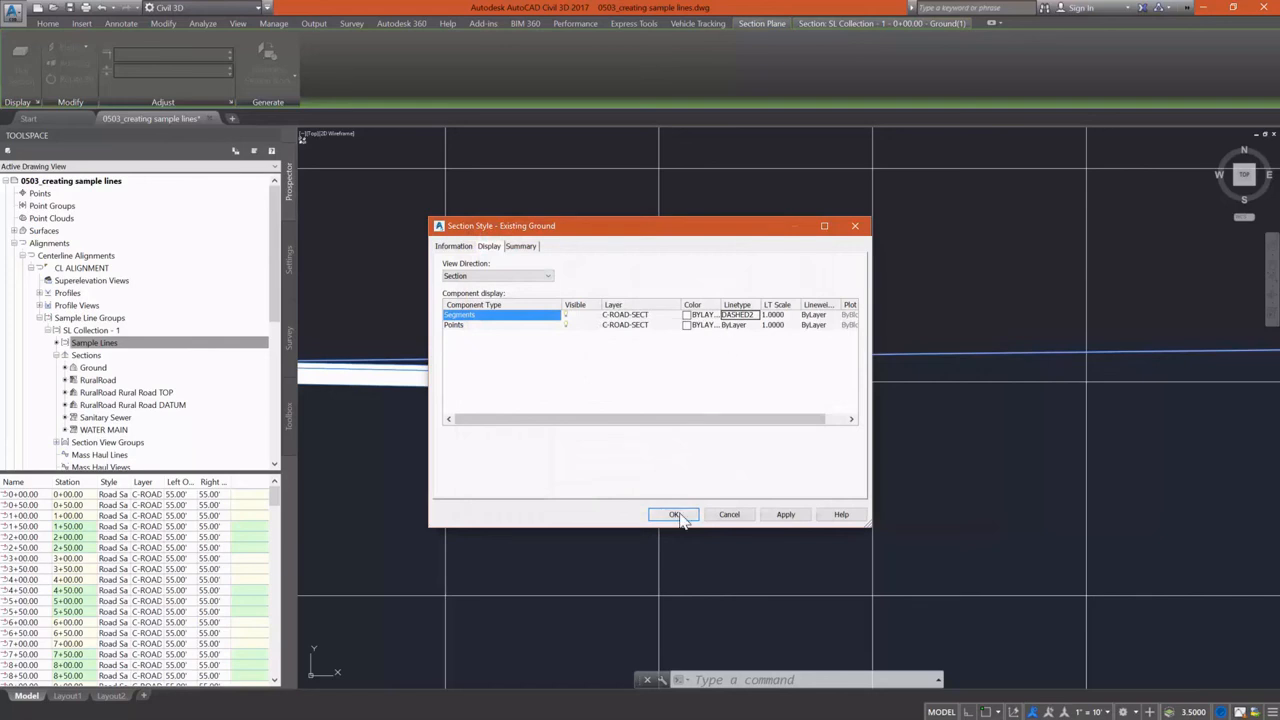
left_click(674, 514)
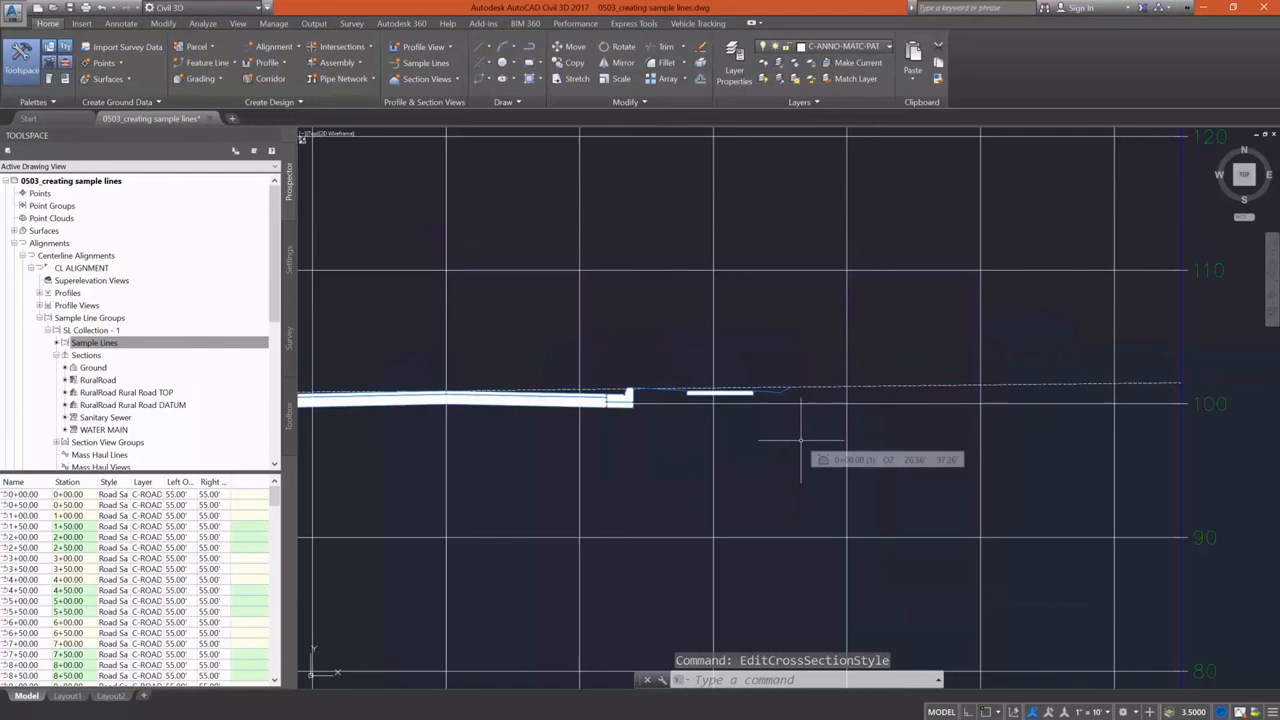
mouse_move(584, 556)
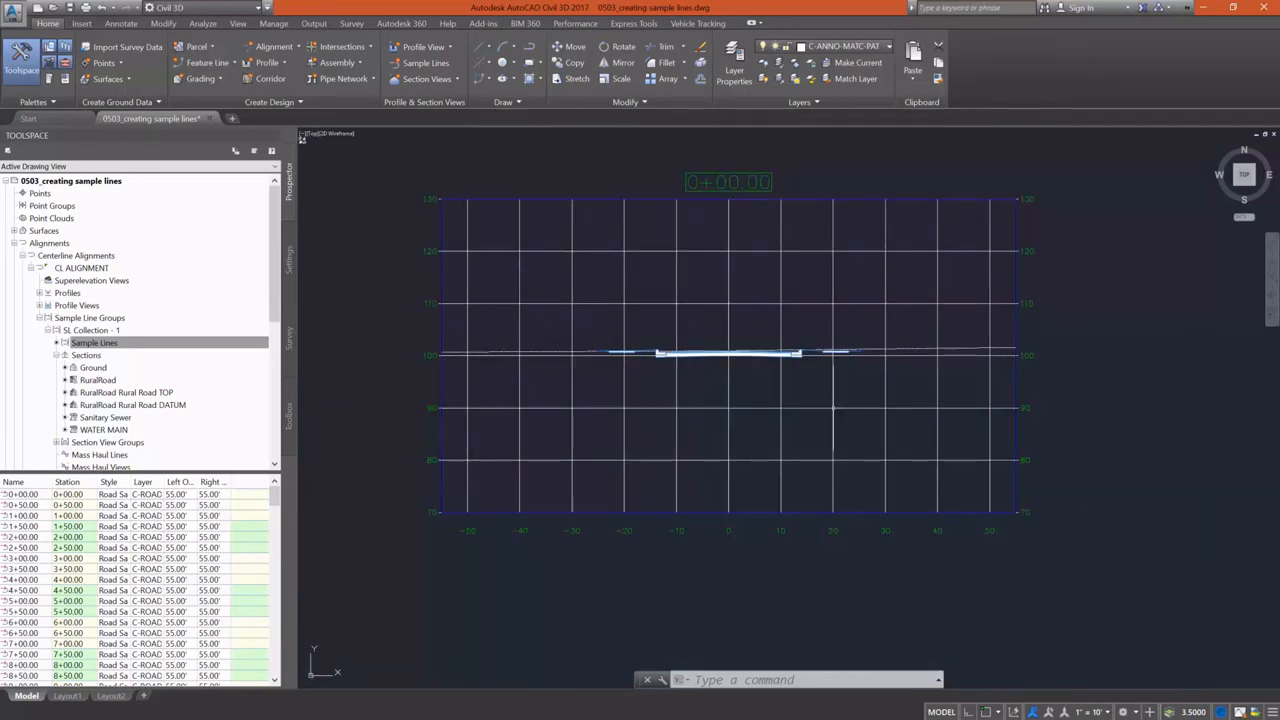
mouse_move(812, 496)
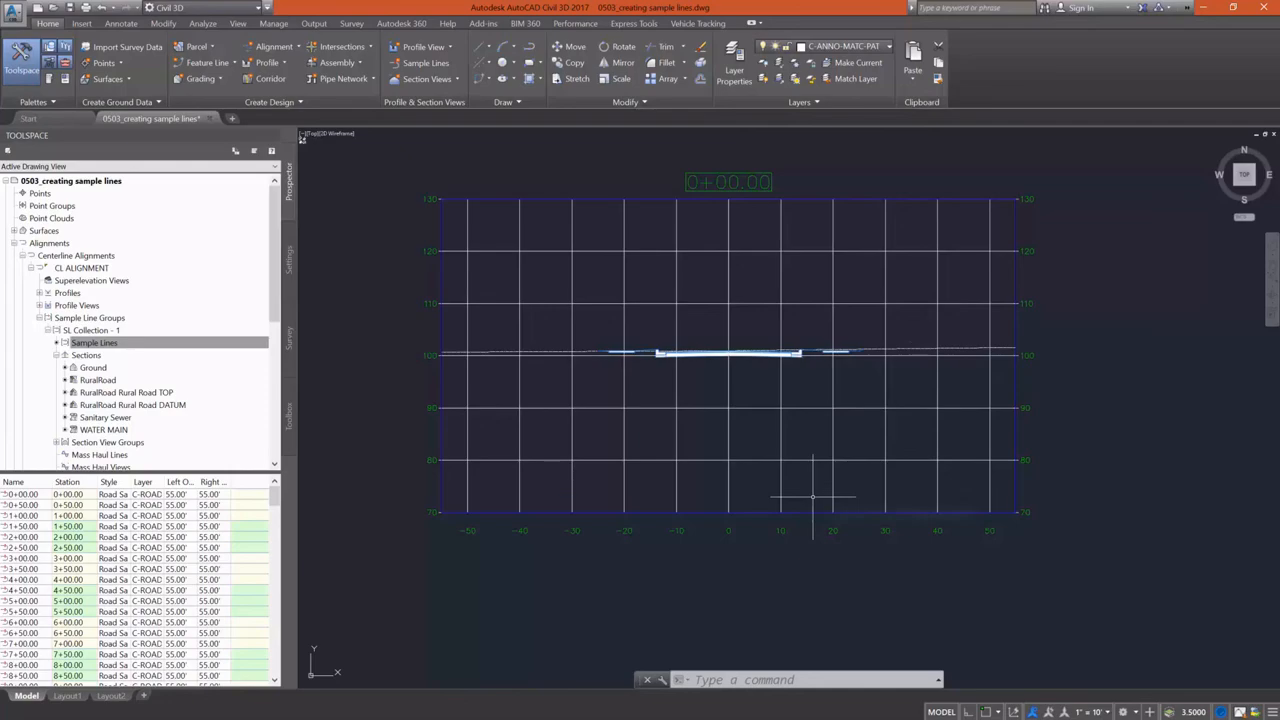